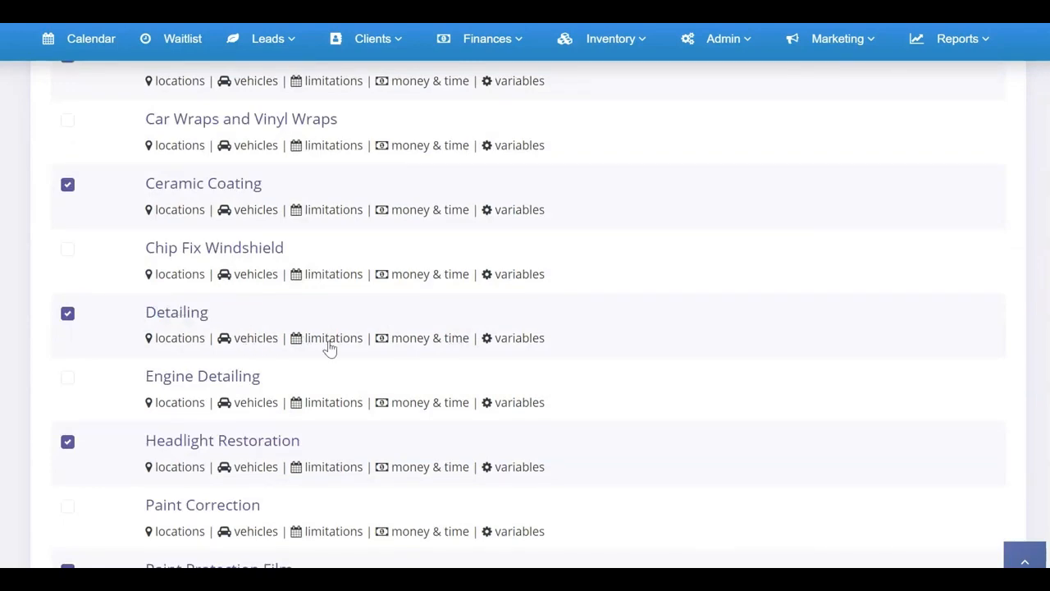
- Open the Detailing service's booking limitations from its 'limitations' link
{"action": "left_click", "coordinate": [333, 338]}
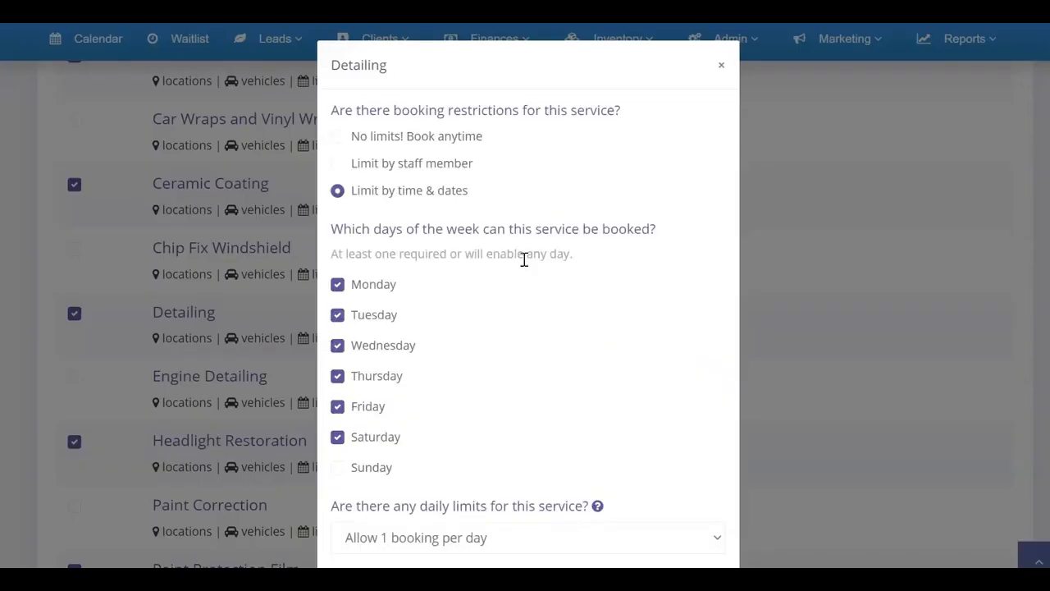
{"action": "mouse_move", "coordinate": [574, 222]}
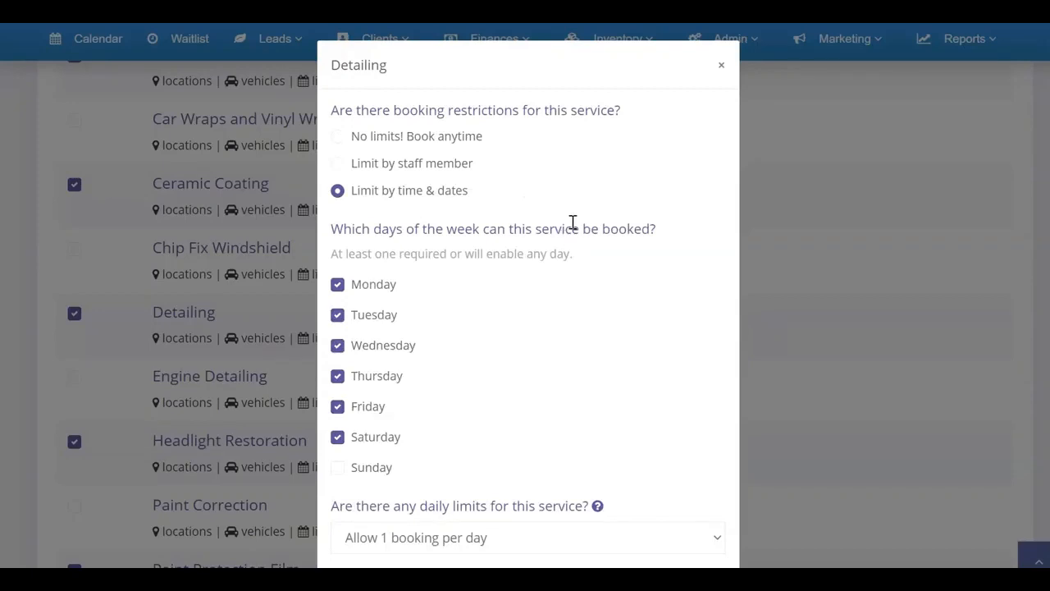
{"action": "mouse_move", "coordinate": [325, 65]}
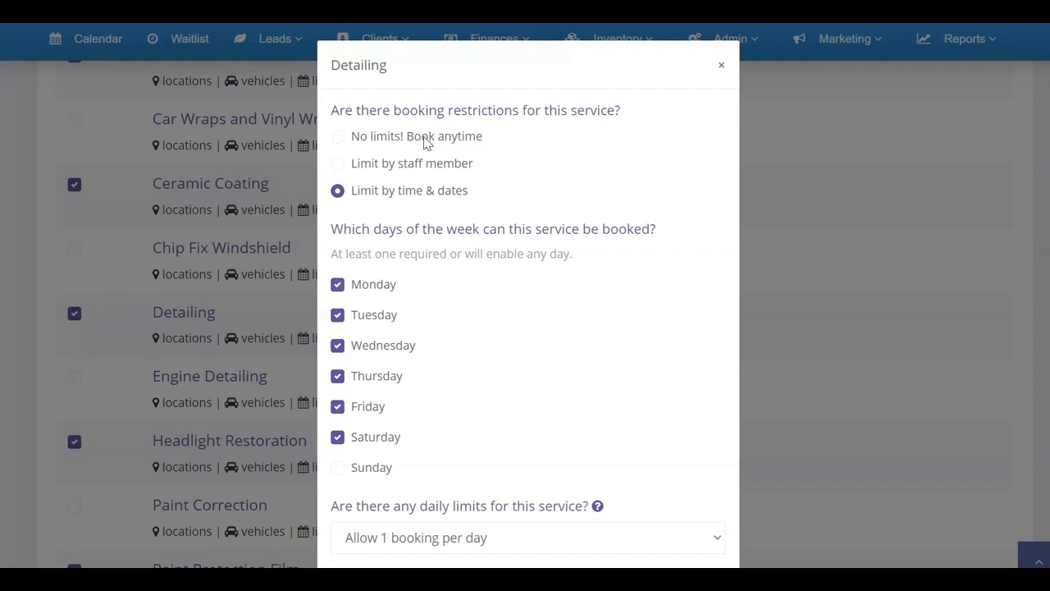
{"action": "mouse_move", "coordinate": [396, 146]}
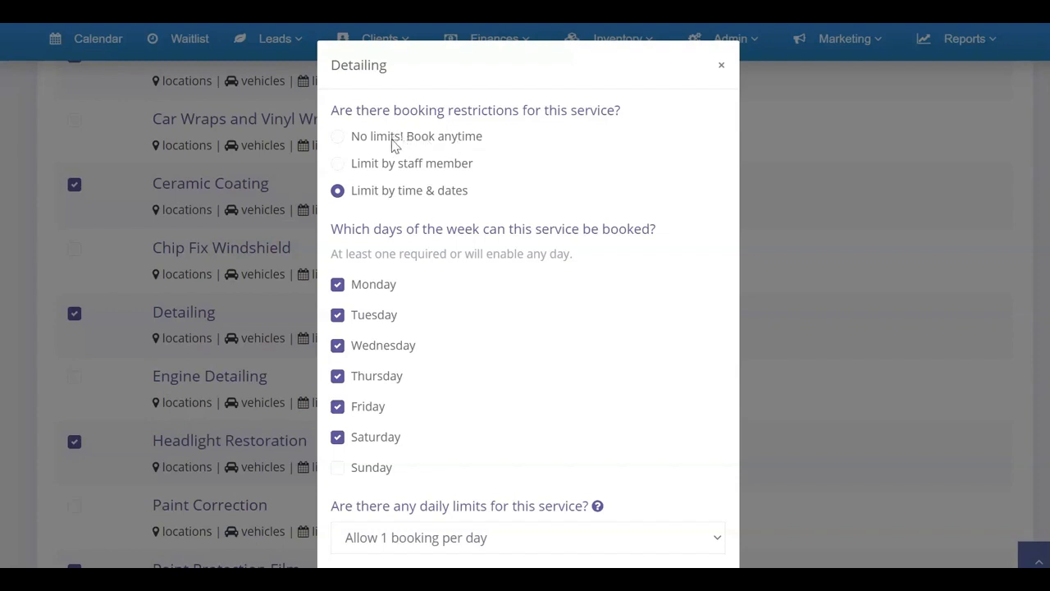
{"action": "mouse_move", "coordinate": [389, 169]}
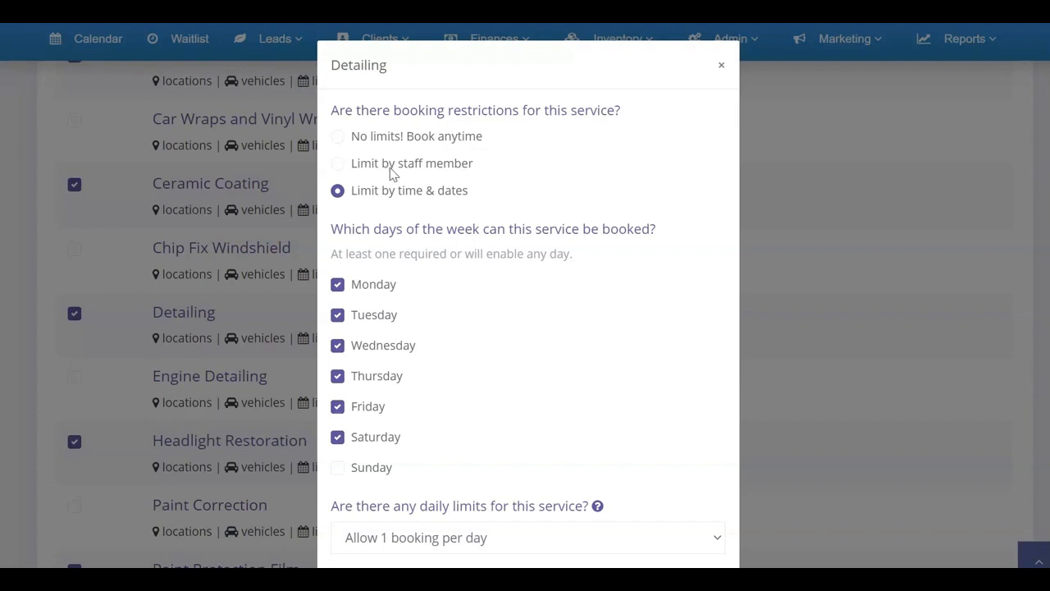
{"action": "left_click", "coordinate": [337, 163]}
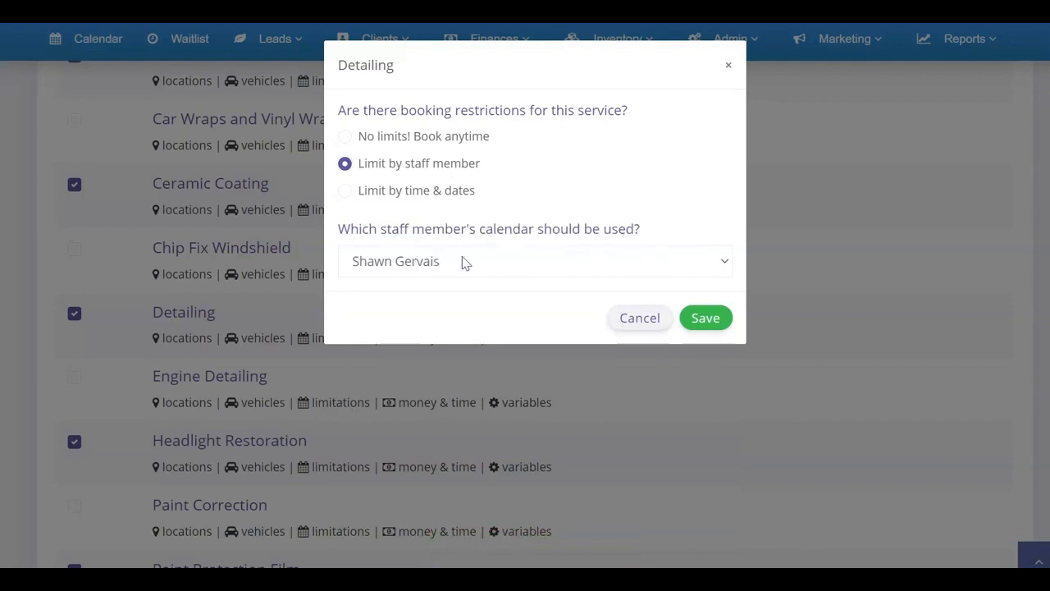
{"action": "left_click", "coordinate": [533, 261]}
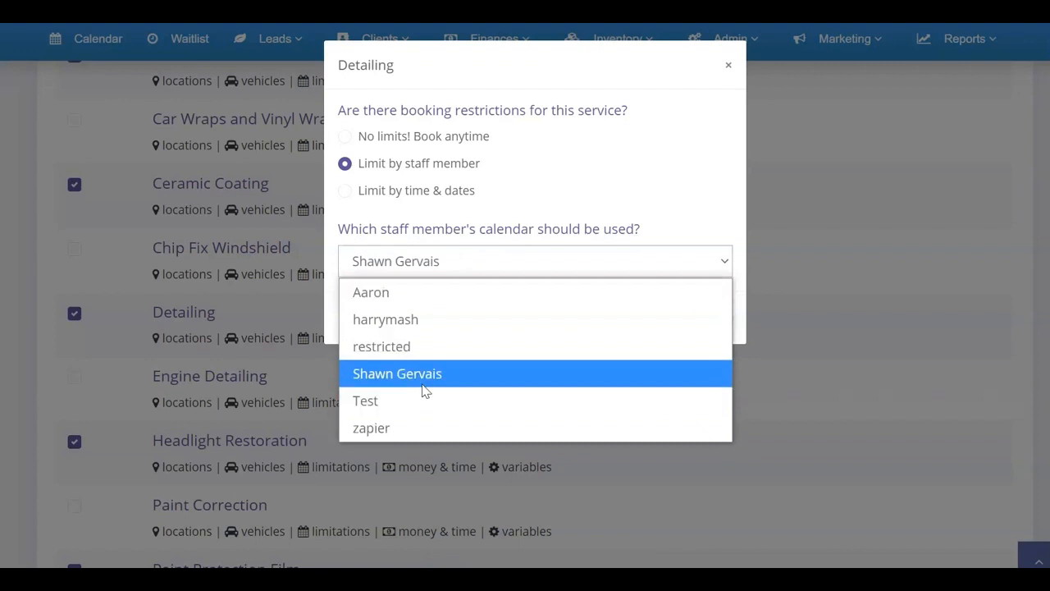
{"action": "left_click", "coordinate": [397, 373]}
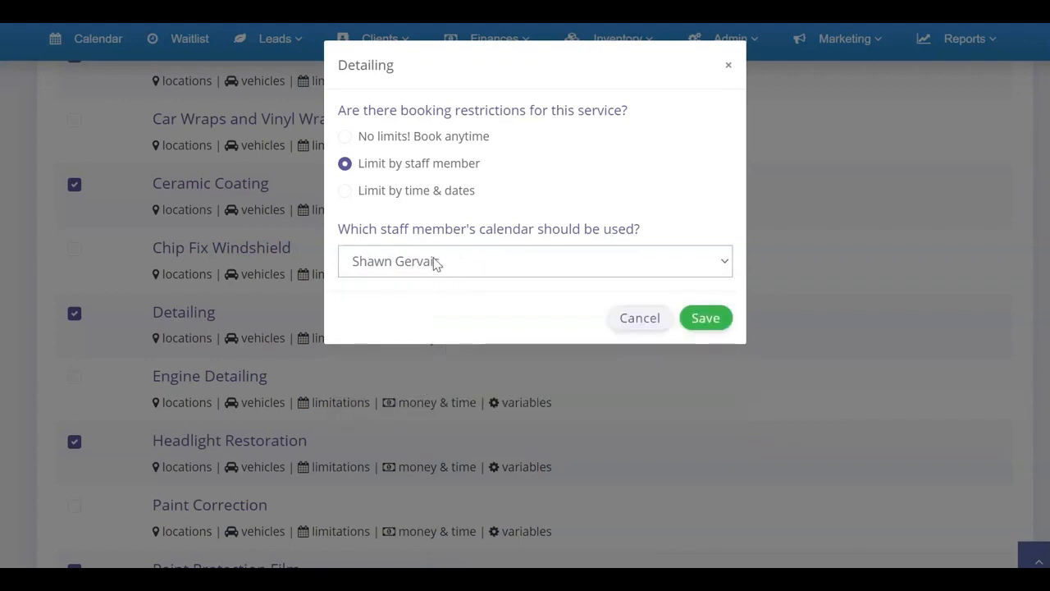
{"action": "mouse_move", "coordinate": [425, 256]}
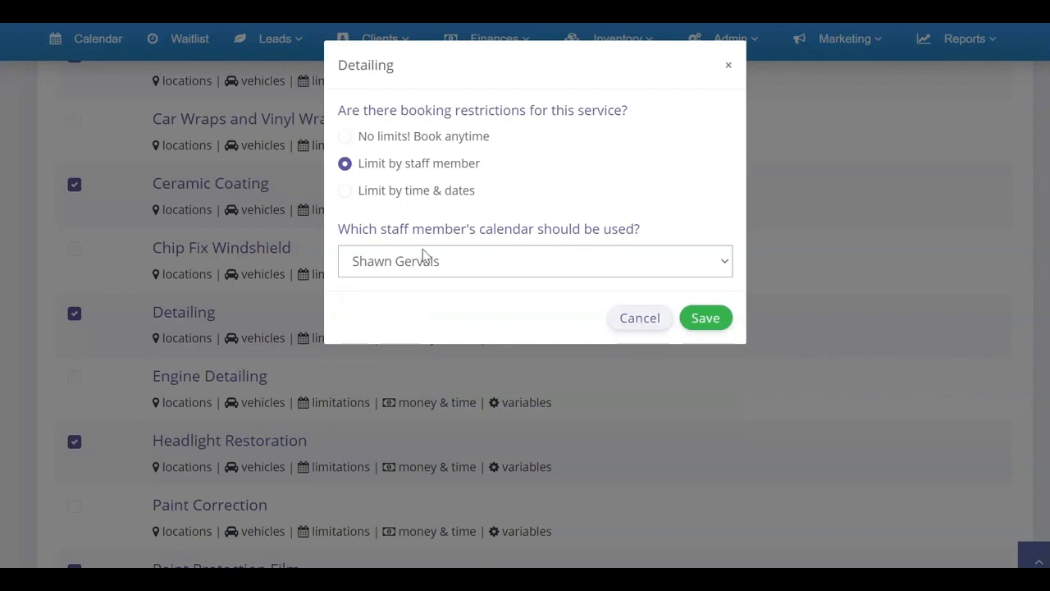
{"action": "mouse_move", "coordinate": [402, 269]}
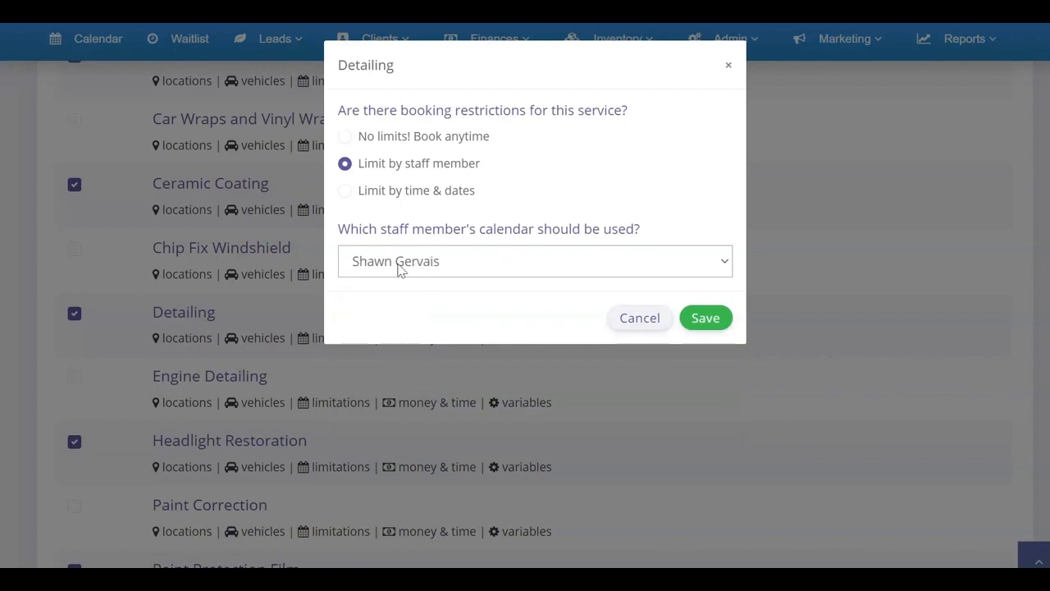
{"action": "mouse_move", "coordinate": [435, 265]}
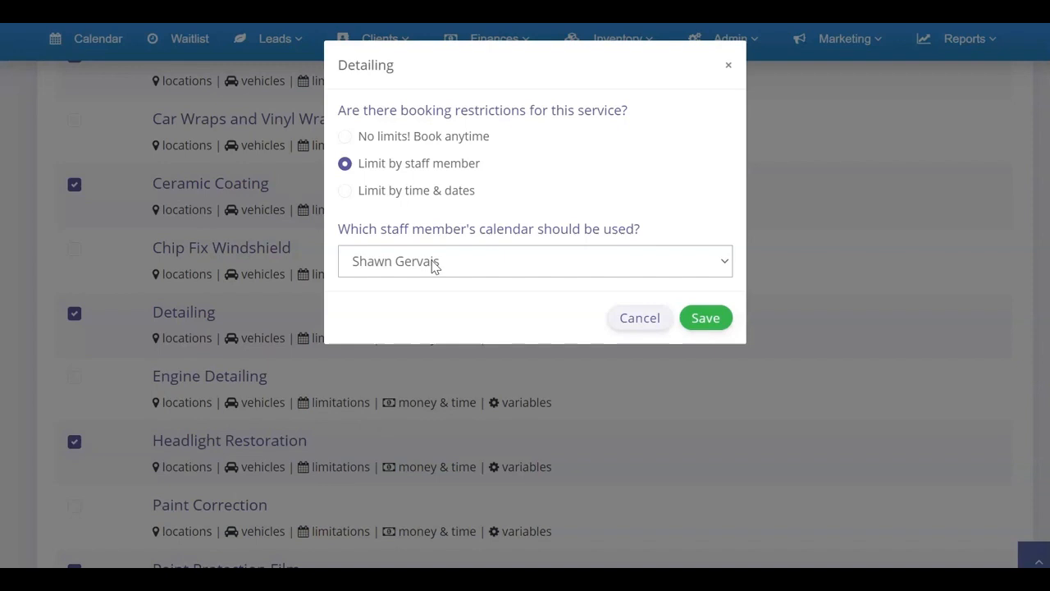
{"action": "mouse_move", "coordinate": [402, 179]}
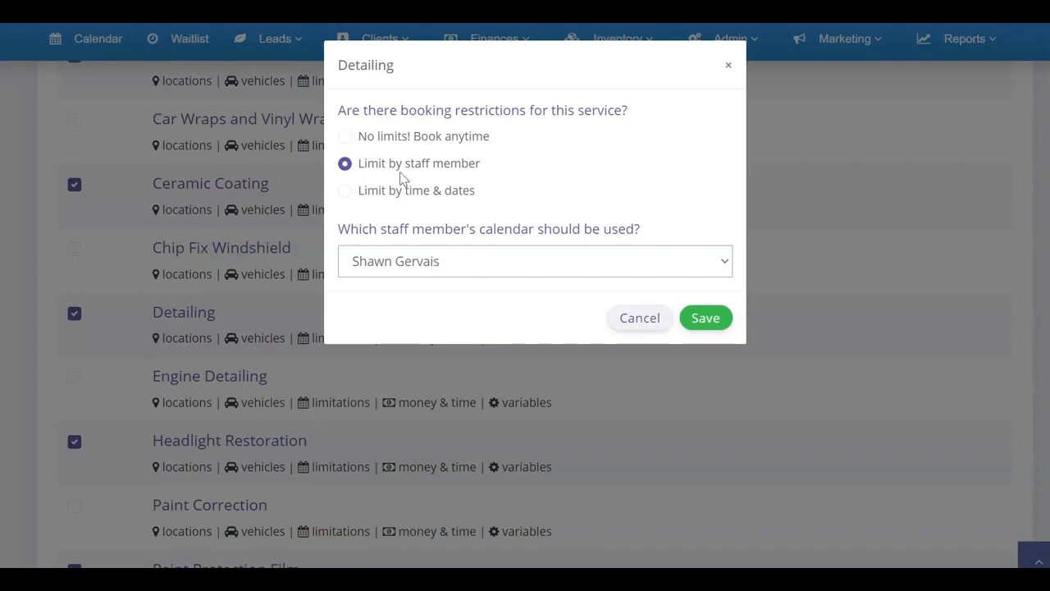
{"action": "left_click", "coordinate": [534, 260]}
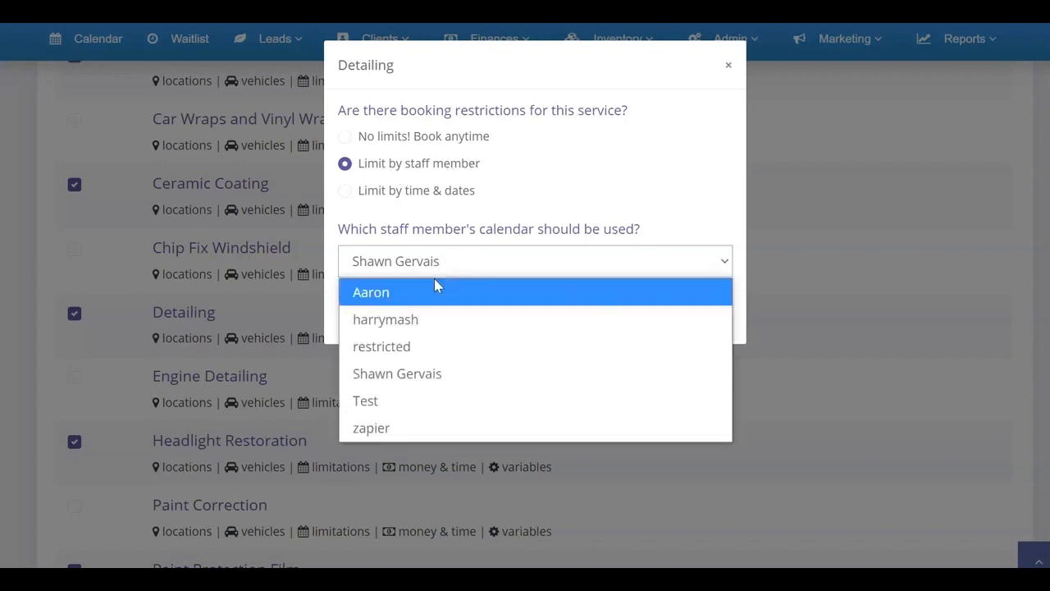
{"action": "left_click", "coordinate": [396, 373]}
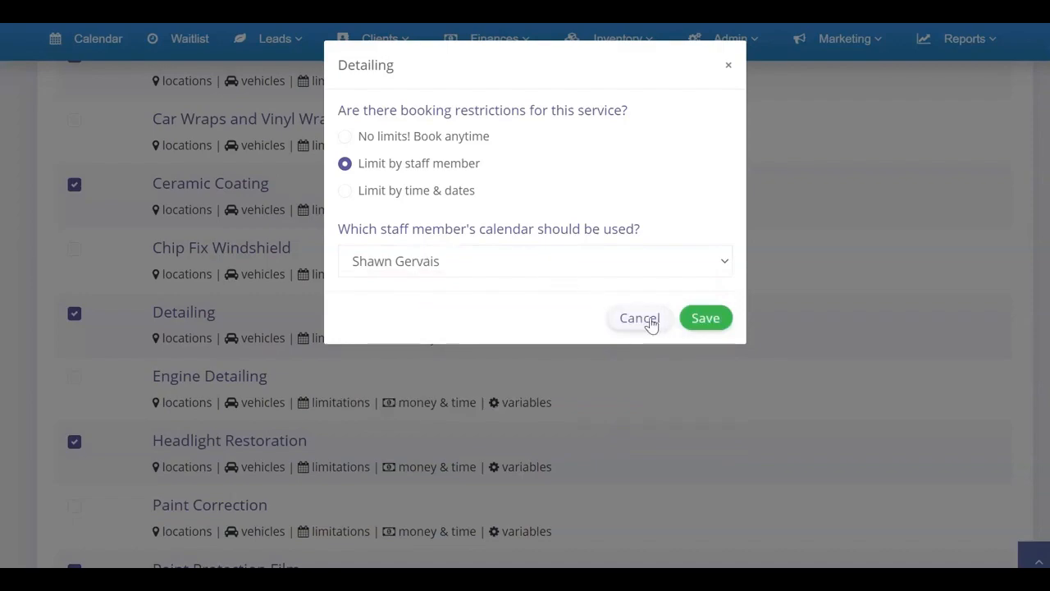
{"action": "left_click", "coordinate": [639, 318]}
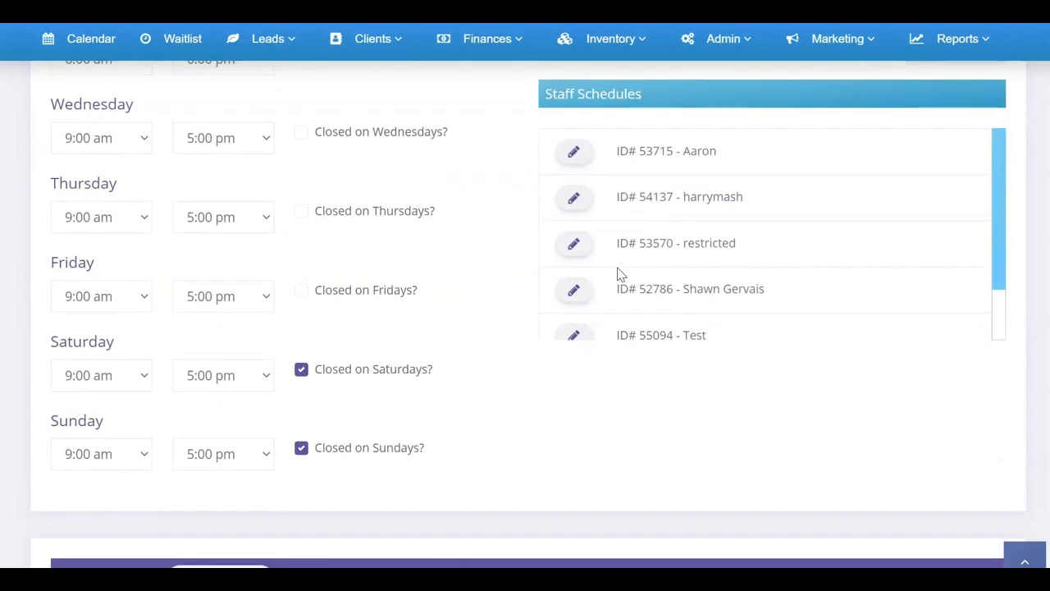
{"action": "mouse_move", "coordinate": [617, 277]}
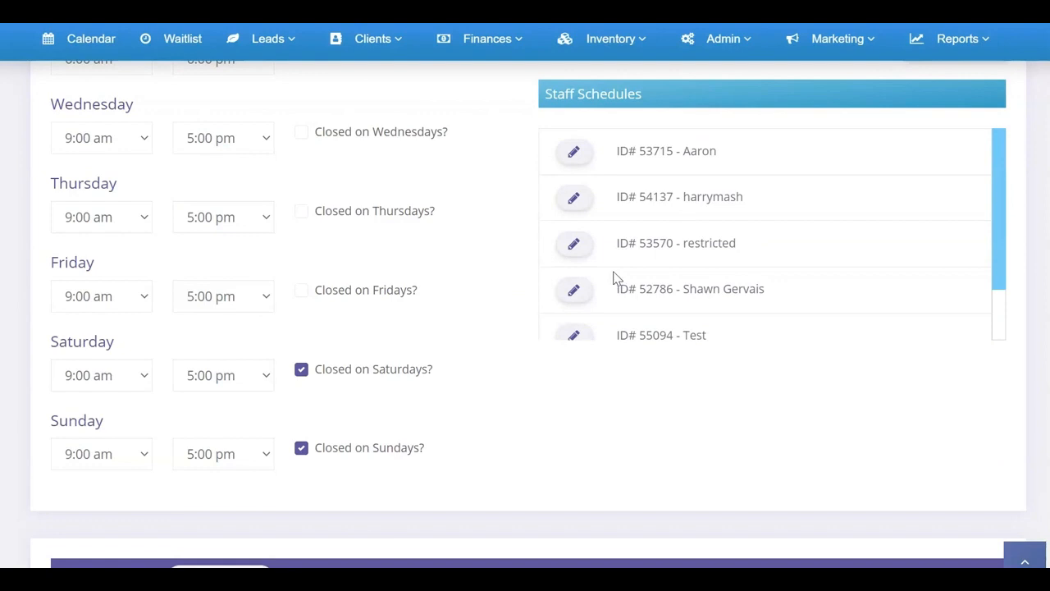
{"action": "mouse_move", "coordinate": [575, 198]}
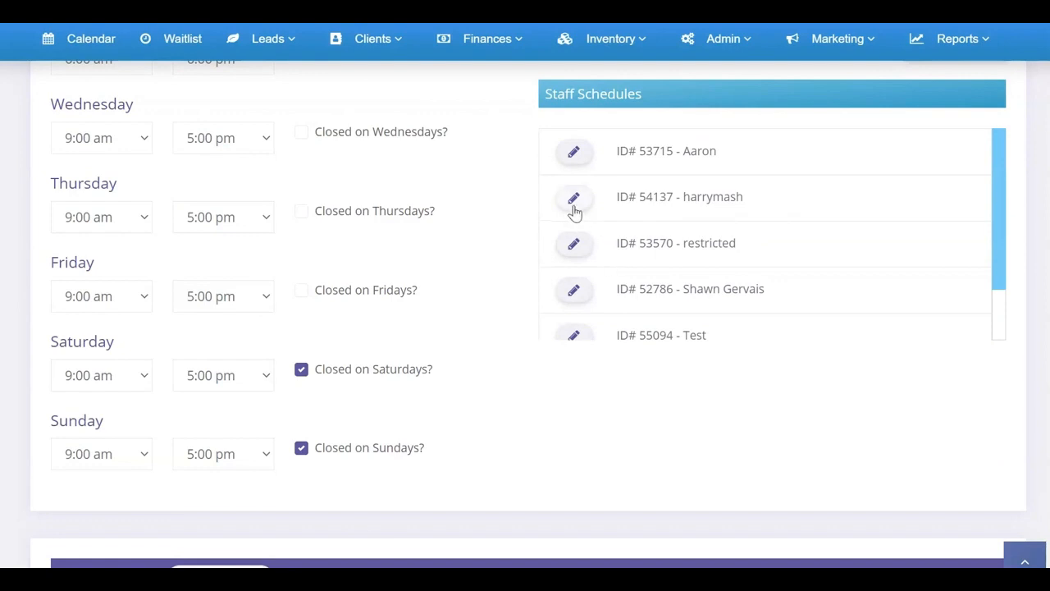
{"action": "left_click", "coordinate": [573, 289]}
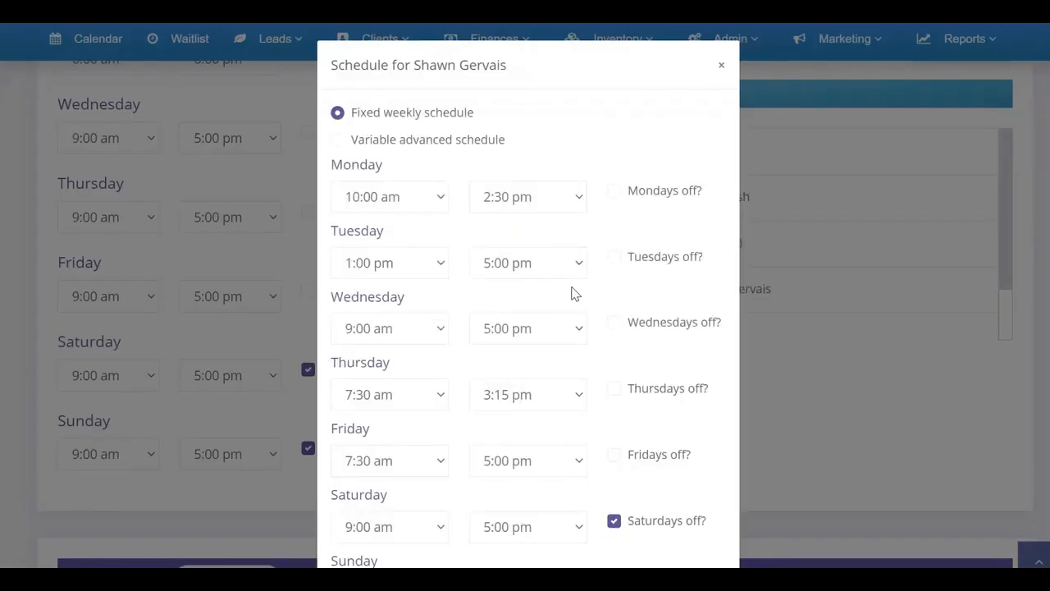
{"action": "mouse_move", "coordinate": [464, 118]}
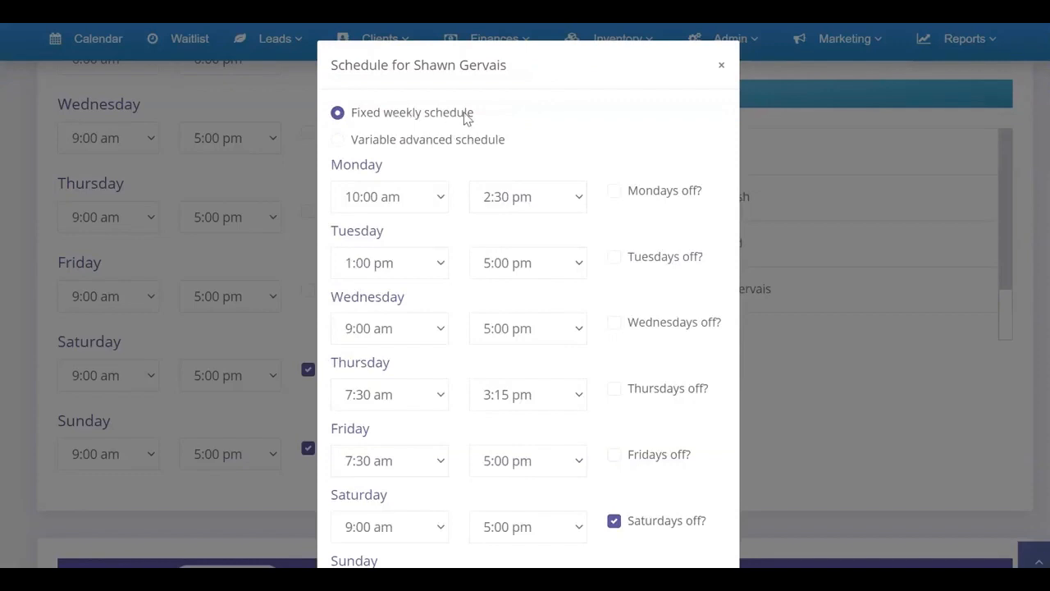
{"action": "left_click", "coordinate": [337, 138]}
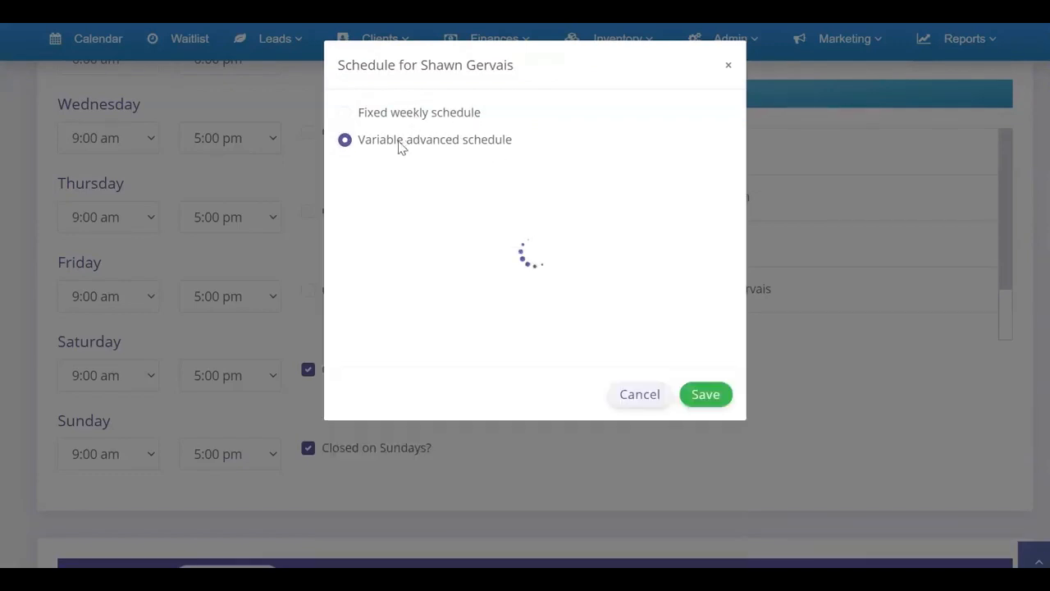
{"action": "left_click", "coordinate": [704, 394]}
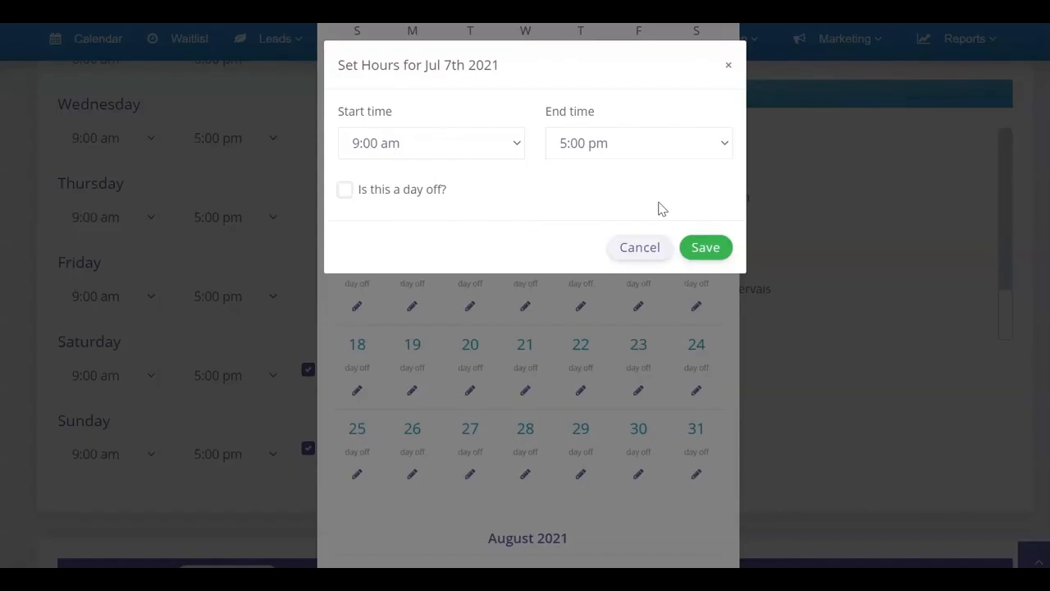
{"action": "left_click", "coordinate": [704, 247]}
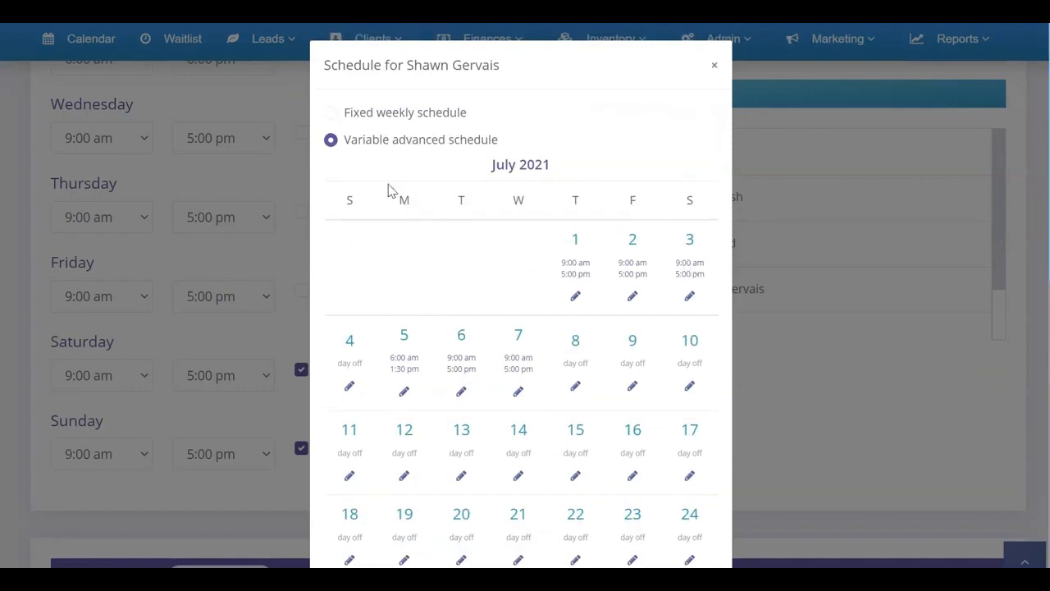
{"action": "left_click", "coordinate": [330, 112]}
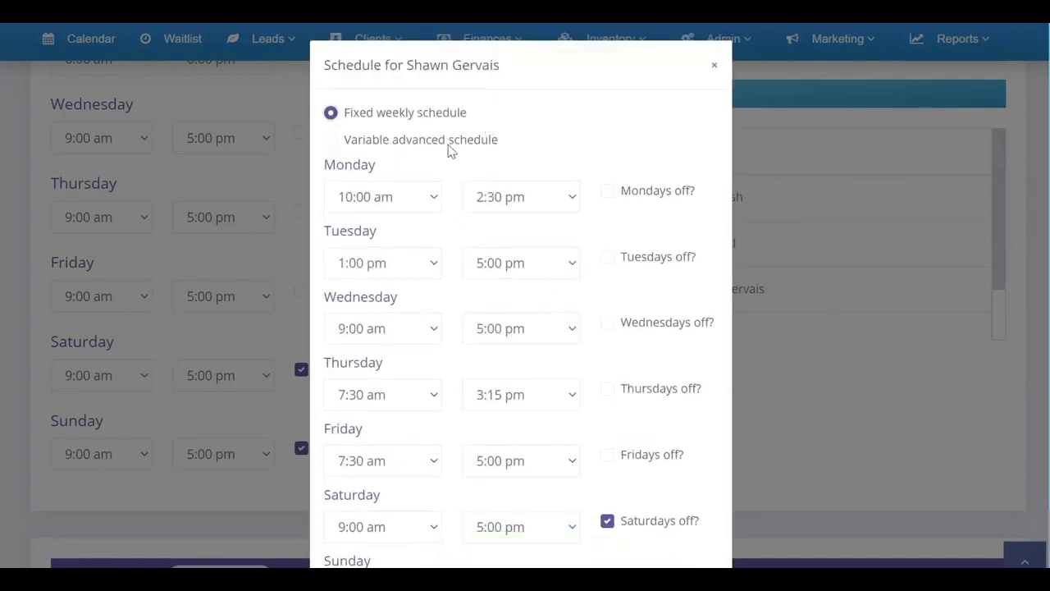
{"action": "scroll", "scroll_direction": "down", "scroll_amount": 3}
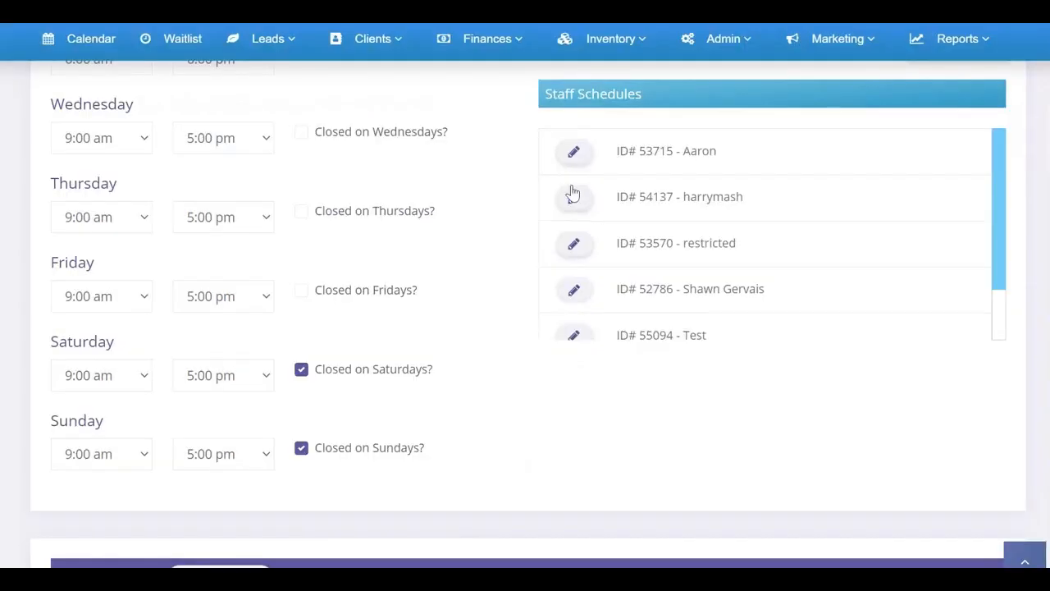
{"action": "scroll", "scroll_direction": "up", "scroll_amount": 3}
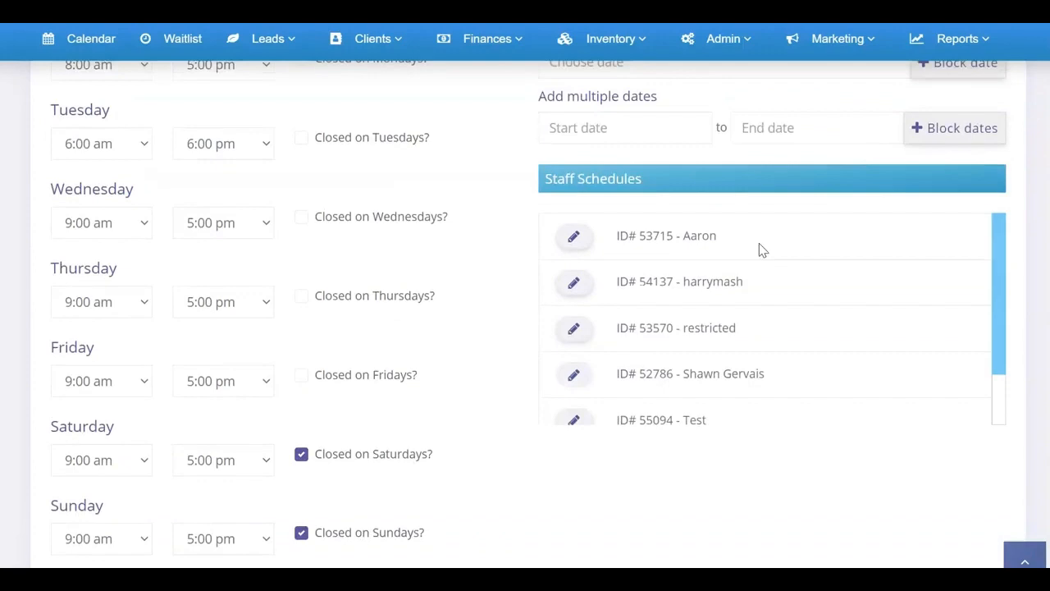
{"action": "mouse_move", "coordinate": [738, 374]}
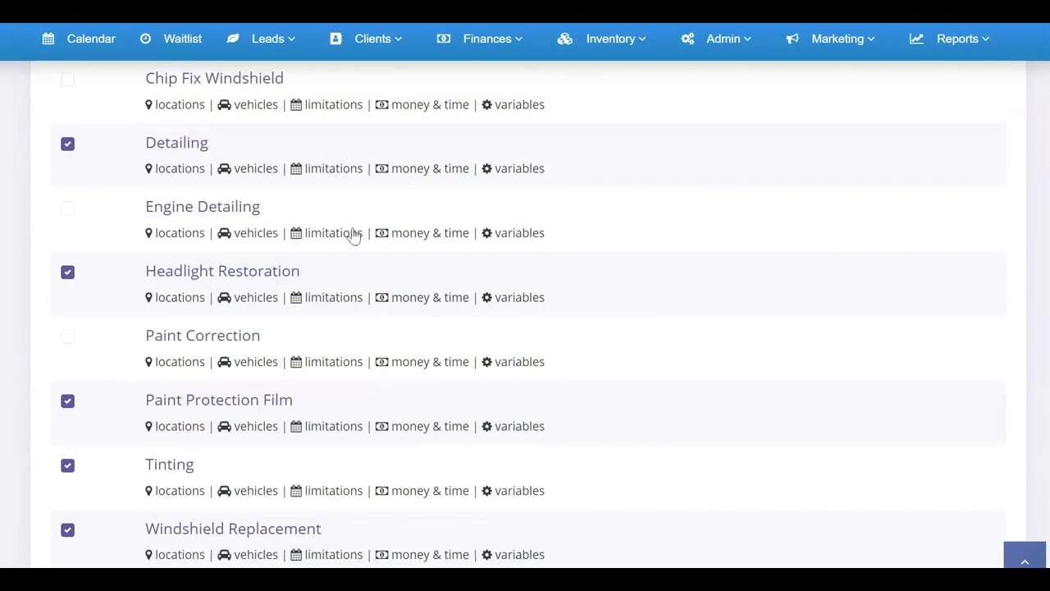
{"action": "left_click", "coordinate": [333, 168]}
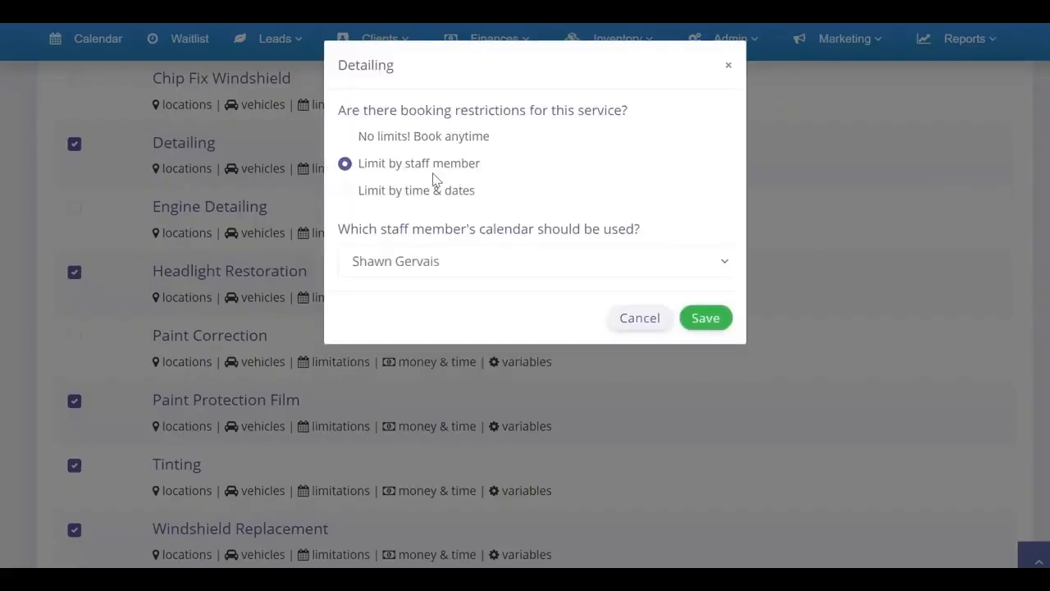
{"action": "left_click", "coordinate": [533, 261]}
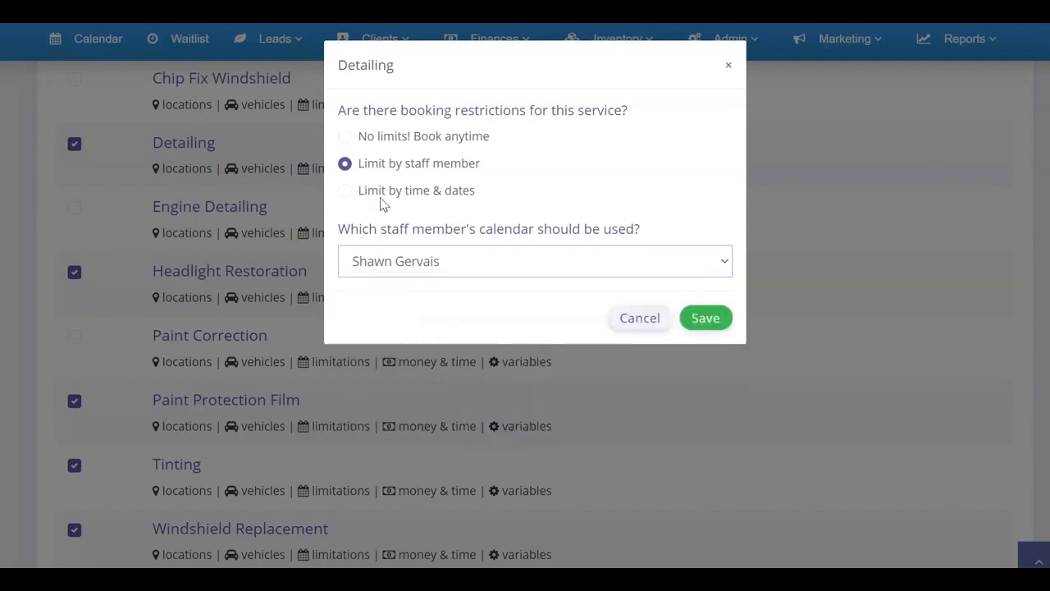
{"action": "mouse_move", "coordinate": [427, 200]}
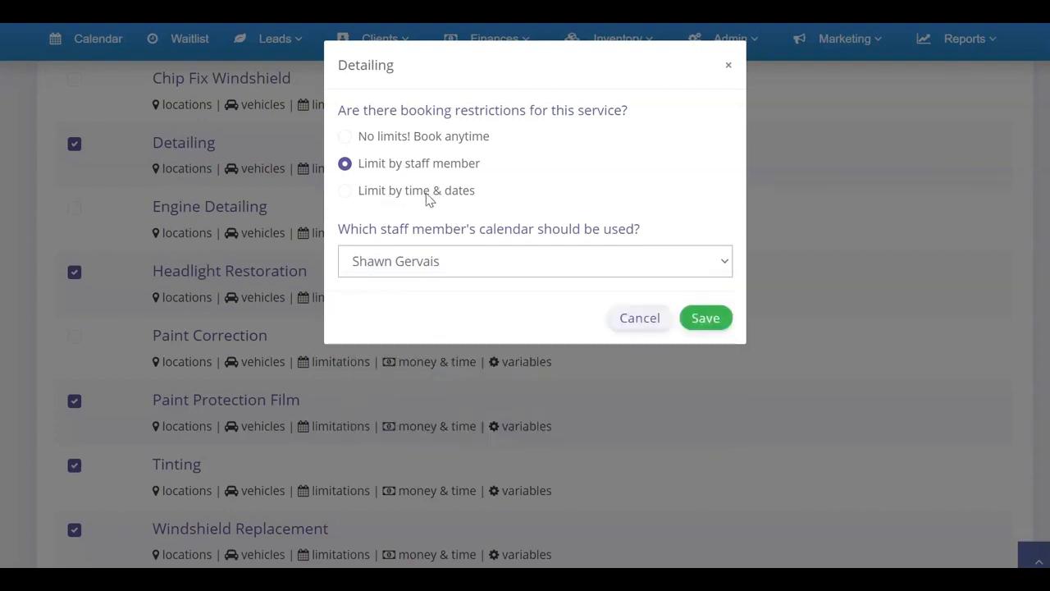
- Switch Detailing to time-and-date limits, leaving Monday through Saturday checked
{"action": "left_click", "coordinate": [345, 189]}
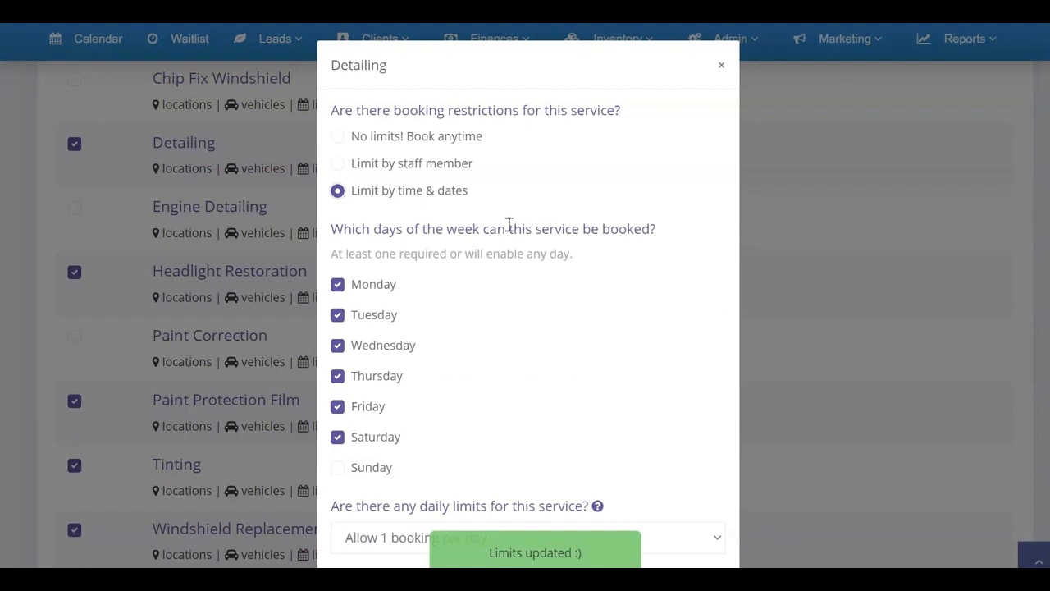
{"action": "scroll", "scroll_direction": "down", "scroll_amount": 3}
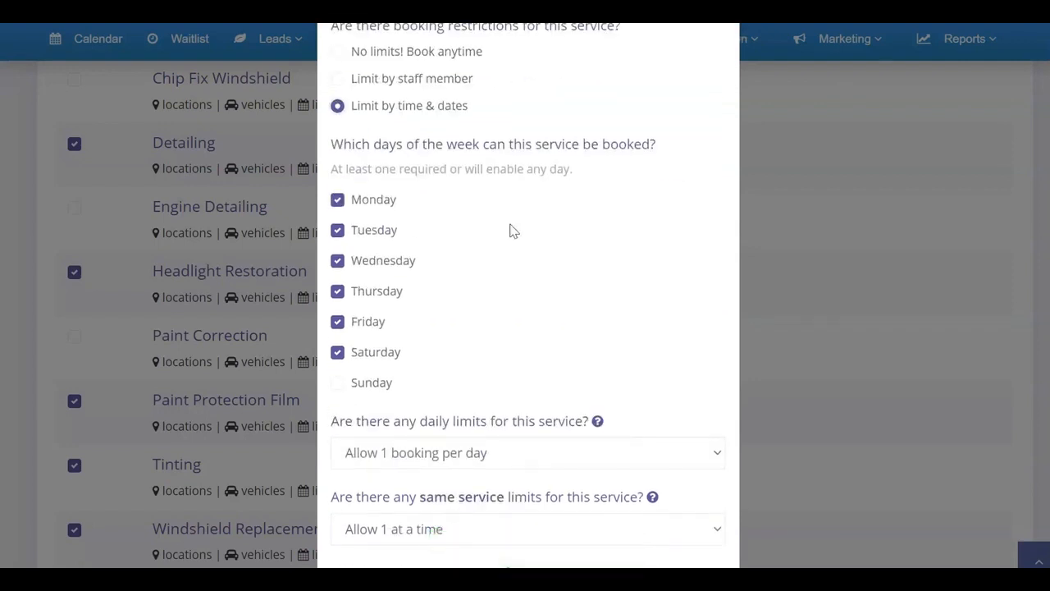
{"action": "mouse_move", "coordinate": [482, 222]}
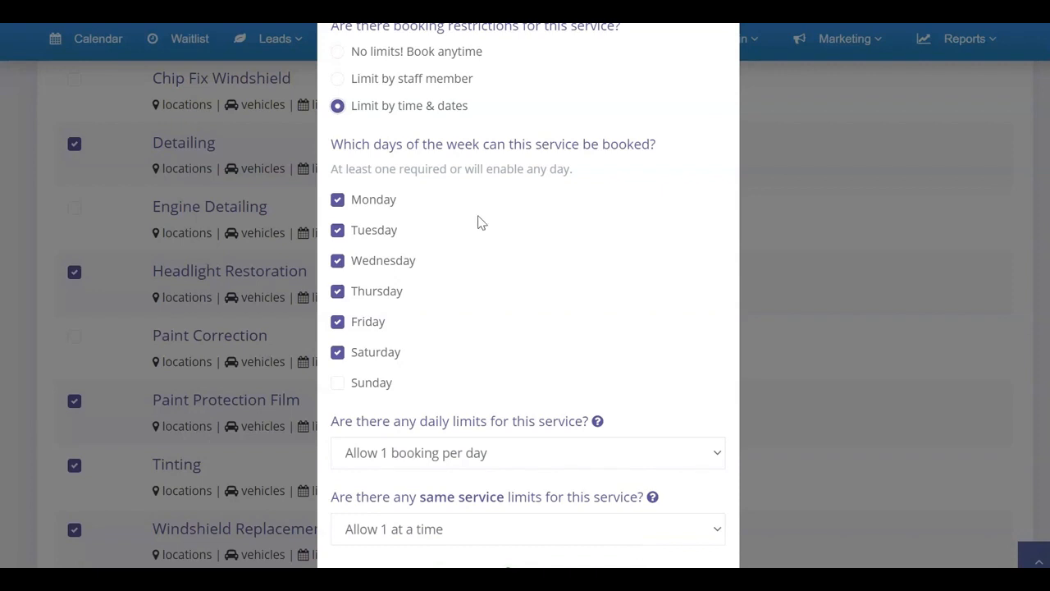
{"action": "mouse_move", "coordinate": [422, 152]}
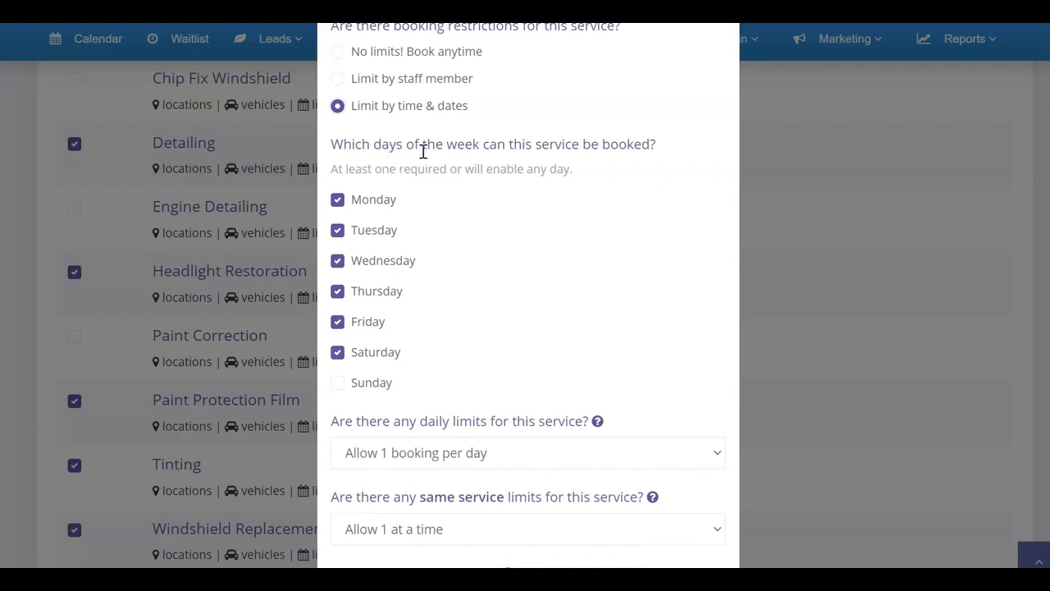
{"action": "mouse_move", "coordinate": [397, 146]}
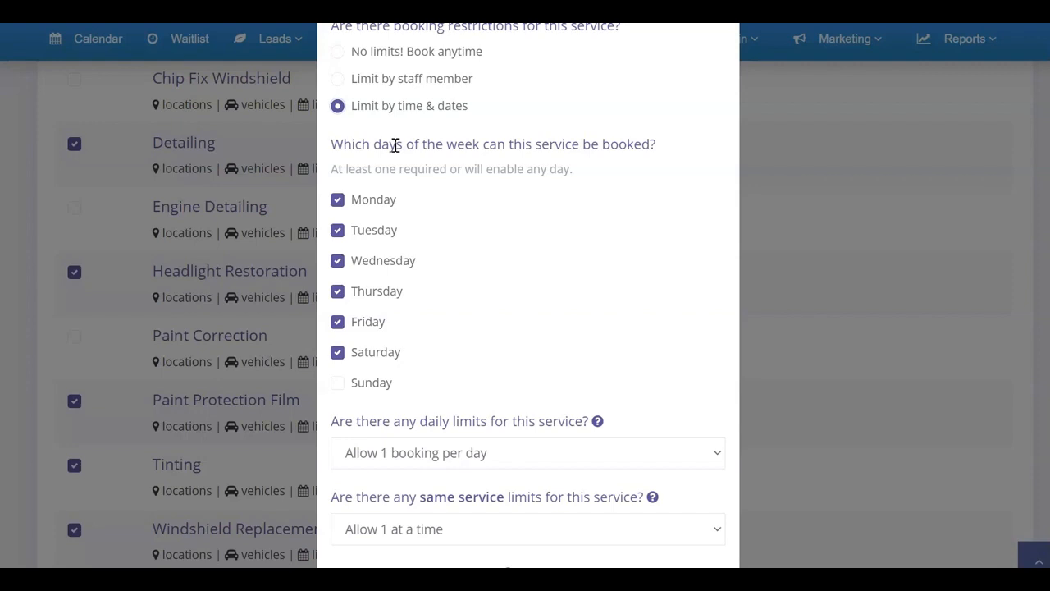
{"action": "mouse_move", "coordinate": [433, 145]}
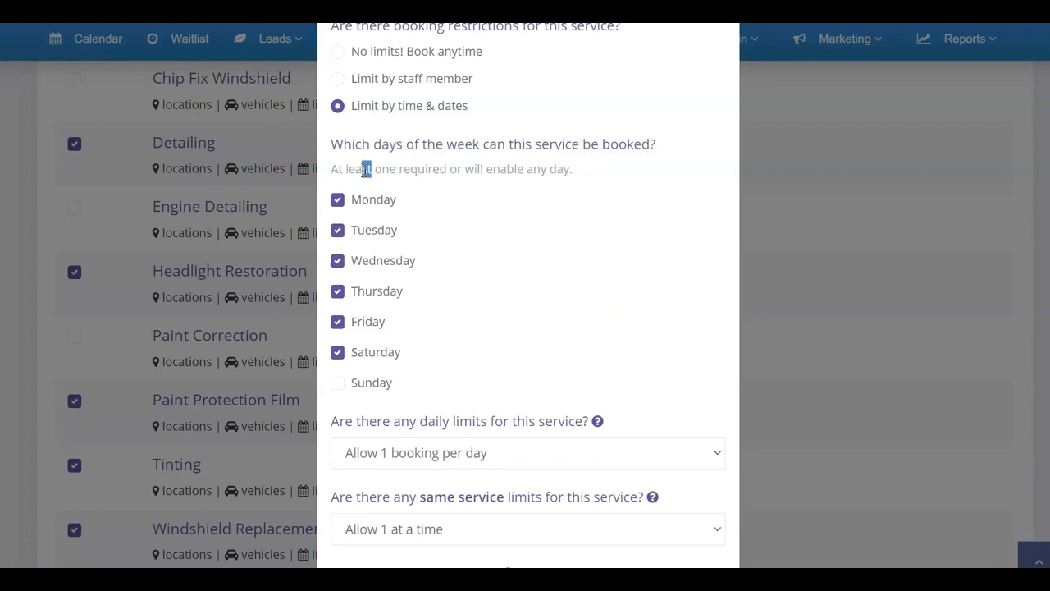
{"action": "mouse_move", "coordinate": [466, 168]}
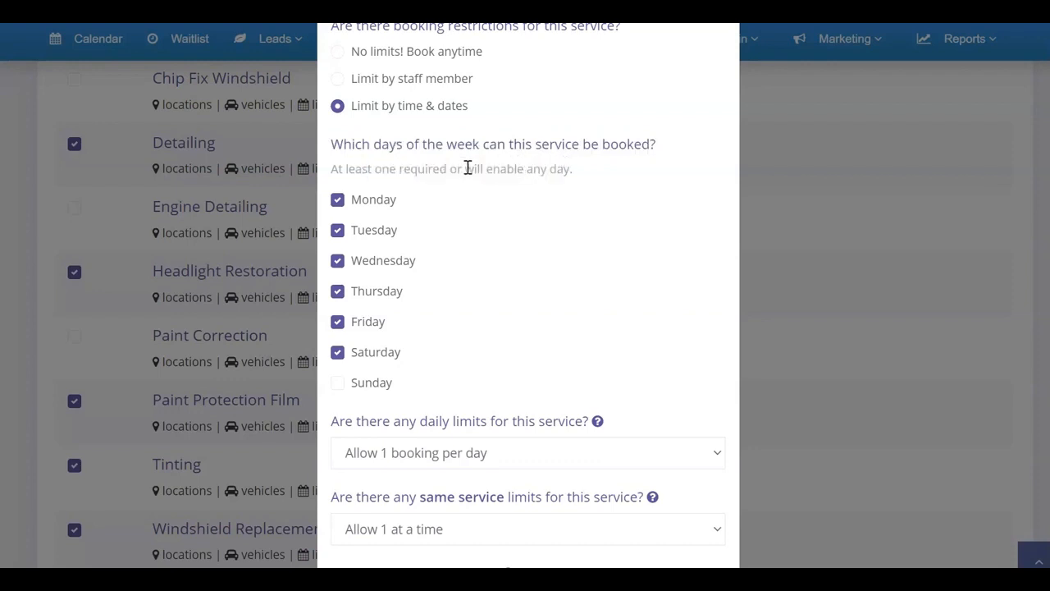
{"action": "mouse_move", "coordinate": [404, 208]}
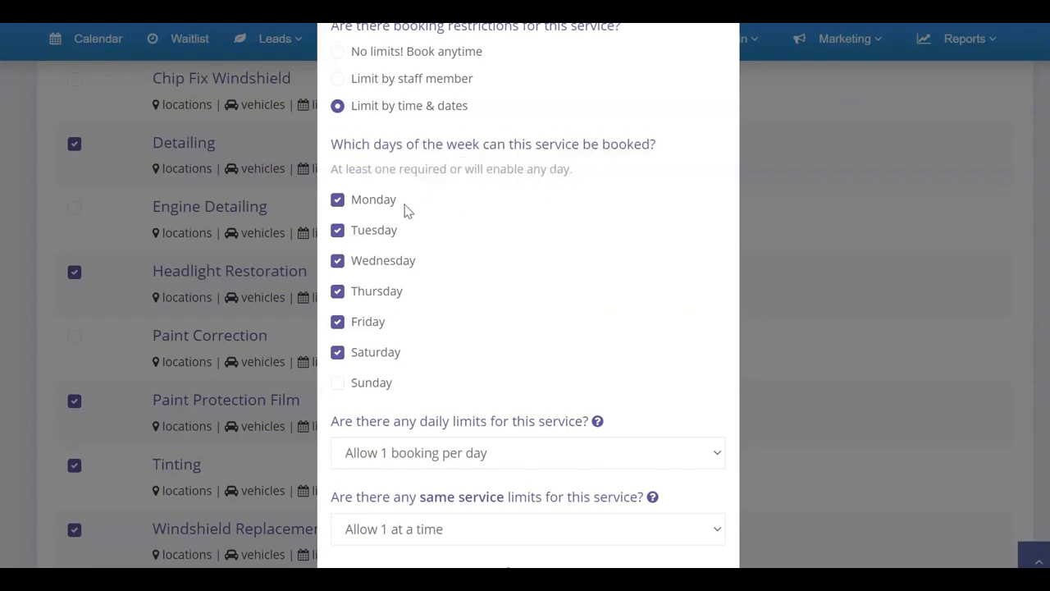
{"action": "mouse_move", "coordinate": [380, 205]}
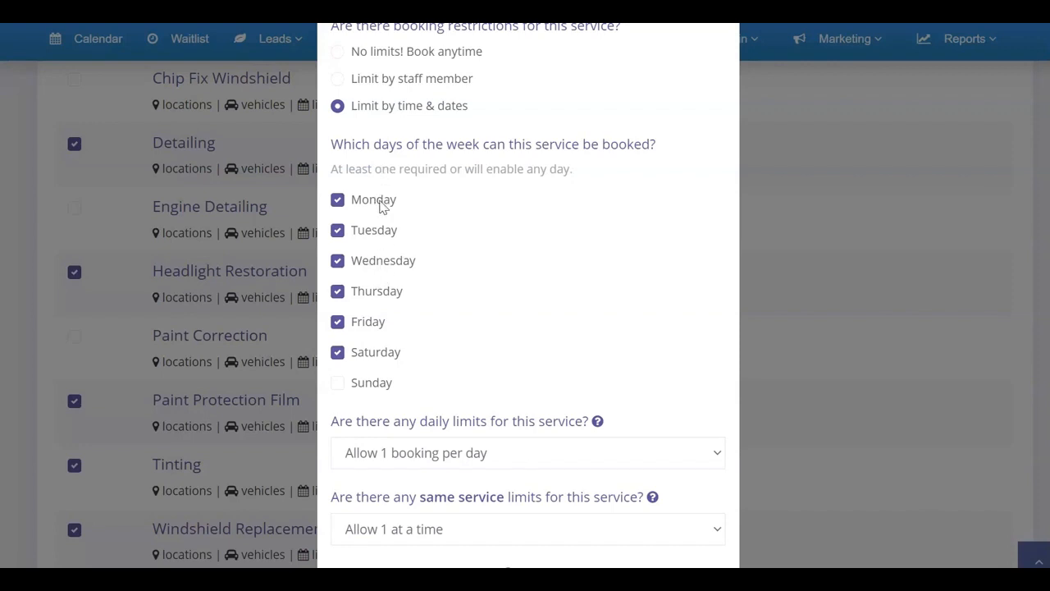
{"action": "mouse_move", "coordinate": [379, 195]}
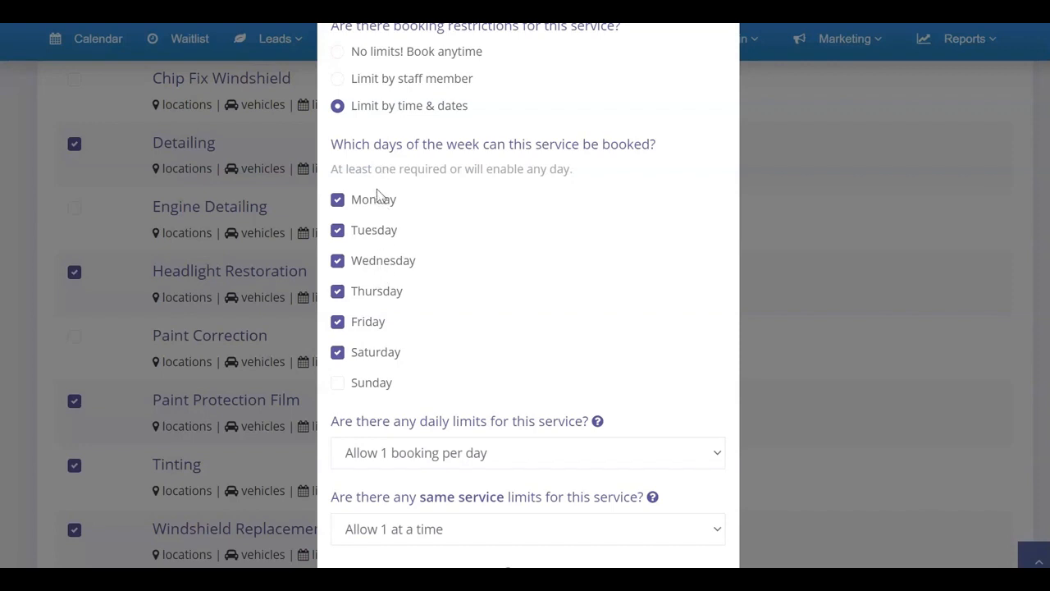
{"action": "mouse_move", "coordinate": [398, 408]}
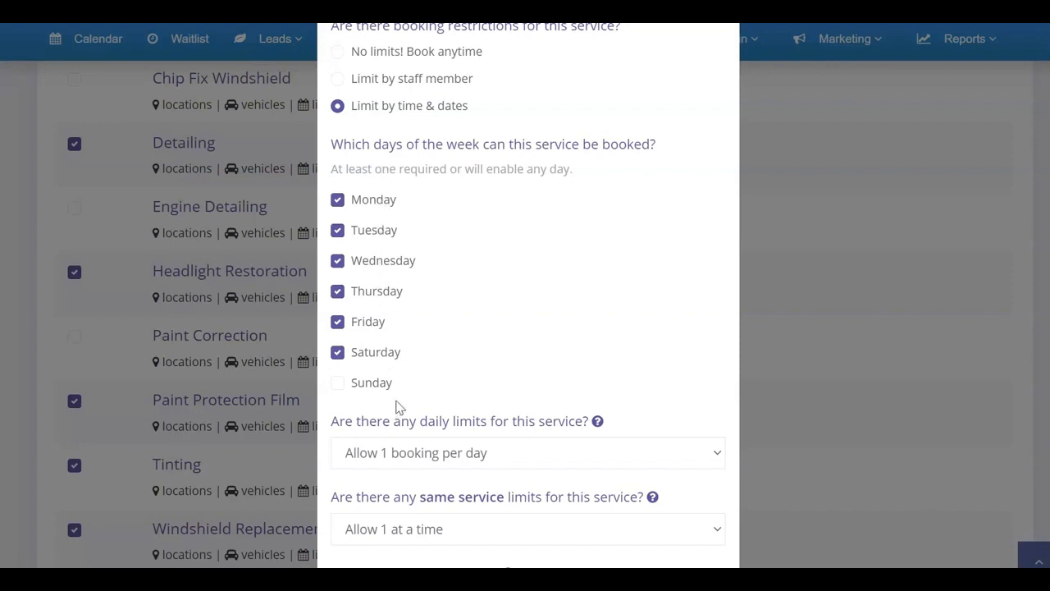
{"action": "mouse_move", "coordinate": [392, 379]}
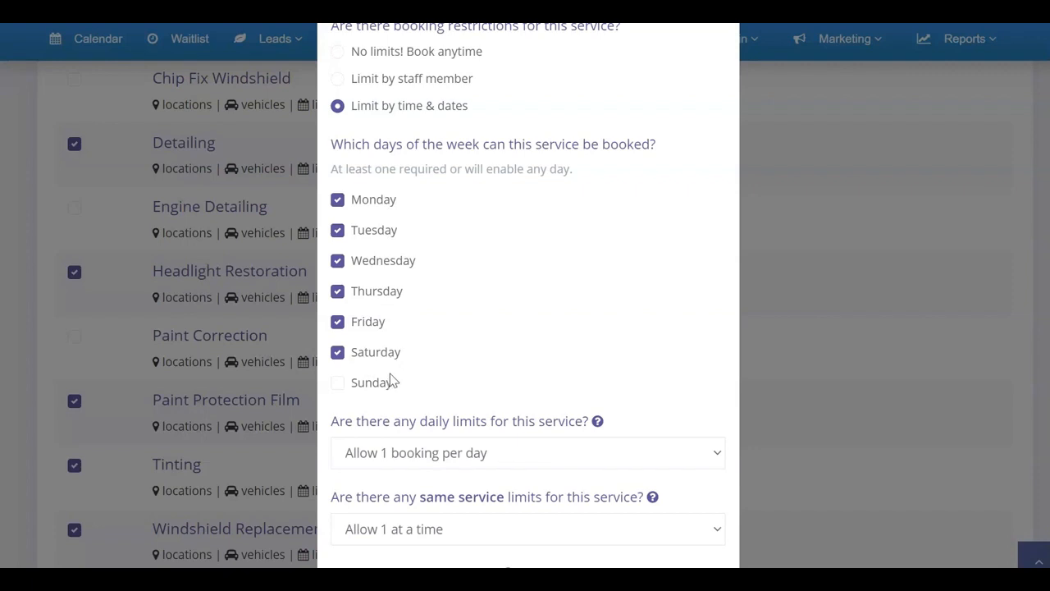
{"action": "mouse_move", "coordinate": [360, 199]}
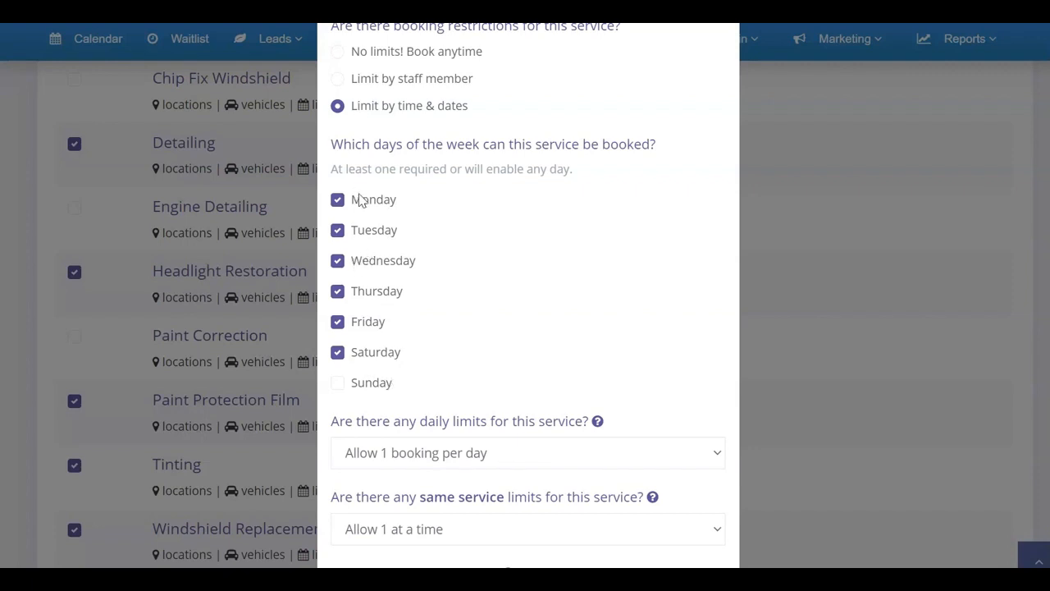
{"action": "left_click", "coordinate": [337, 229]}
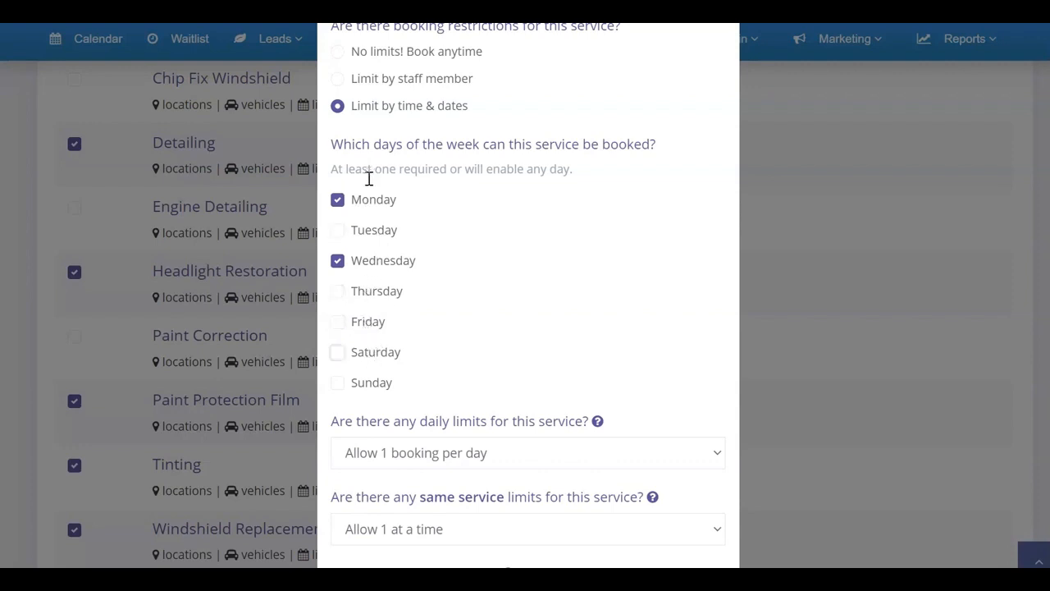
{"action": "mouse_move", "coordinate": [398, 251]}
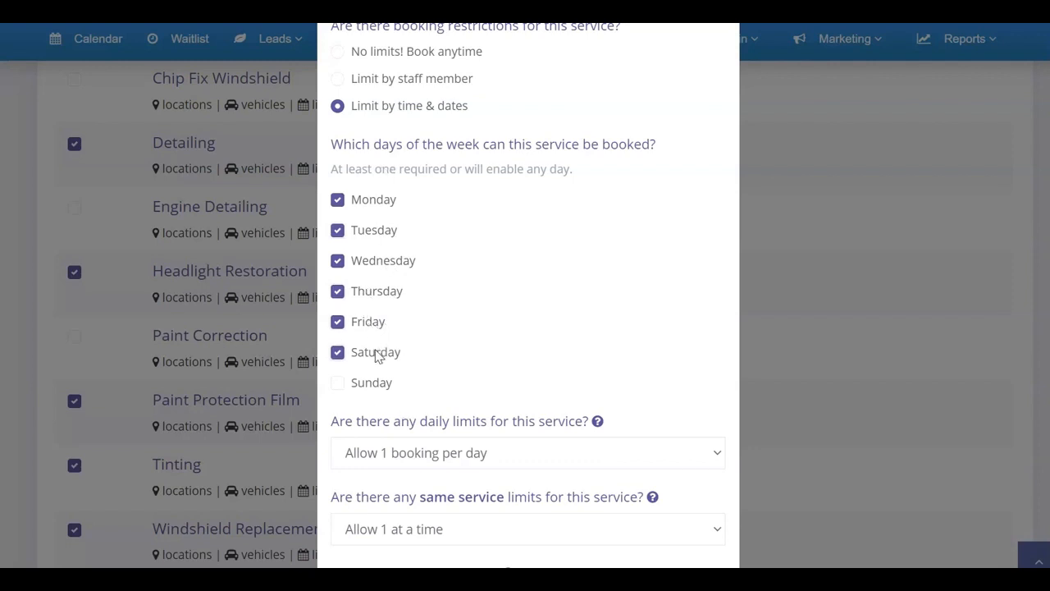
{"action": "mouse_move", "coordinate": [382, 338]}
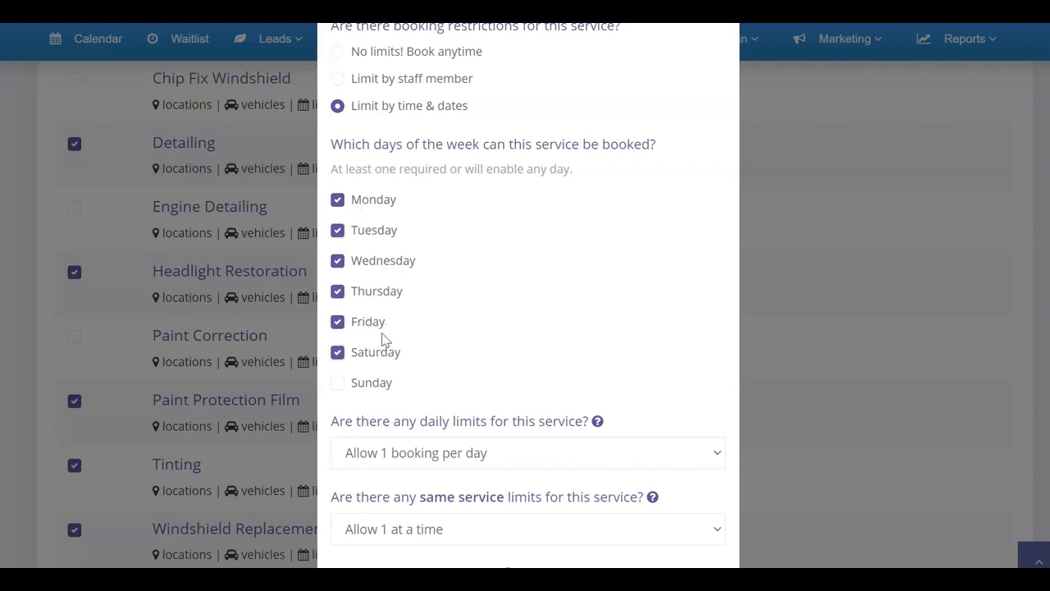
{"action": "scroll", "scroll_direction": "down", "scroll_amount": 3}
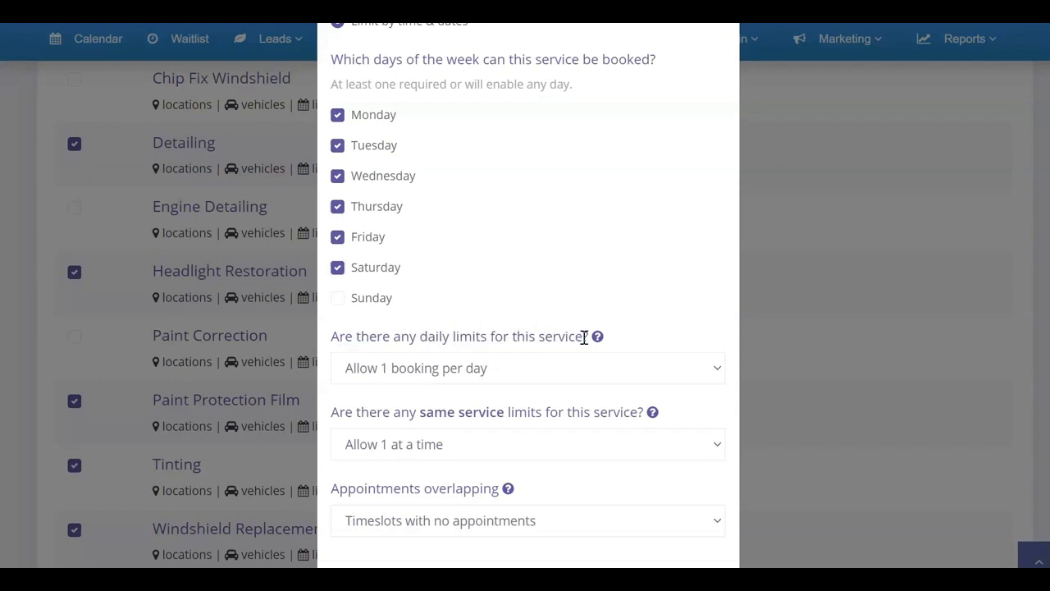
{"action": "mouse_move", "coordinate": [597, 336]}
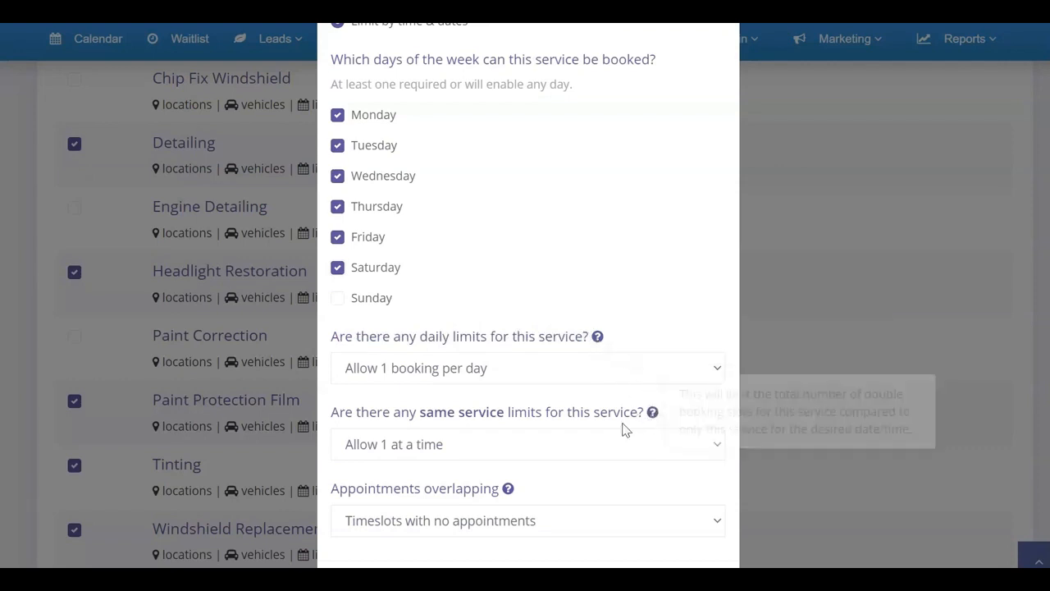
{"action": "mouse_move", "coordinate": [508, 489]}
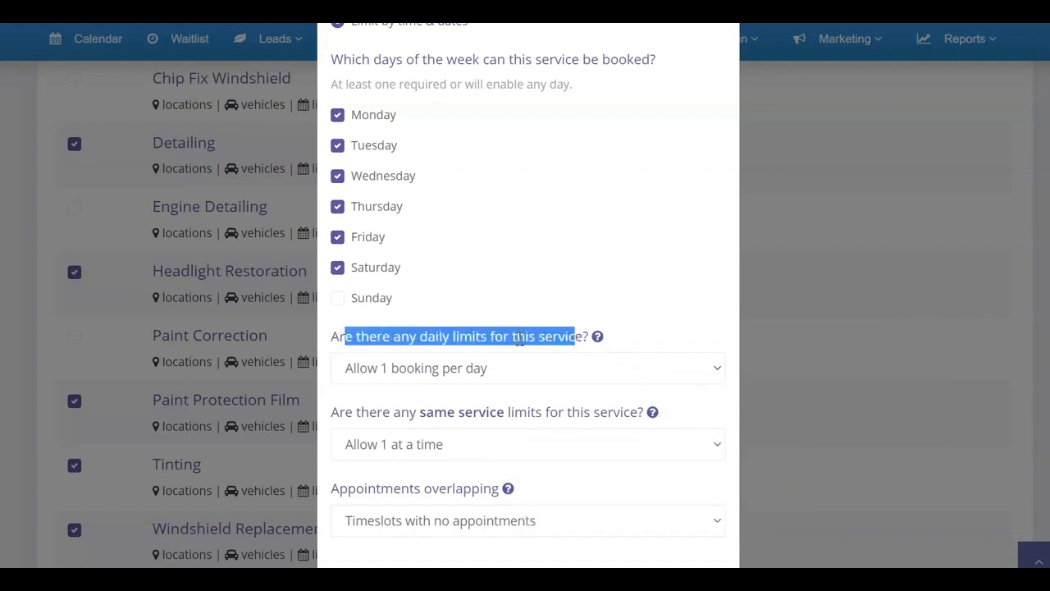
- Raise Detailing's daily booking limit to 10 bookings per day
{"action": "left_click", "coordinate": [525, 367]}
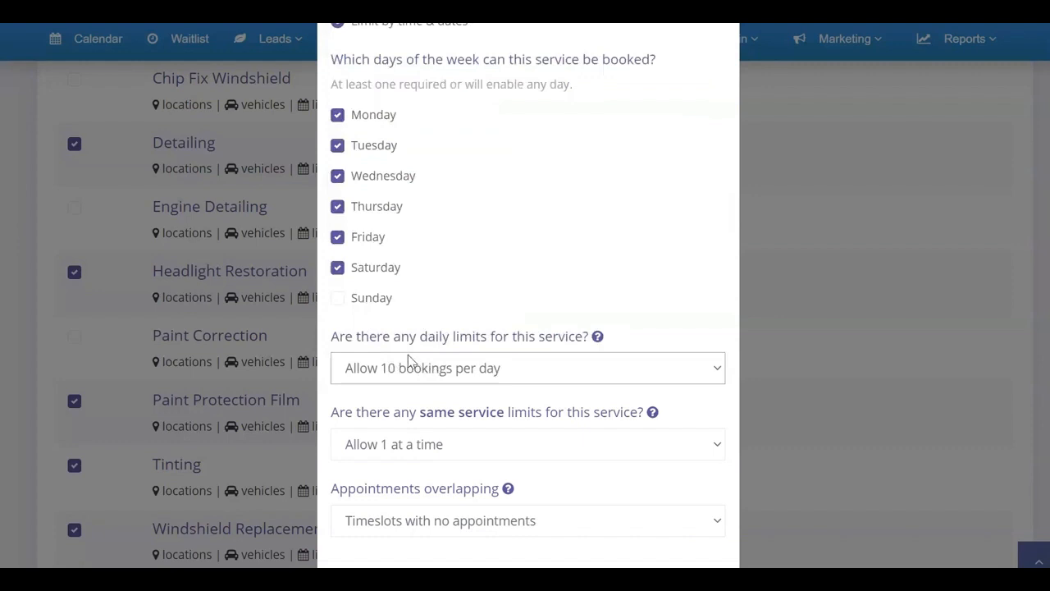
{"action": "mouse_move", "coordinate": [181, 215]}
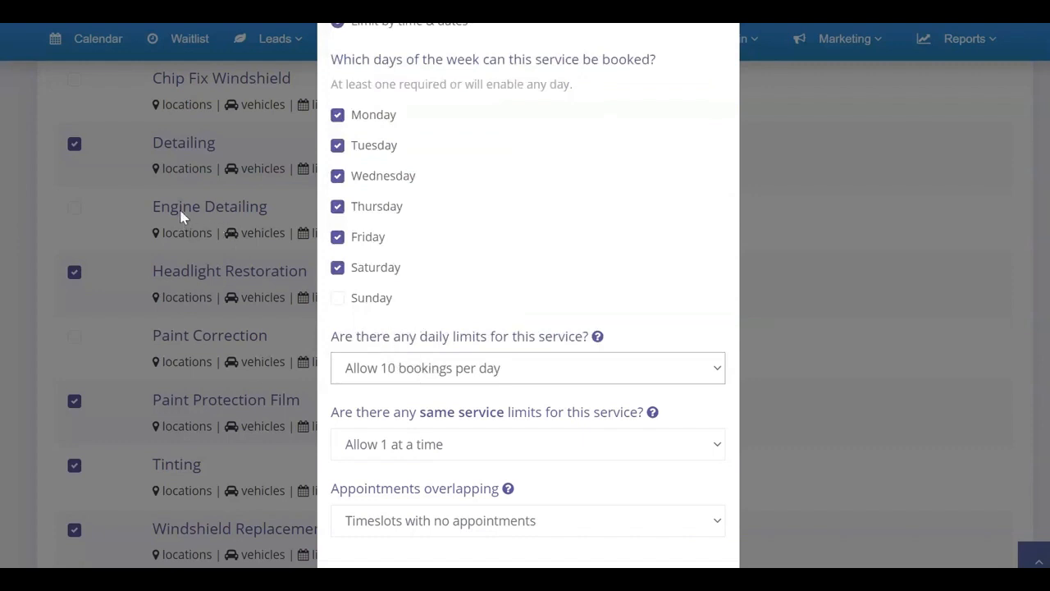
{"action": "scroll", "scroll_direction": "up", "scroll_amount": 3}
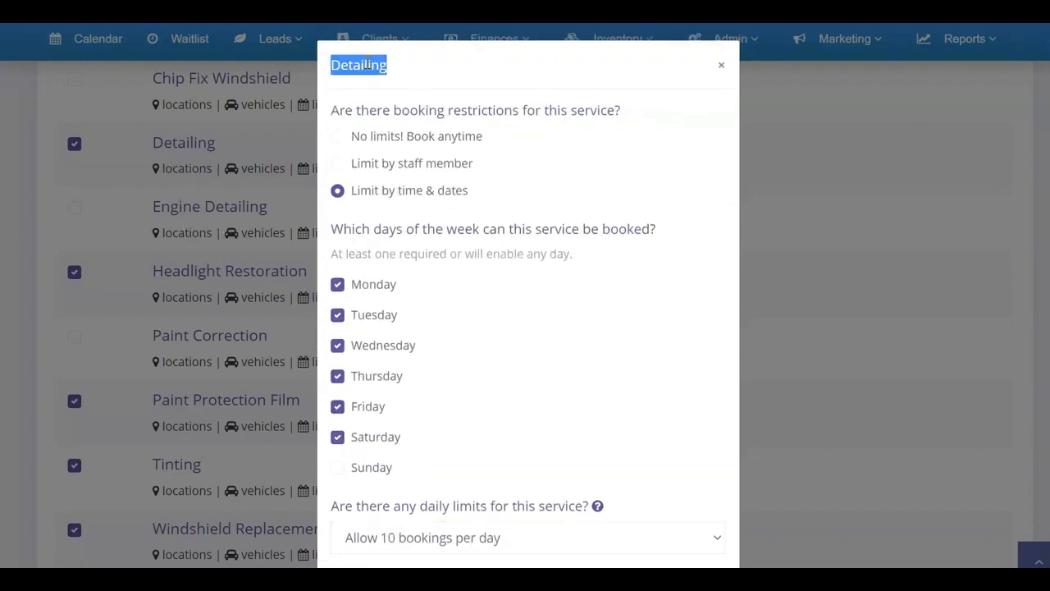
{"action": "scroll", "scroll_direction": "down", "scroll_amount": 3}
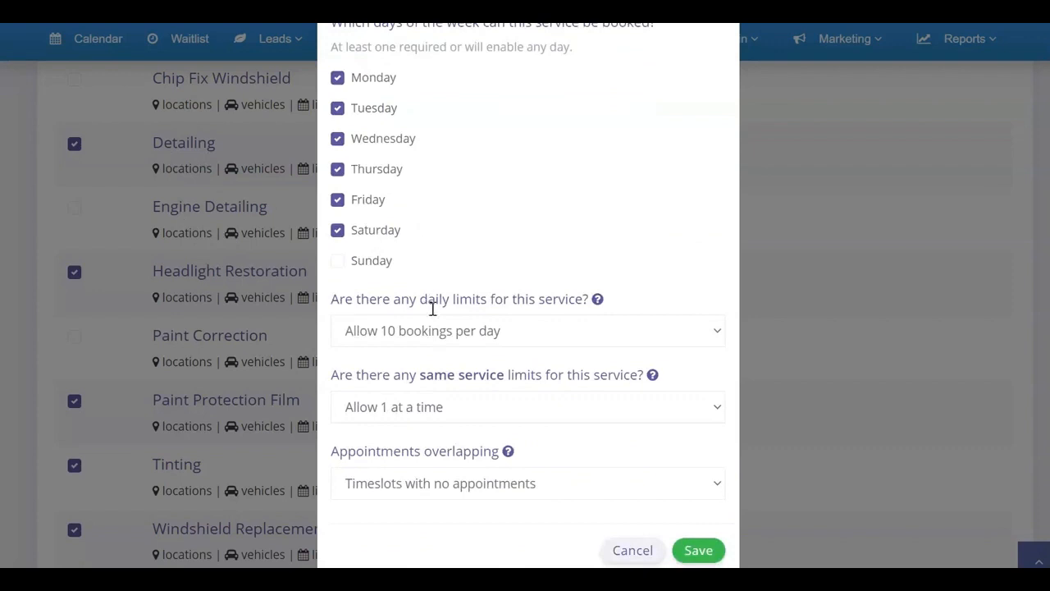
{"action": "mouse_move", "coordinate": [476, 341]}
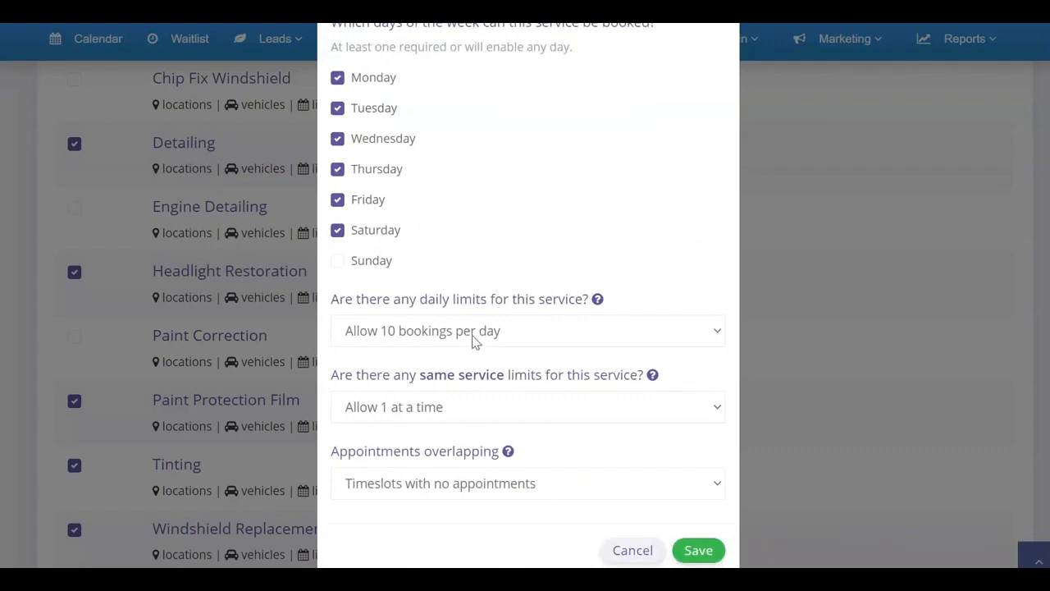
{"action": "left_click", "coordinate": [527, 330]}
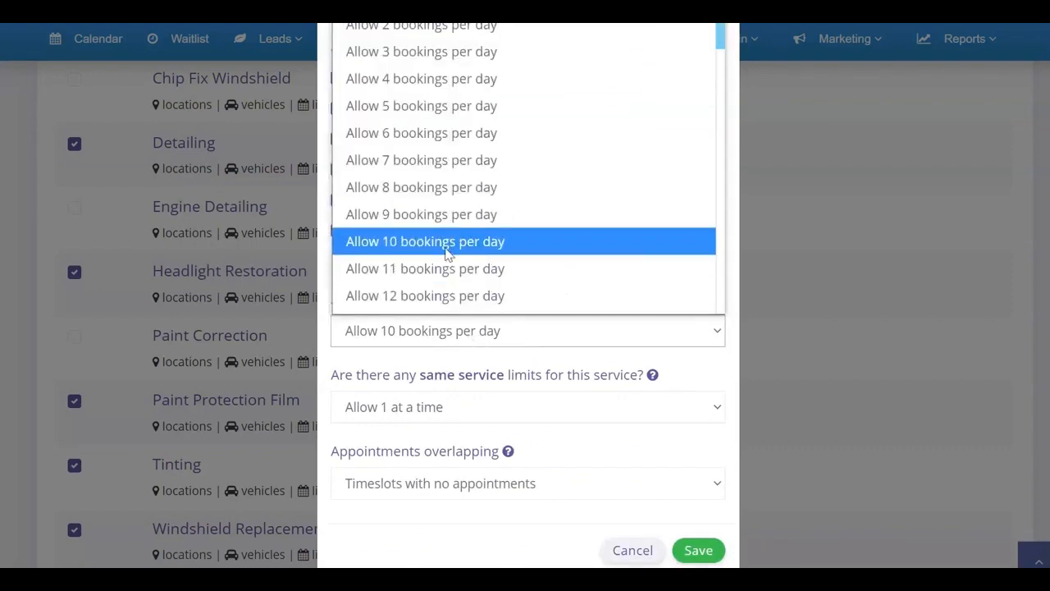
{"action": "left_click", "coordinate": [424, 240]}
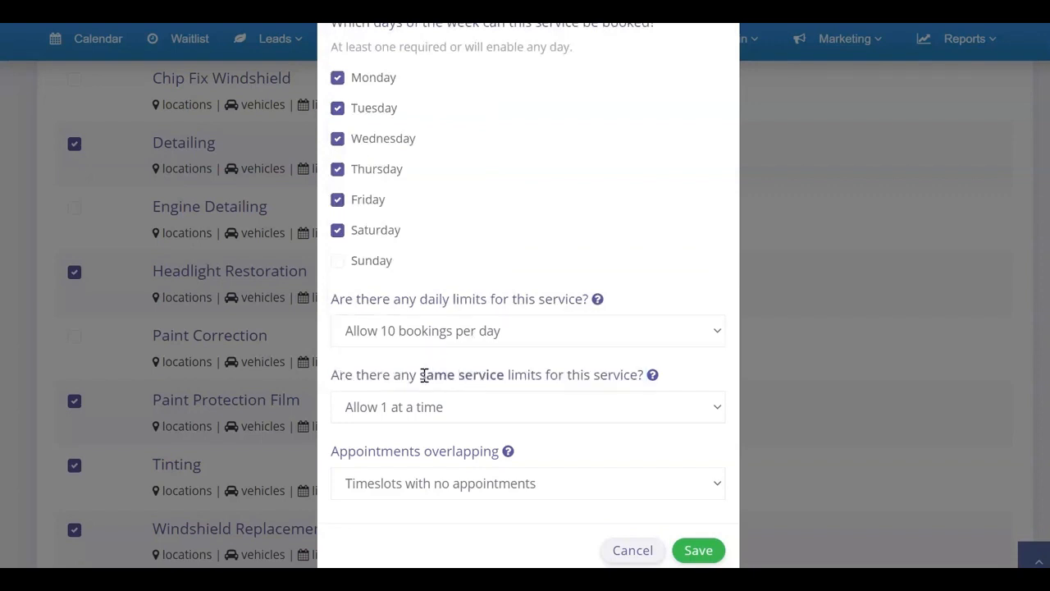
{"action": "double_click", "coordinate": [461, 374]}
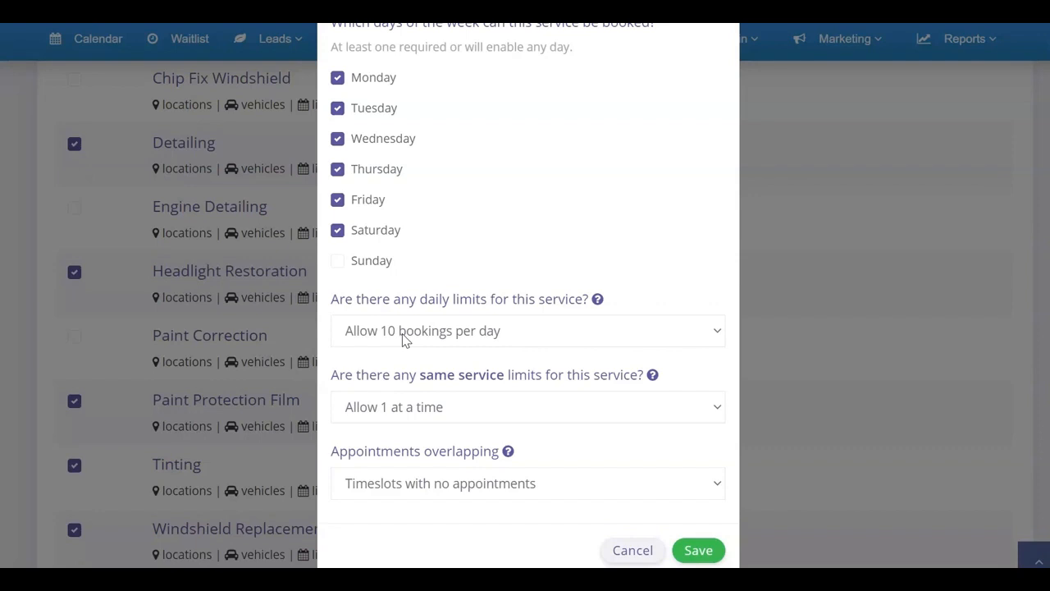
{"action": "mouse_move", "coordinate": [513, 335]}
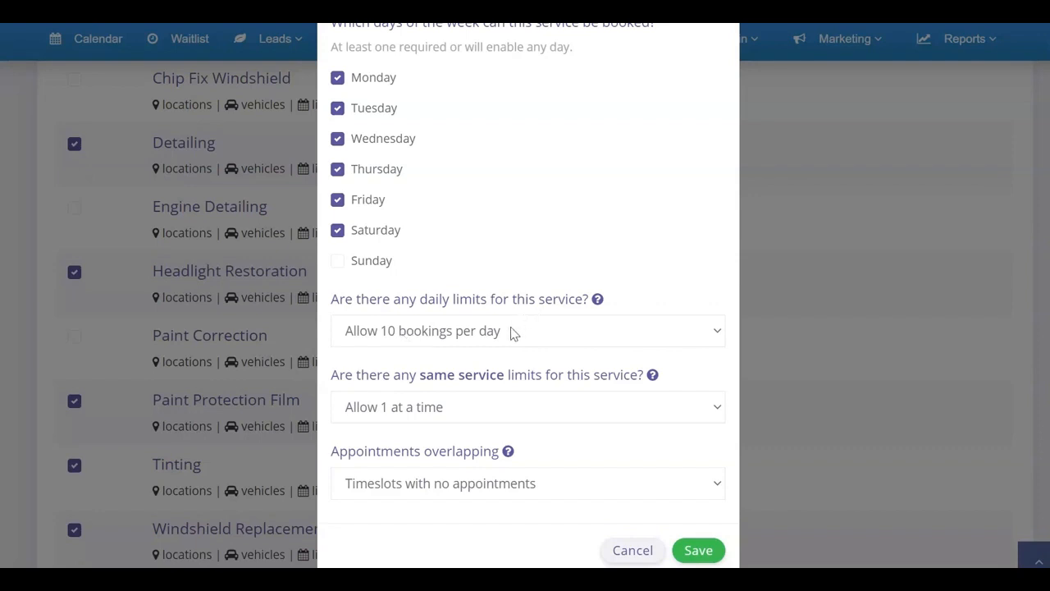
{"action": "mouse_move", "coordinate": [420, 394]}
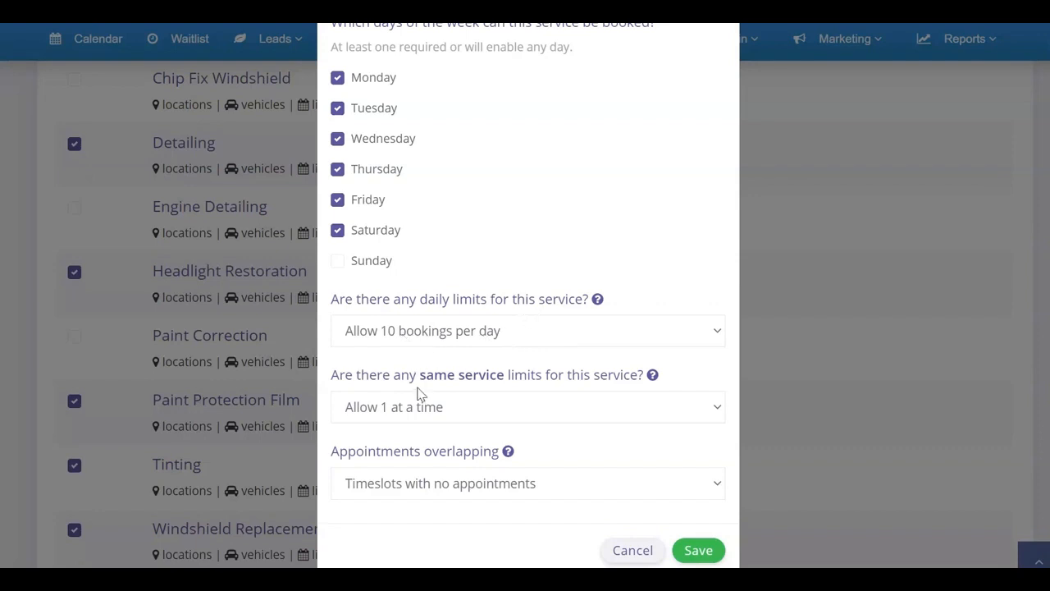
- Set the same-service limit to allow 2 bookings at a time
{"action": "double_click", "coordinate": [461, 374]}
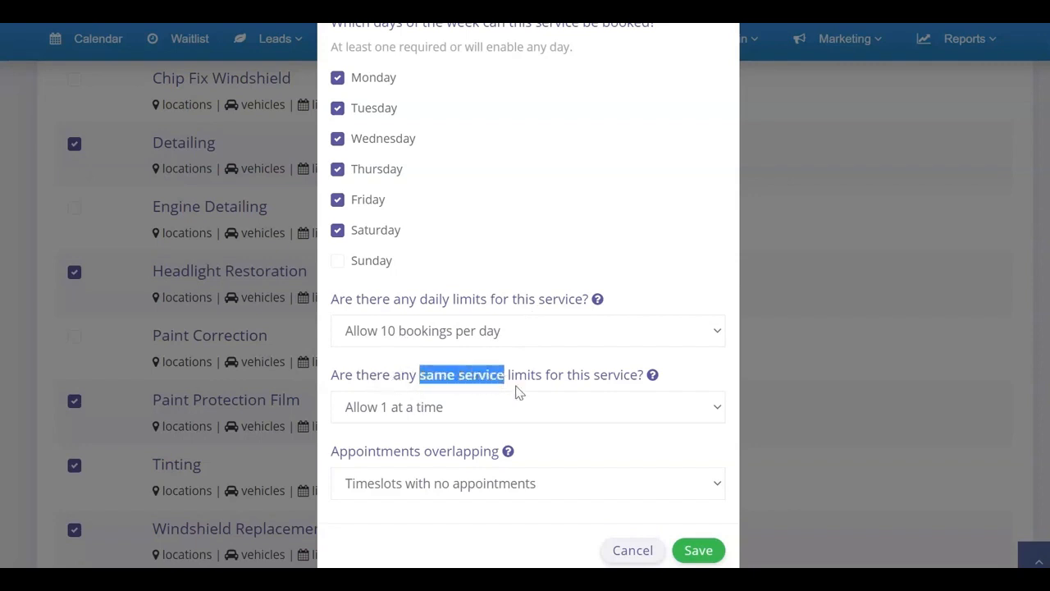
{"action": "mouse_move", "coordinate": [652, 375]}
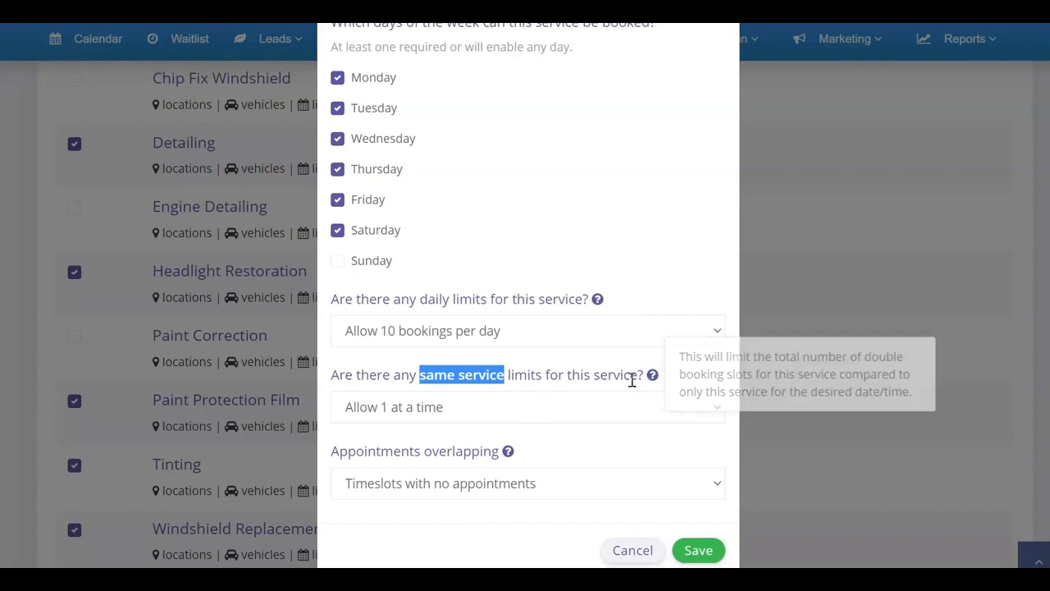
{"action": "left_click", "coordinate": [528, 406]}
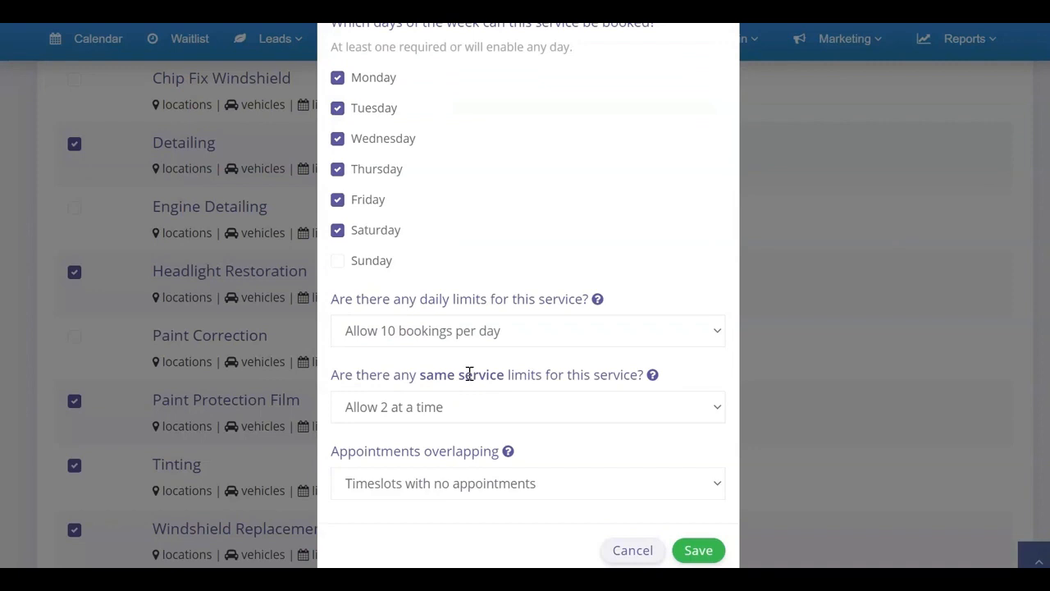
{"action": "mouse_move", "coordinate": [506, 350]}
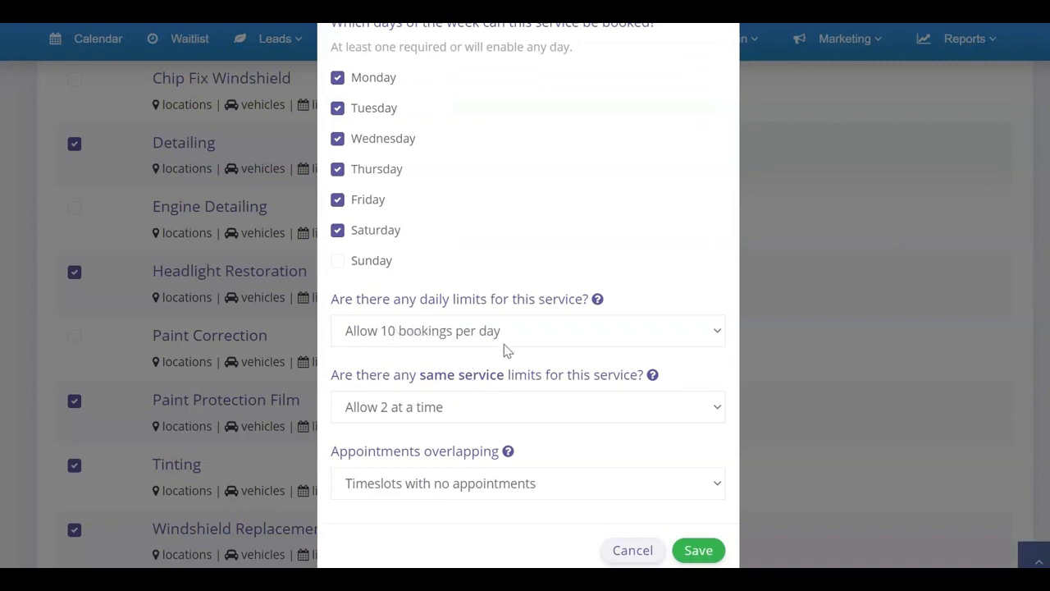
{"action": "mouse_move", "coordinate": [398, 412]}
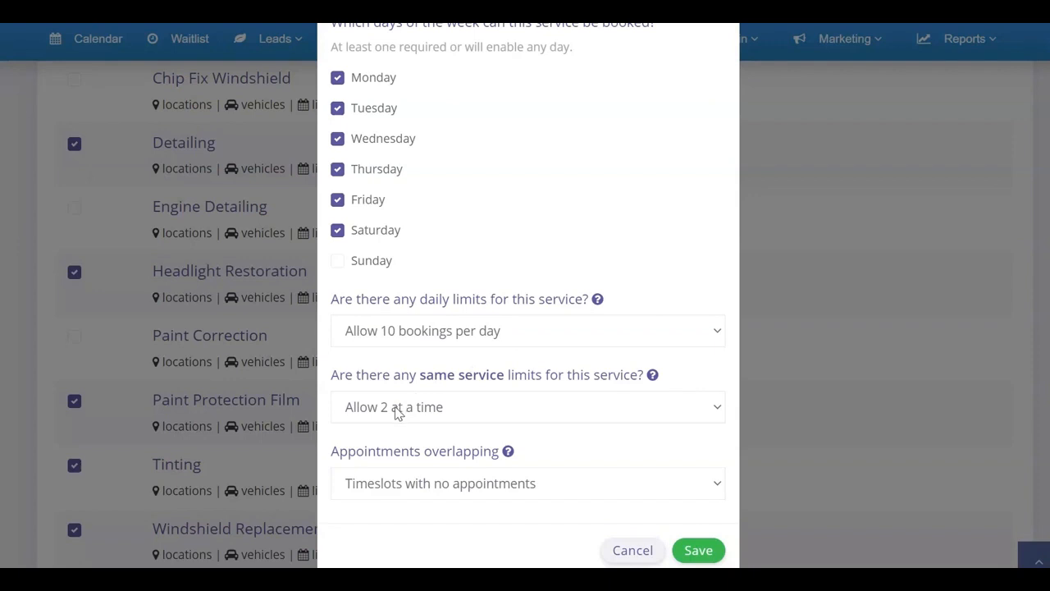
{"action": "mouse_move", "coordinate": [382, 418]}
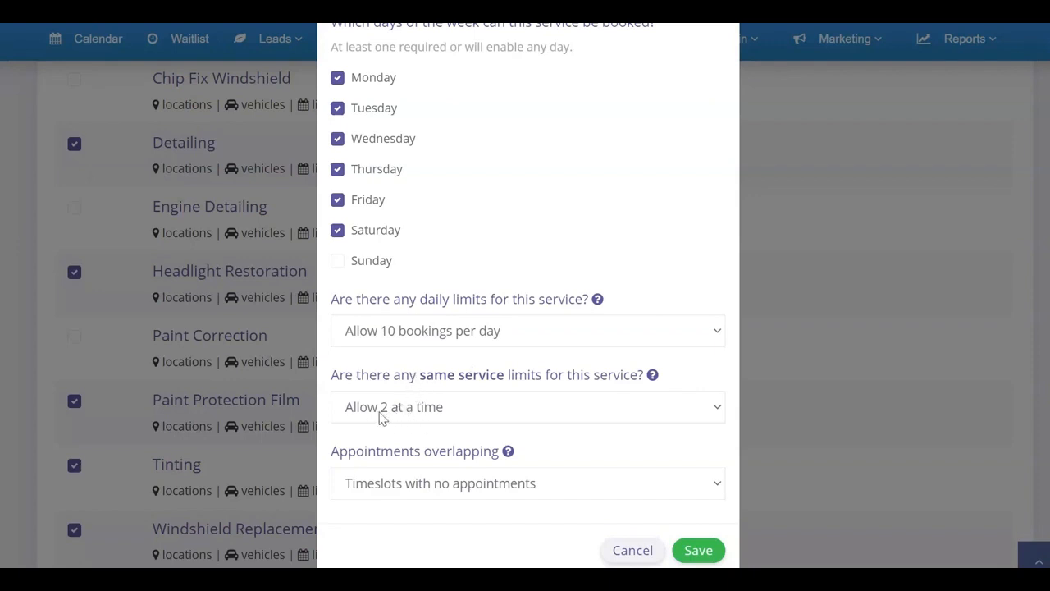
{"action": "mouse_move", "coordinate": [395, 349]}
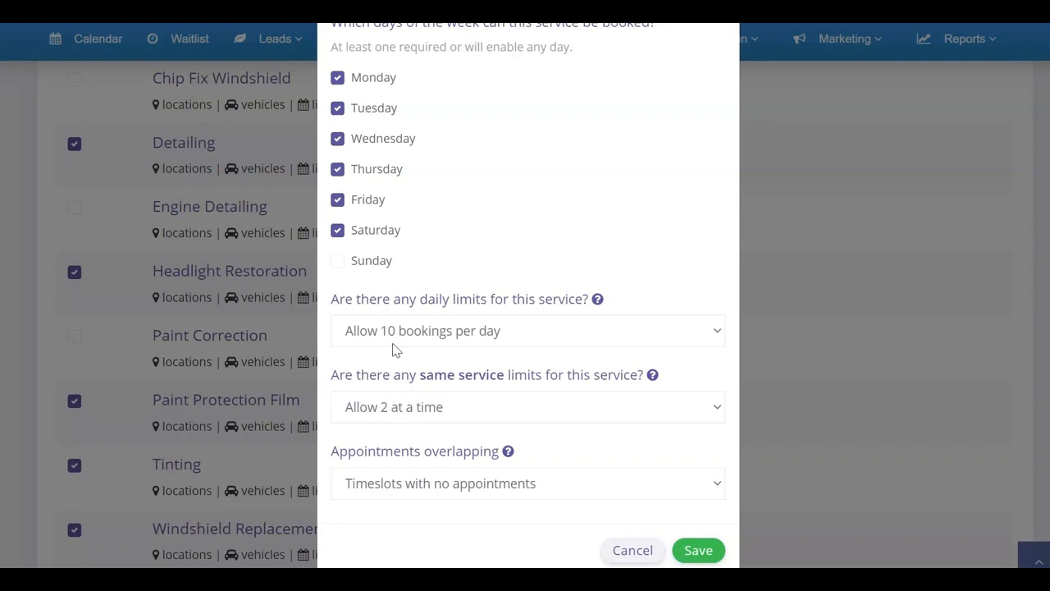
{"action": "mouse_move", "coordinate": [451, 343]}
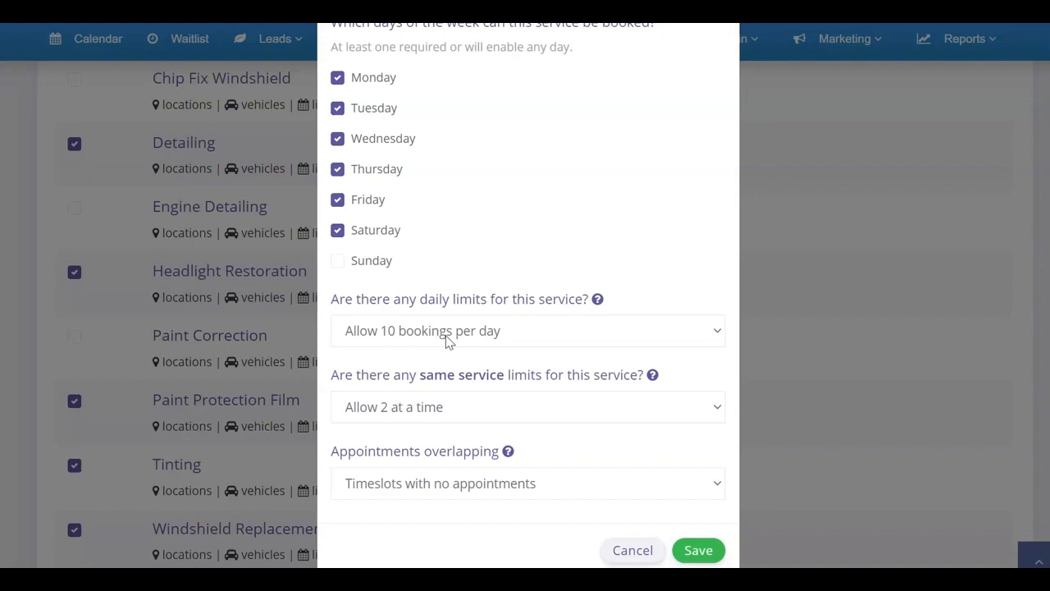
{"action": "mouse_move", "coordinate": [447, 444]}
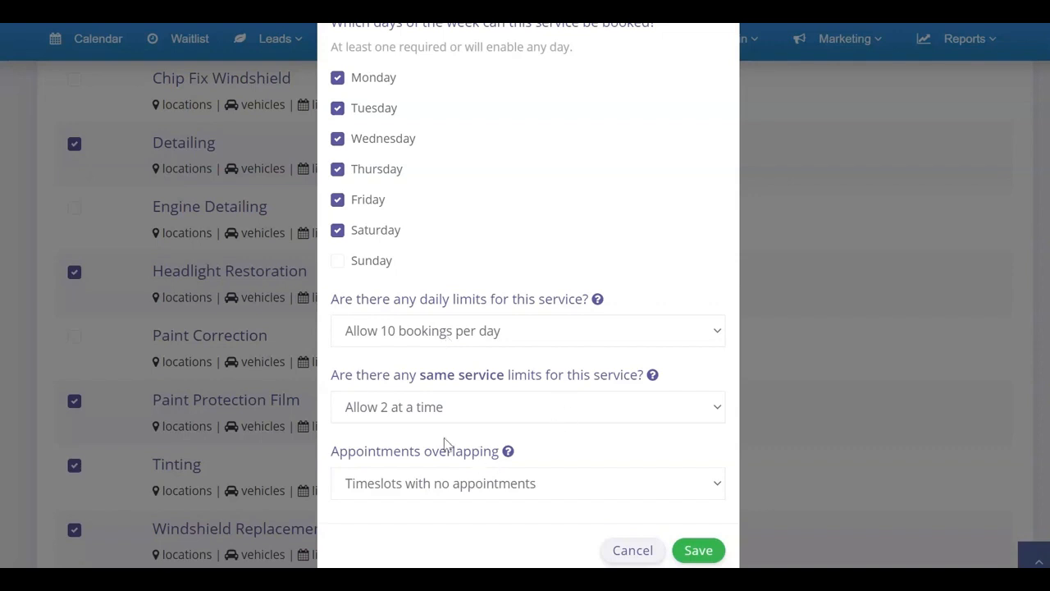
{"action": "mouse_move", "coordinate": [419, 408]}
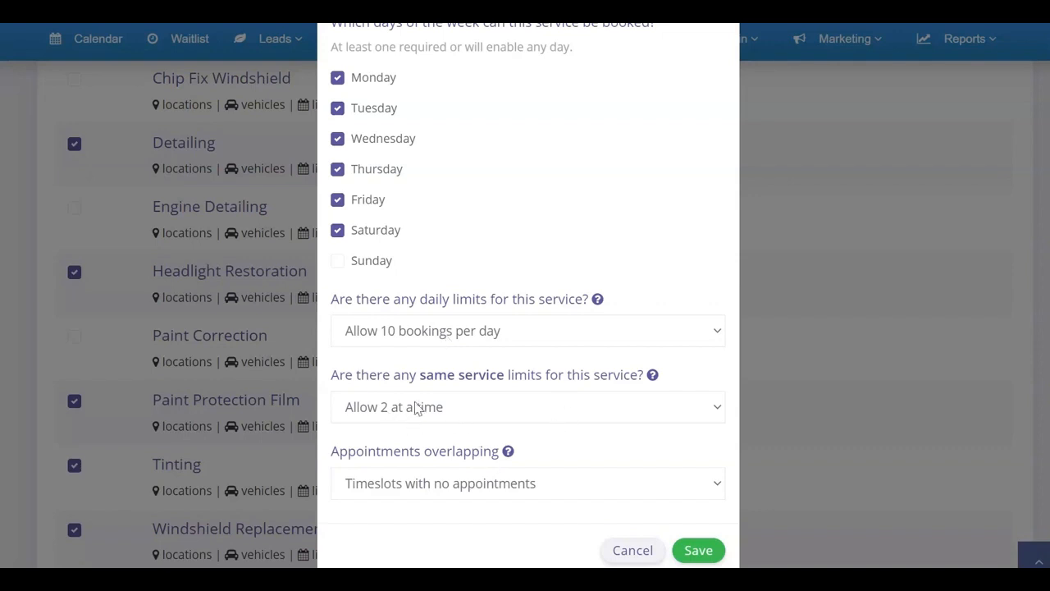
{"action": "double_click", "coordinate": [462, 374]}
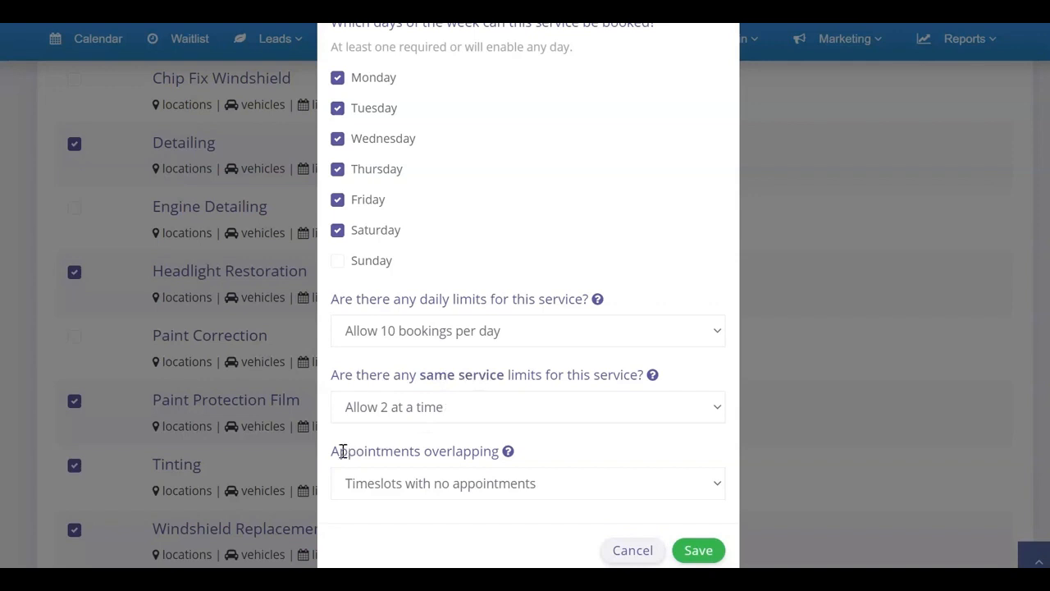
- Set Detailing's appointment overlapping to 'Allow all overlaps'
{"action": "double_click", "coordinate": [412, 451]}
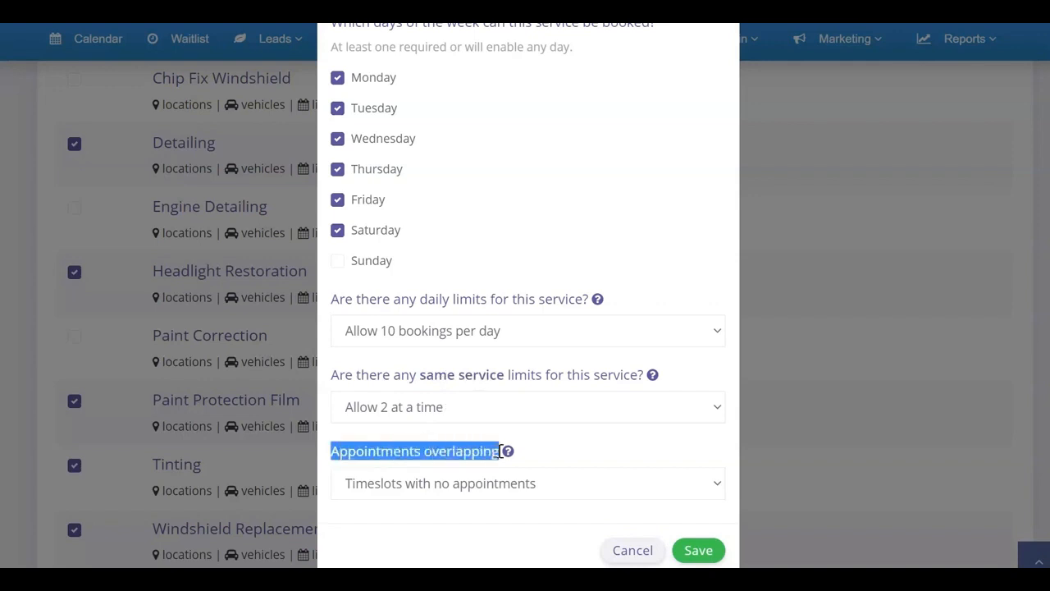
{"action": "left_click", "coordinate": [528, 482]}
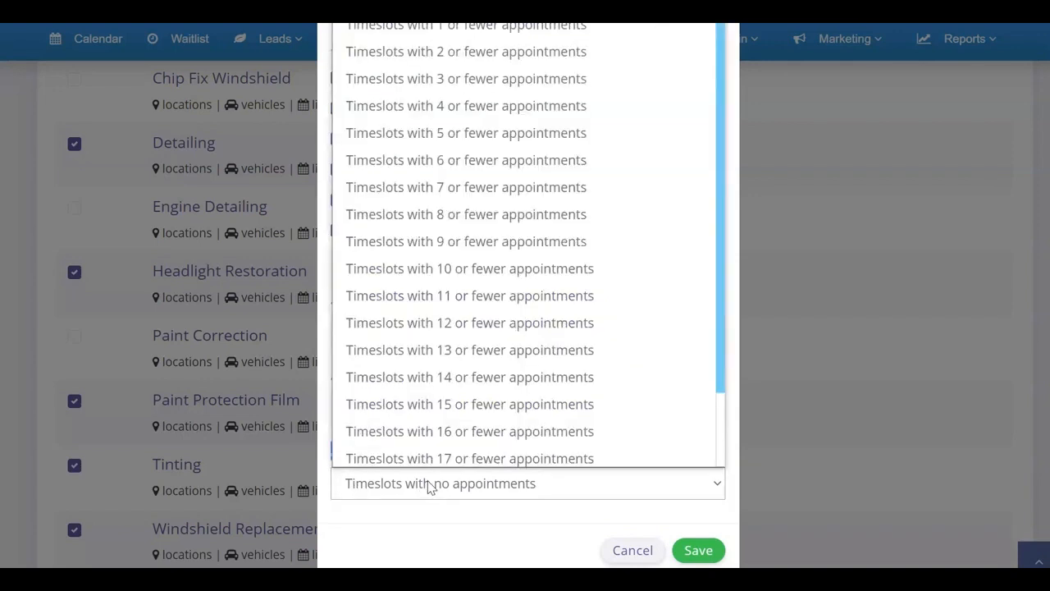
{"action": "left_click", "coordinate": [440, 482]}
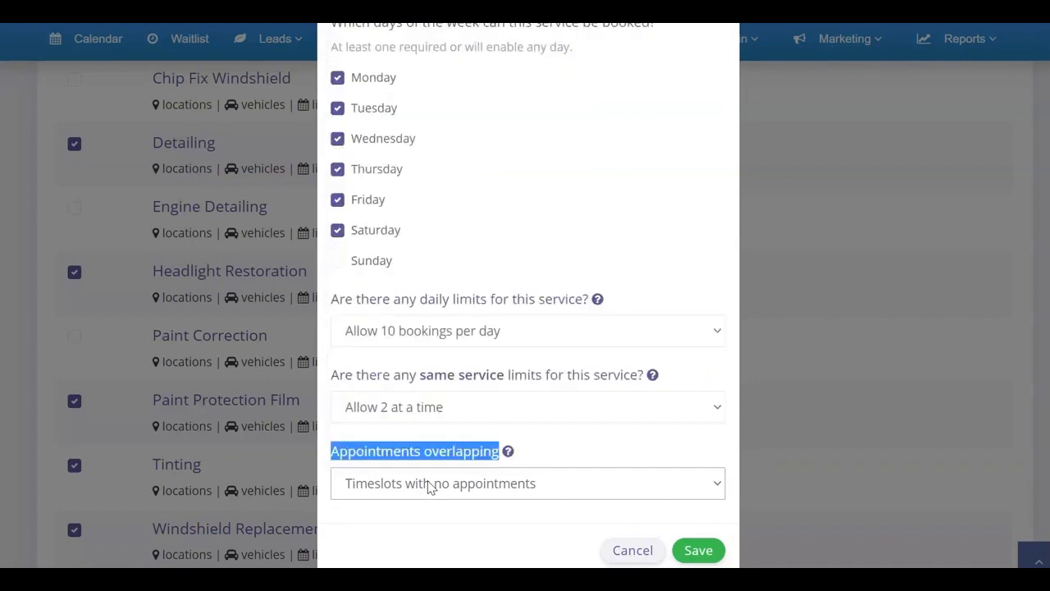
{"action": "mouse_move", "coordinate": [412, 433]}
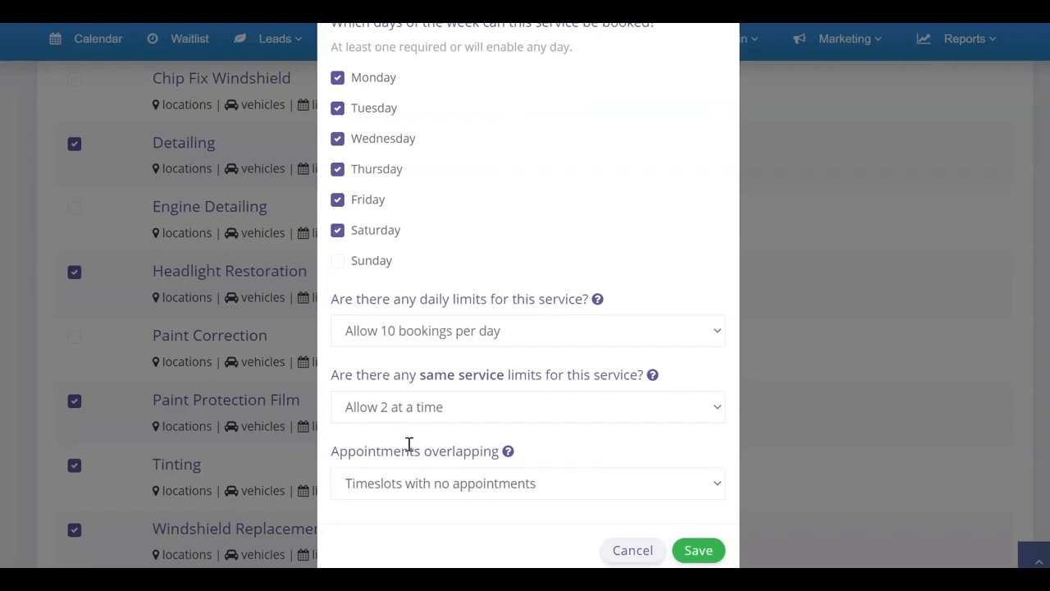
{"action": "left_click", "coordinate": [527, 483]}
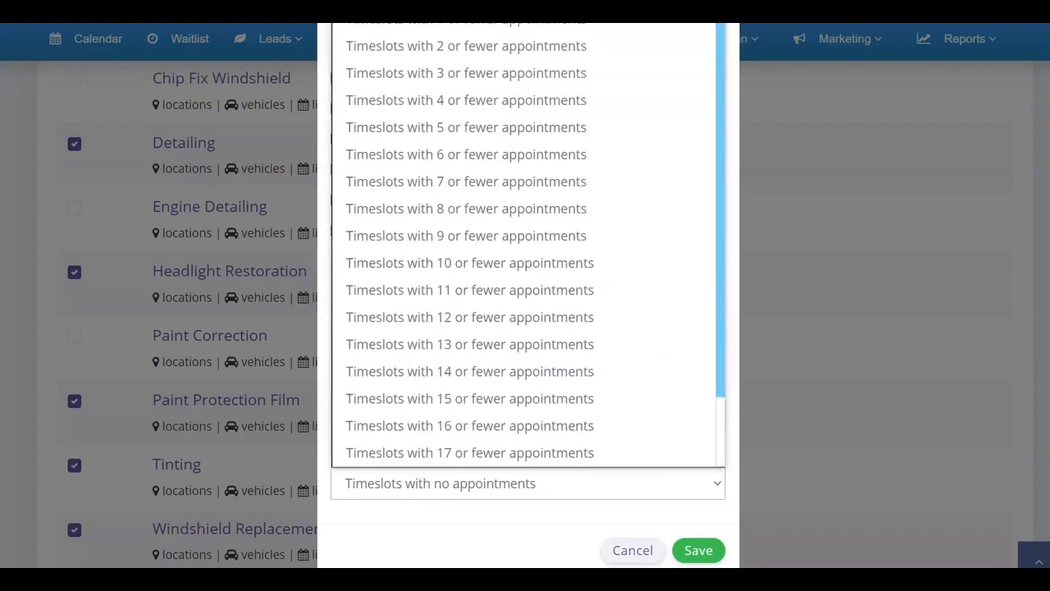
{"action": "left_click", "coordinate": [527, 483]}
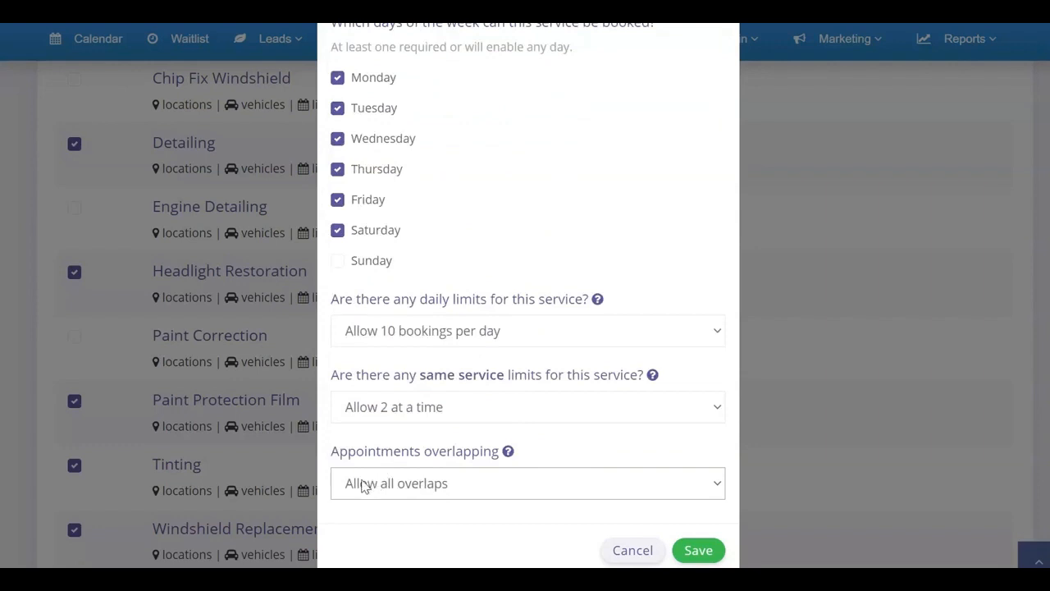
{"action": "mouse_move", "coordinate": [495, 488]}
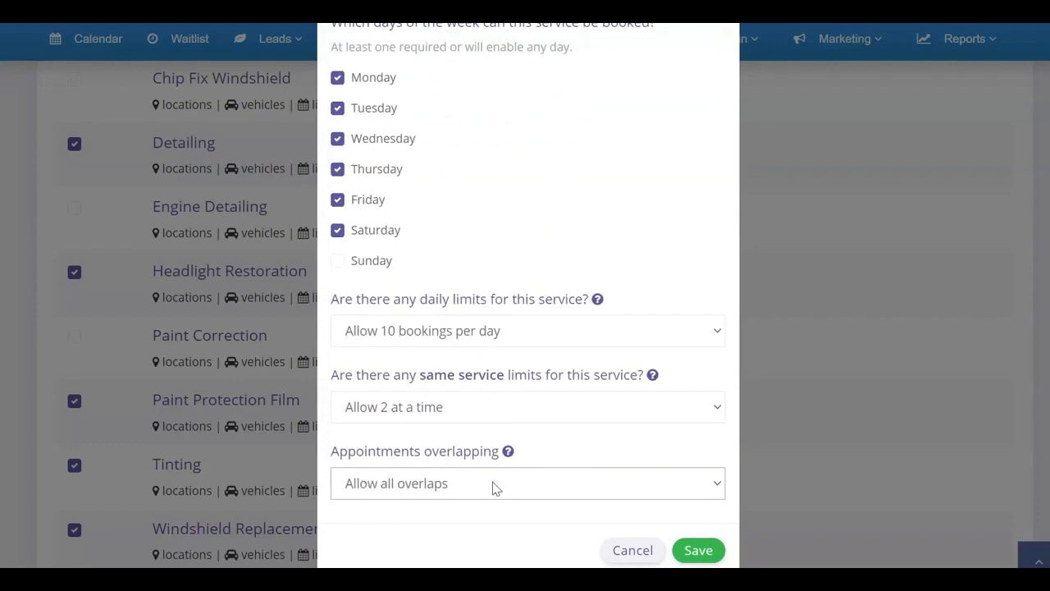
{"action": "mouse_move", "coordinate": [482, 446]}
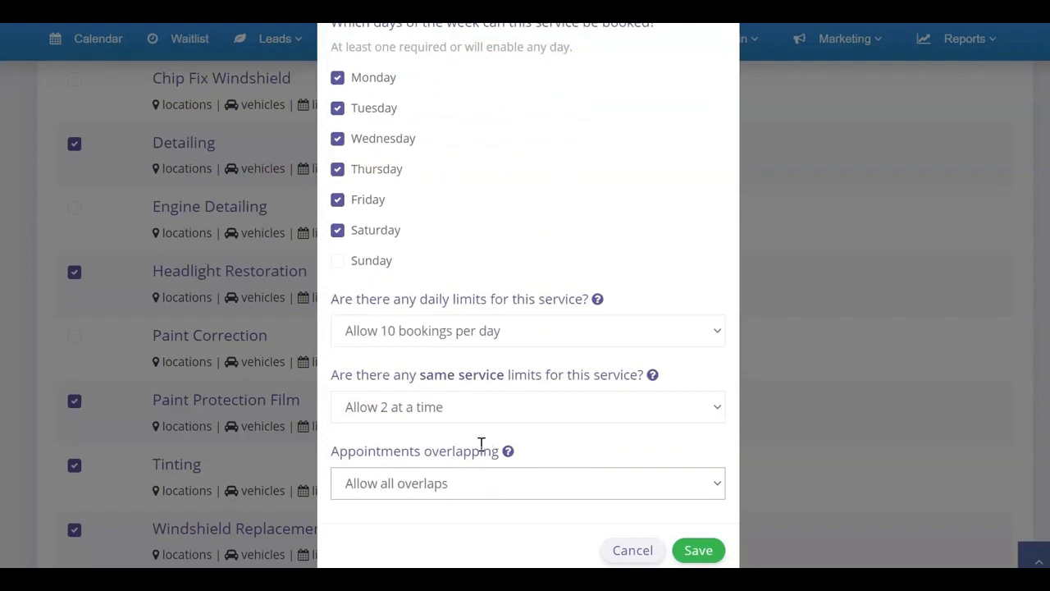
{"action": "mouse_move", "coordinate": [402, 328]}
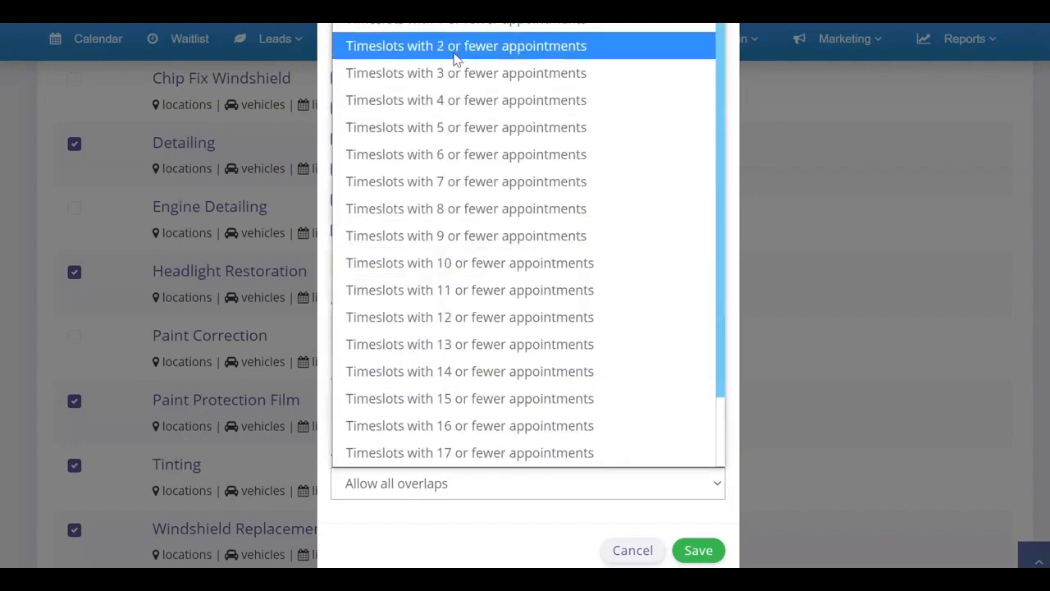
- Restrict overlapping to timeslots with 2 or fewer appointments
{"action": "left_click", "coordinate": [466, 46]}
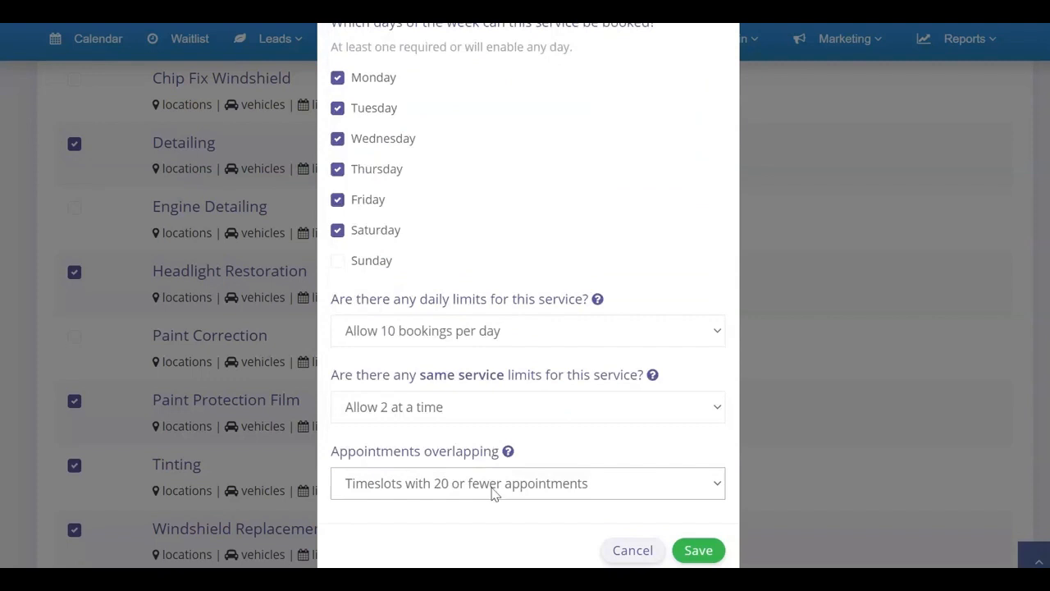
{"action": "mouse_move", "coordinate": [424, 486]}
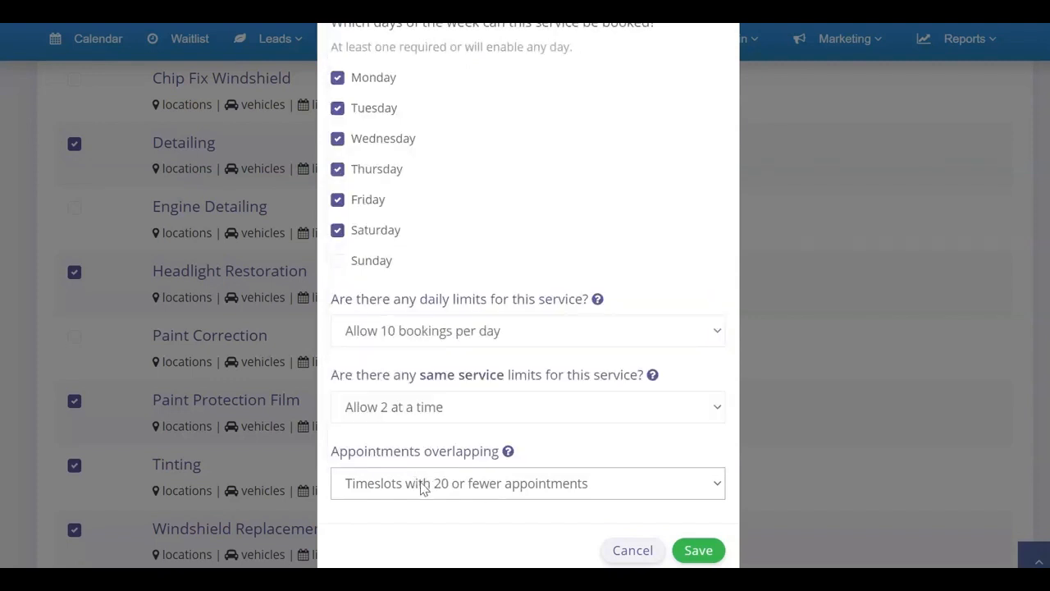
{"action": "mouse_move", "coordinate": [463, 489]}
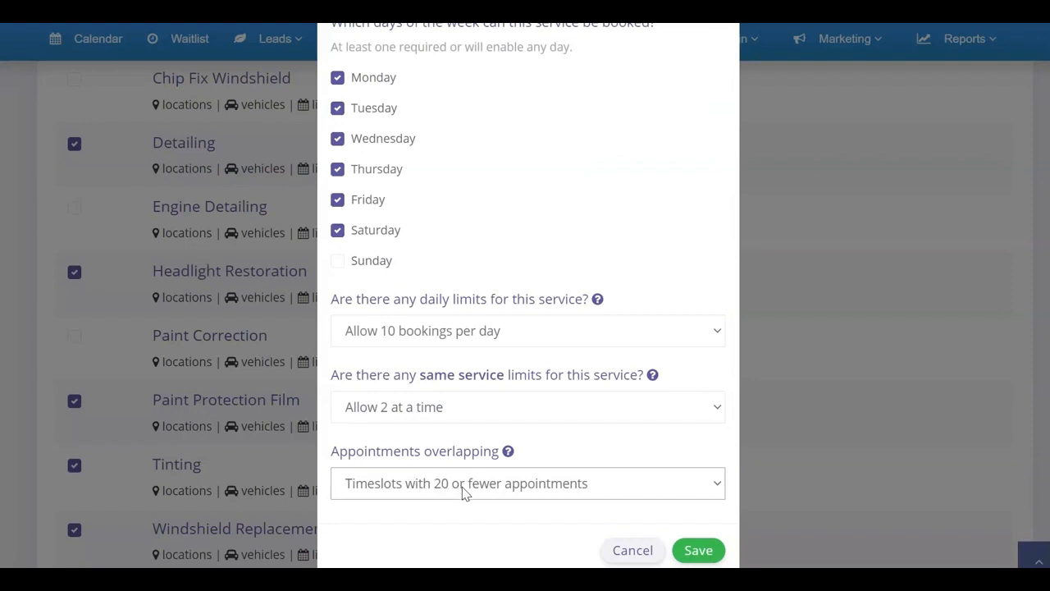
{"action": "left_click", "coordinate": [527, 482]}
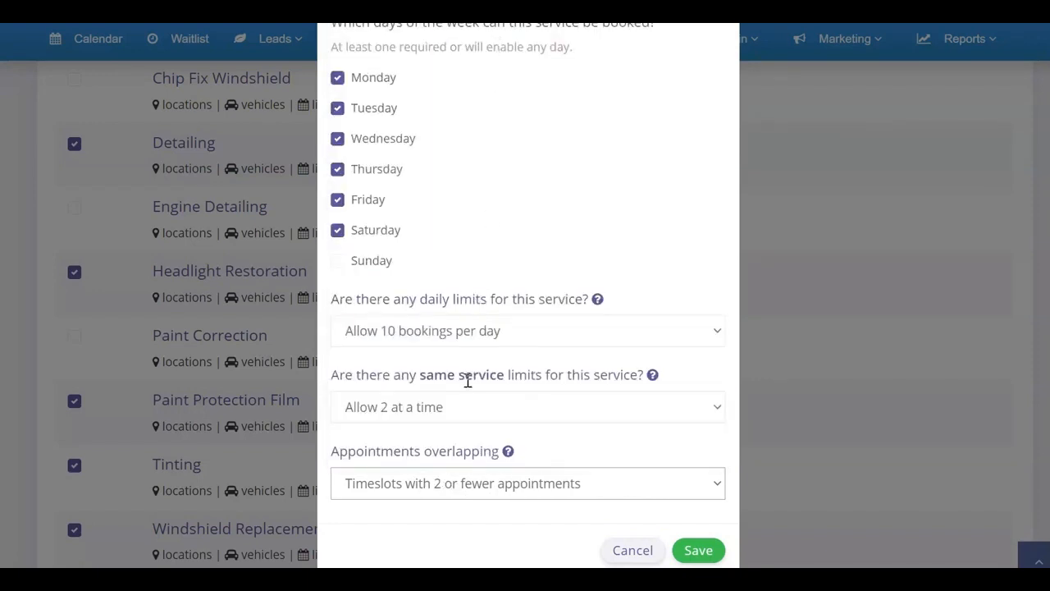
{"action": "left_click", "coordinate": [528, 406]}
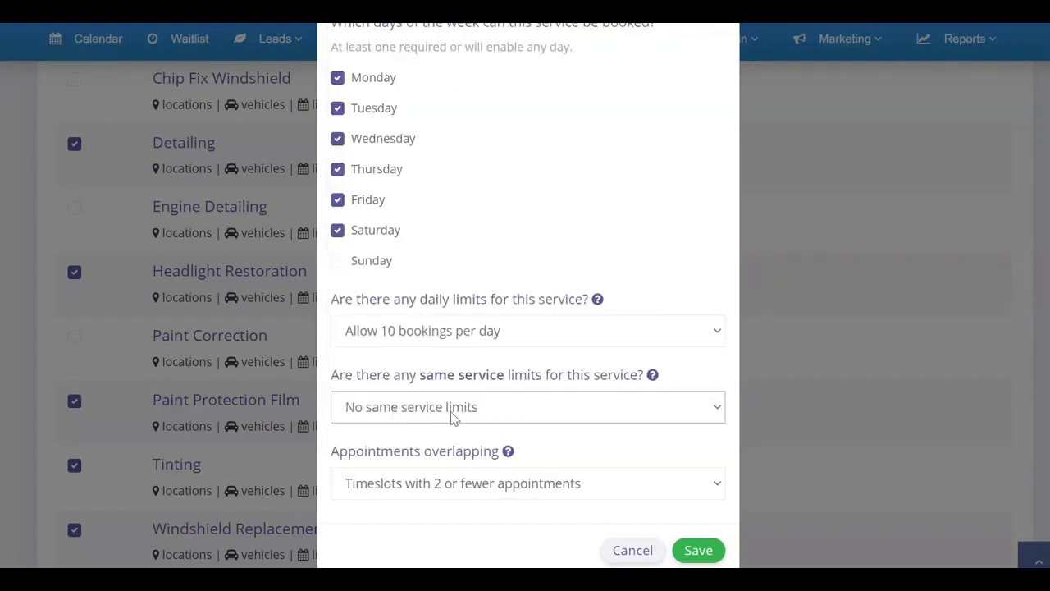
{"action": "mouse_move", "coordinate": [455, 308]}
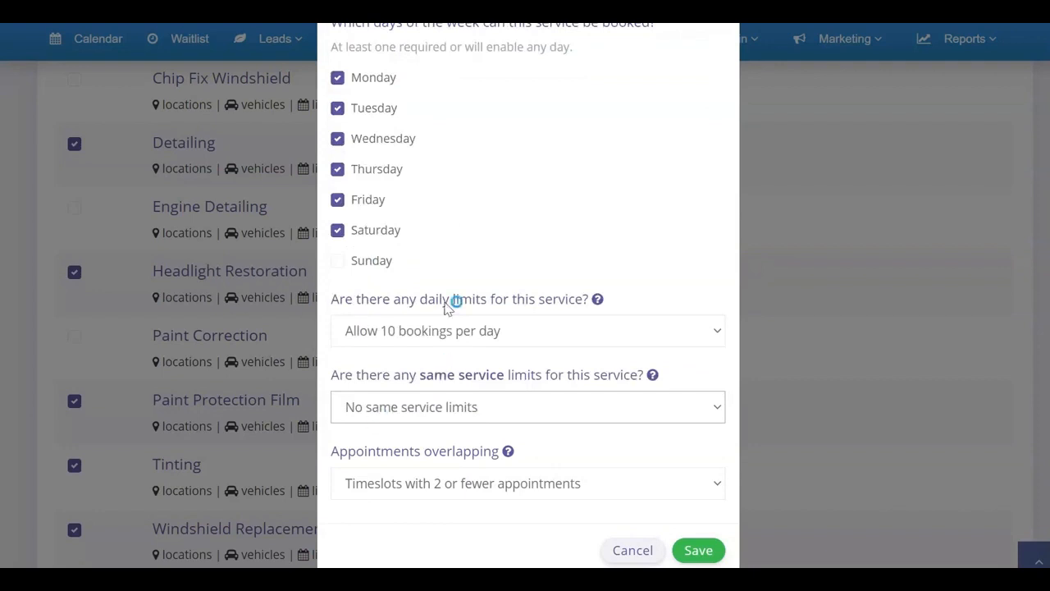
{"action": "mouse_move", "coordinate": [402, 343]}
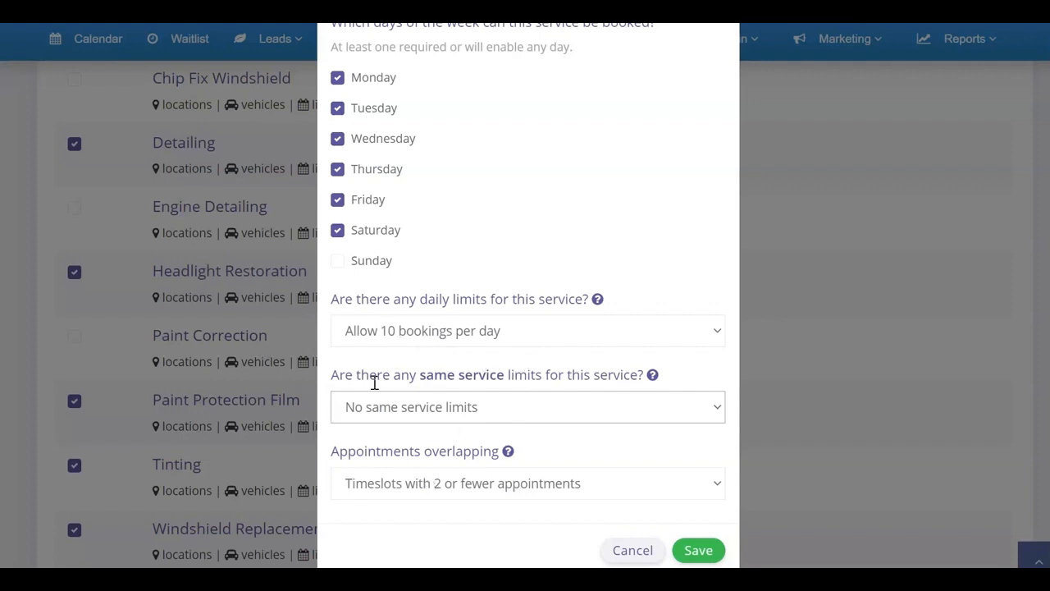
{"action": "mouse_move", "coordinate": [514, 331]}
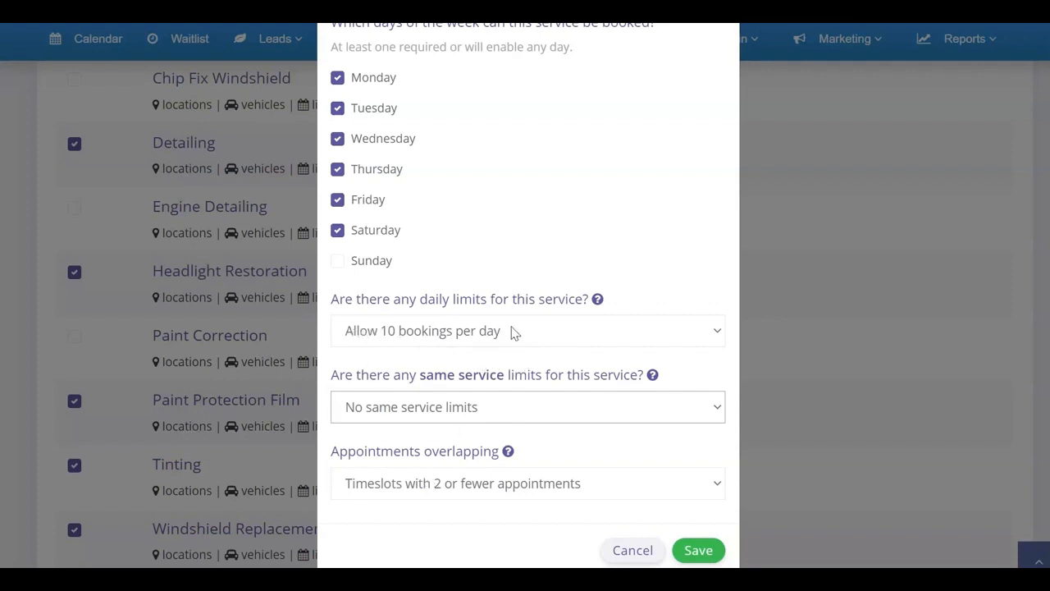
{"action": "mouse_move", "coordinate": [472, 318]}
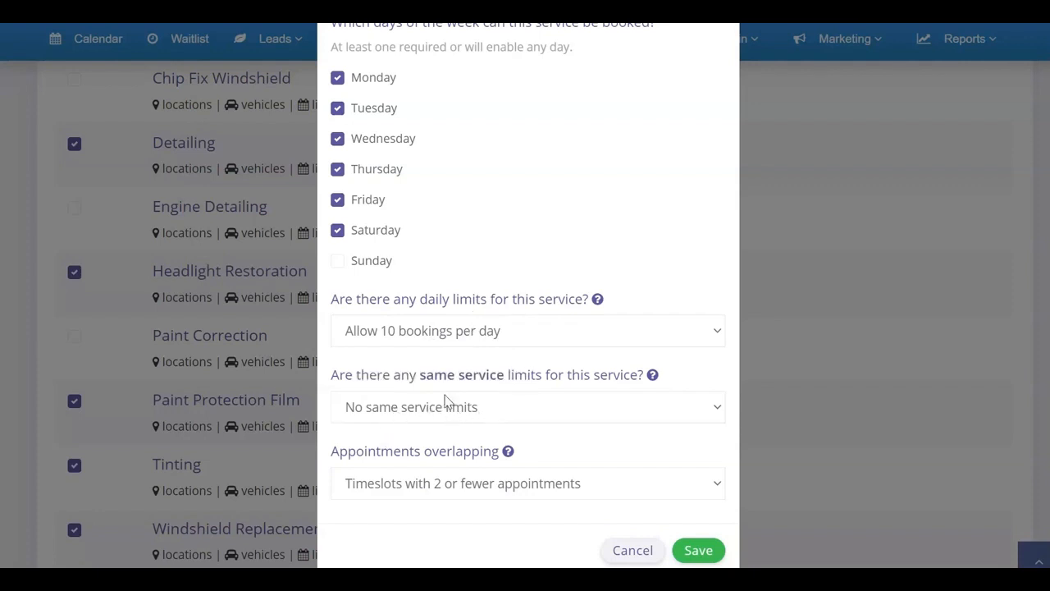
{"action": "mouse_move", "coordinate": [419, 343]}
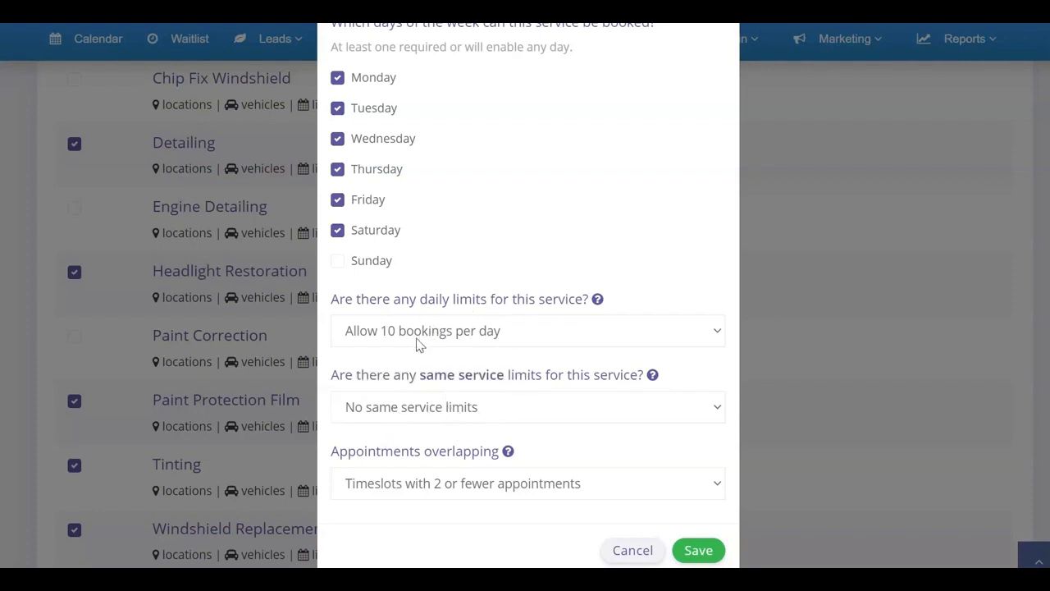
{"action": "mouse_move", "coordinate": [451, 383]}
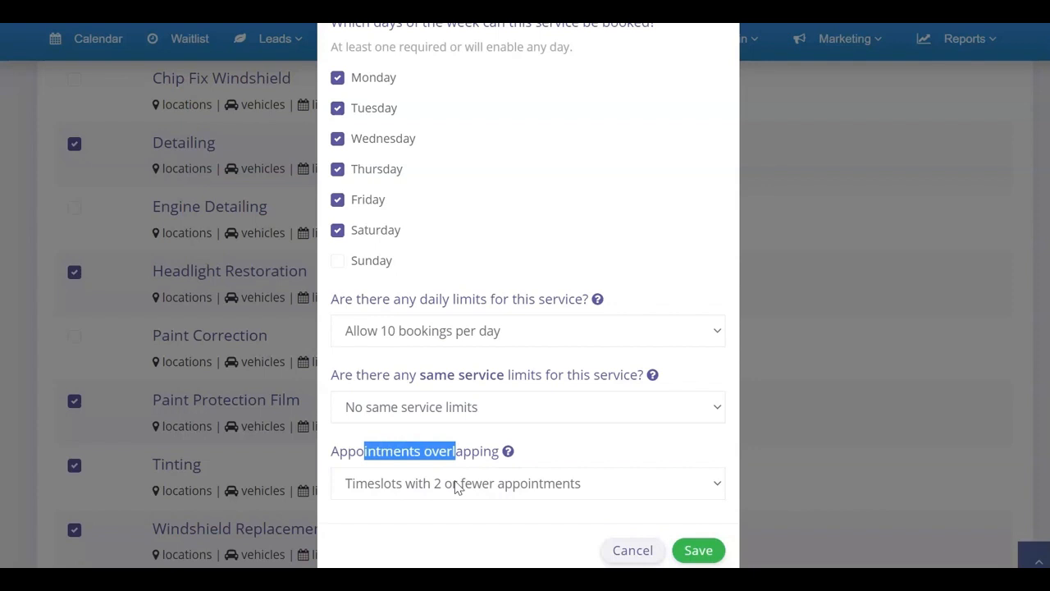
{"action": "left_click", "coordinate": [410, 451]}
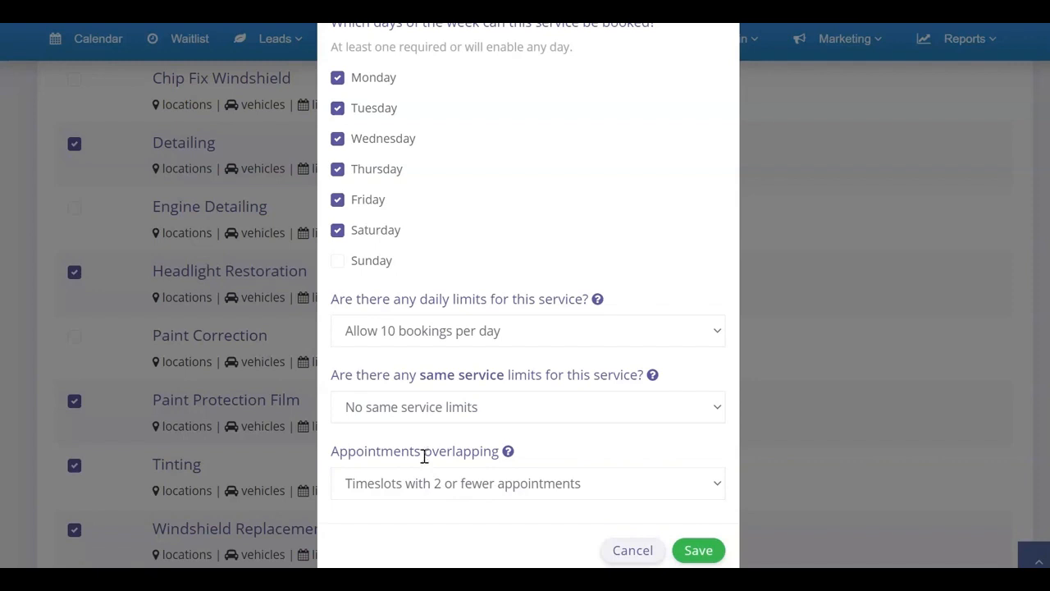
{"action": "mouse_move", "coordinate": [441, 490]}
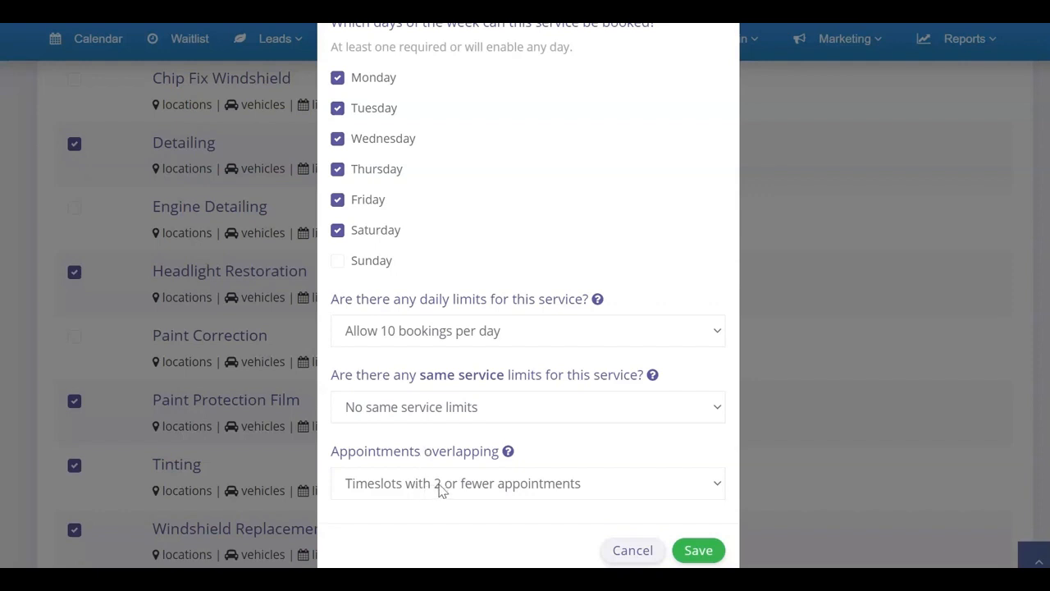
{"action": "mouse_move", "coordinate": [421, 450]}
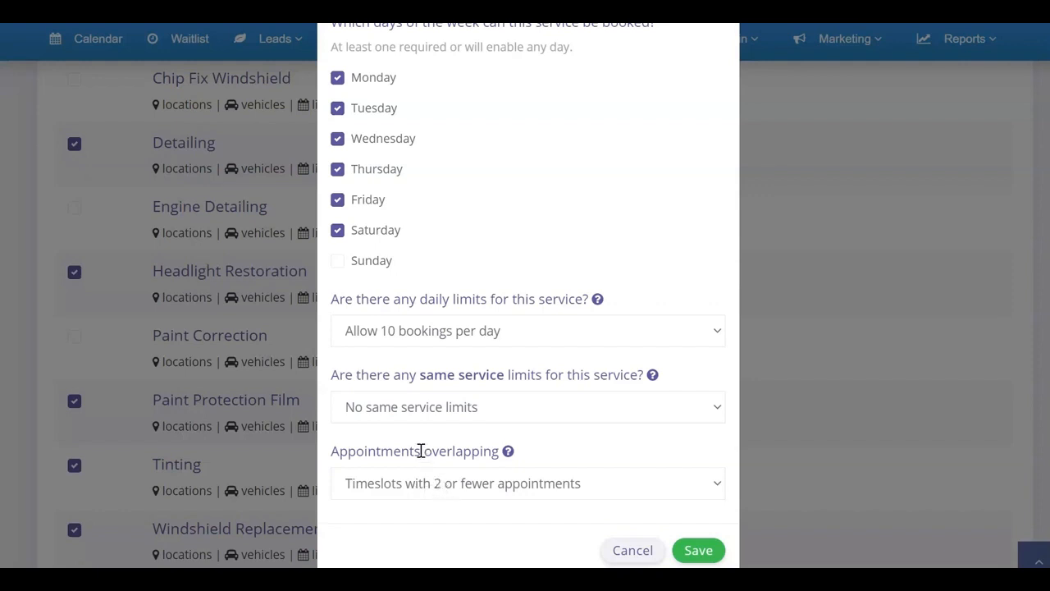
{"action": "mouse_move", "coordinate": [430, 479]}
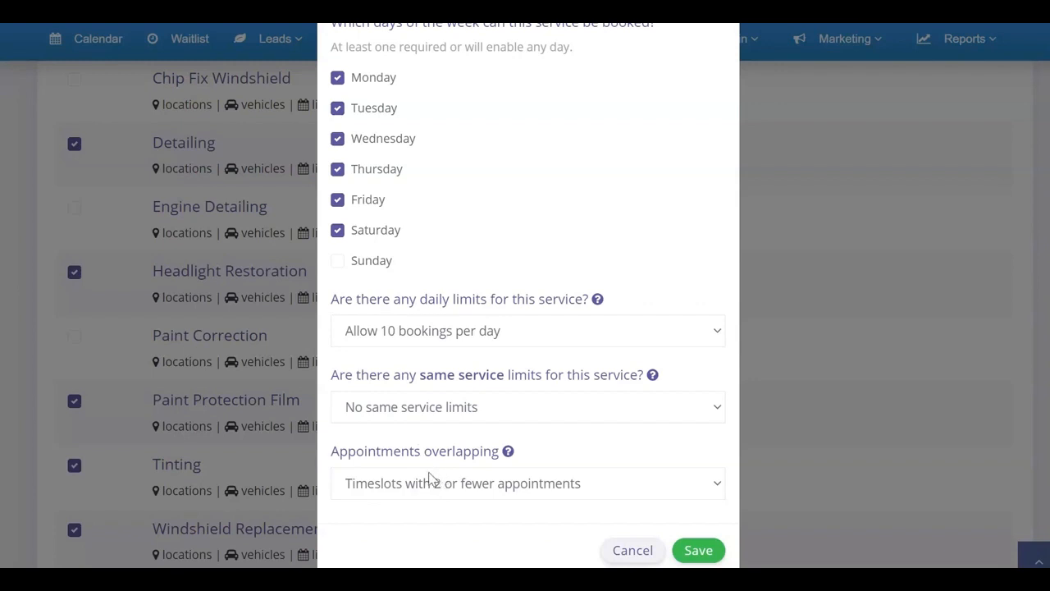
{"action": "mouse_move", "coordinate": [400, 445]}
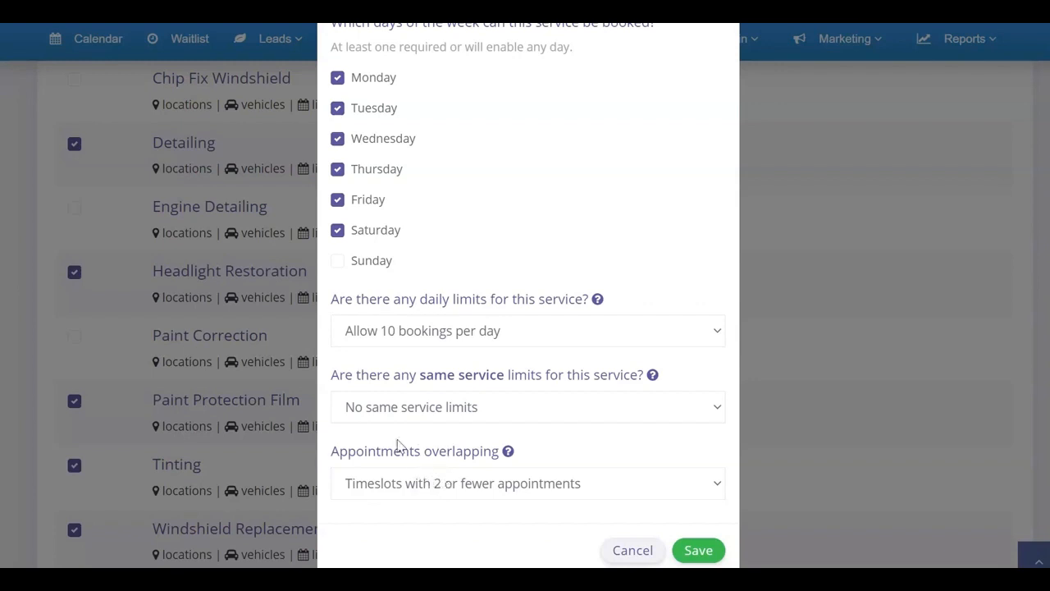
{"action": "mouse_move", "coordinate": [628, 495]}
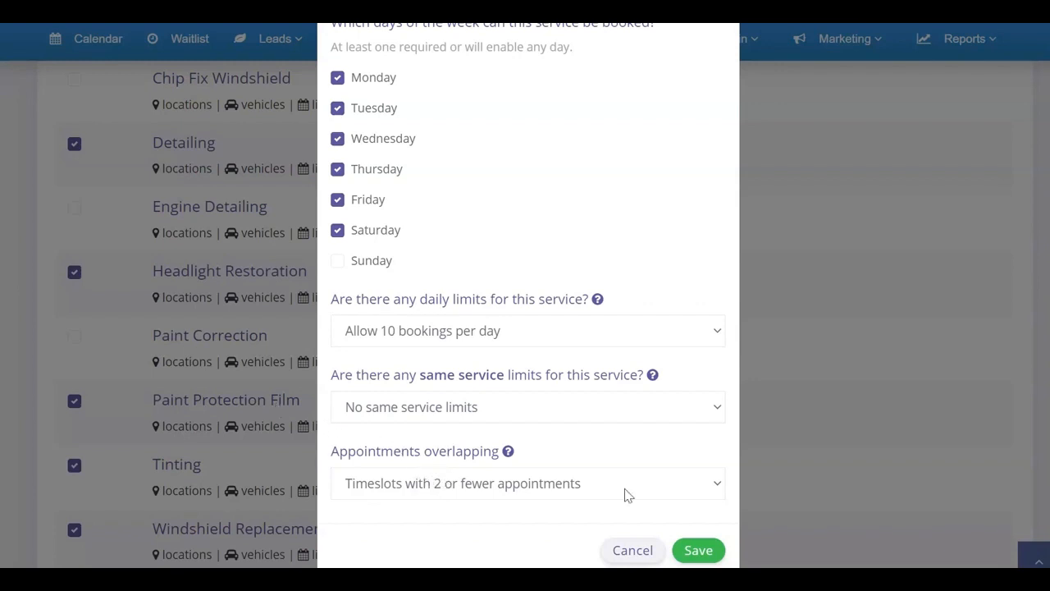
- Save Detailing's limits and open its money and time settings ($545, 2 hrs)
{"action": "left_click", "coordinate": [632, 550]}
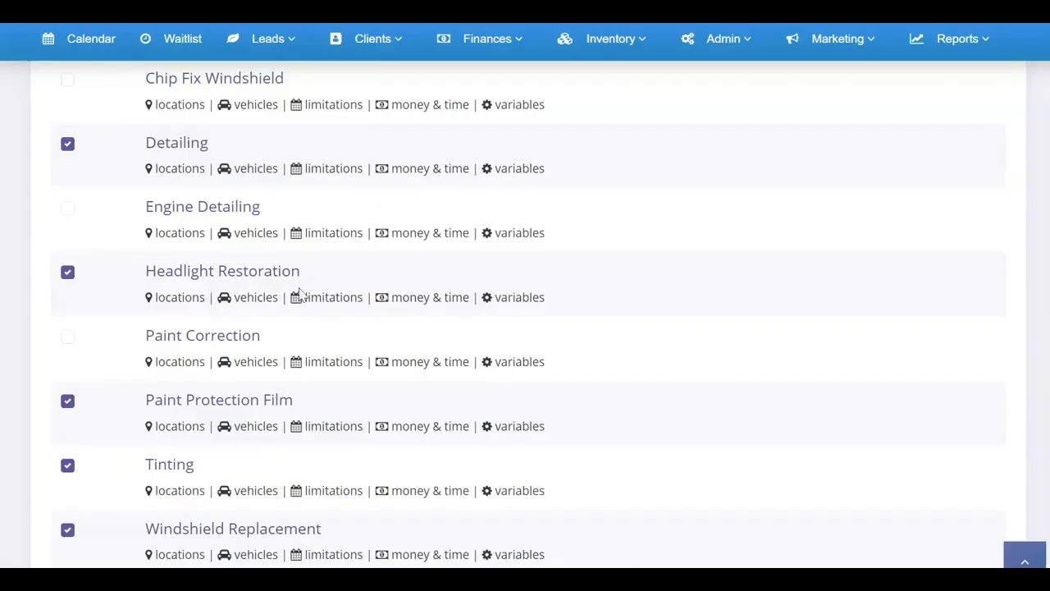
{"action": "mouse_move", "coordinate": [402, 179]}
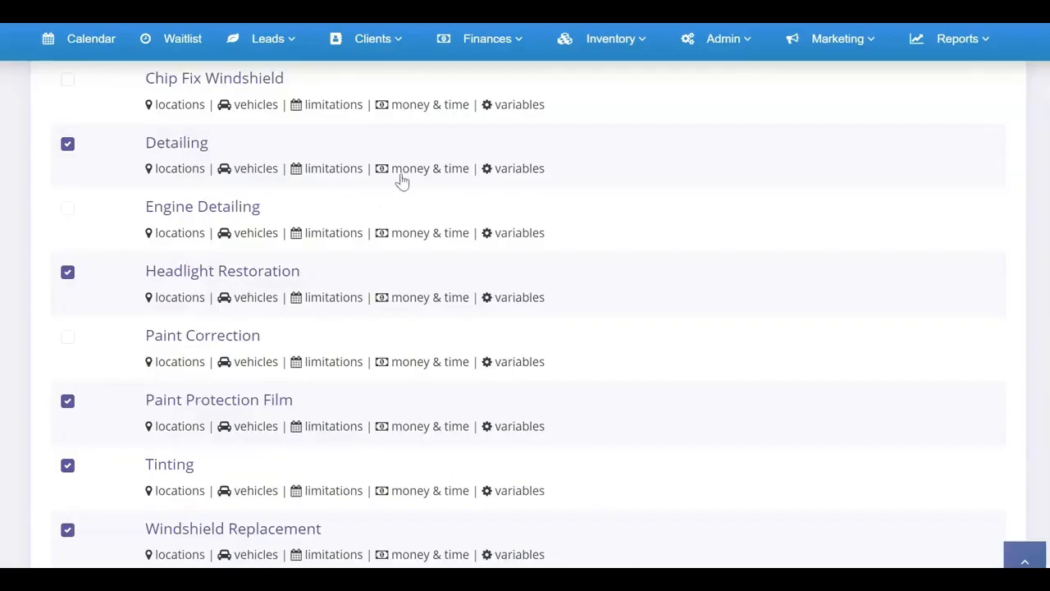
{"action": "mouse_move", "coordinate": [449, 170]}
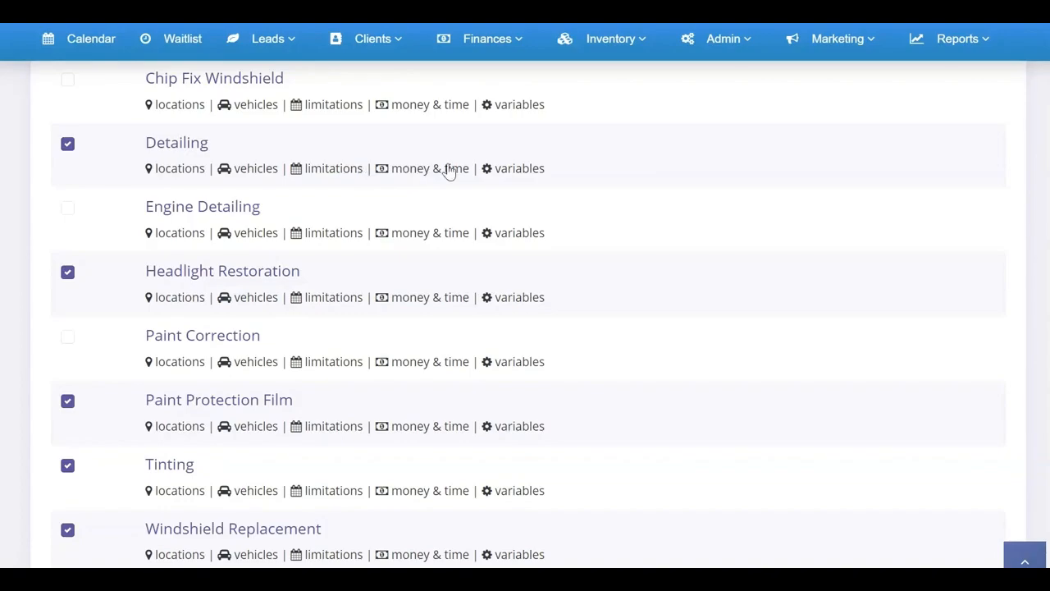
{"action": "left_click", "coordinate": [429, 169]}
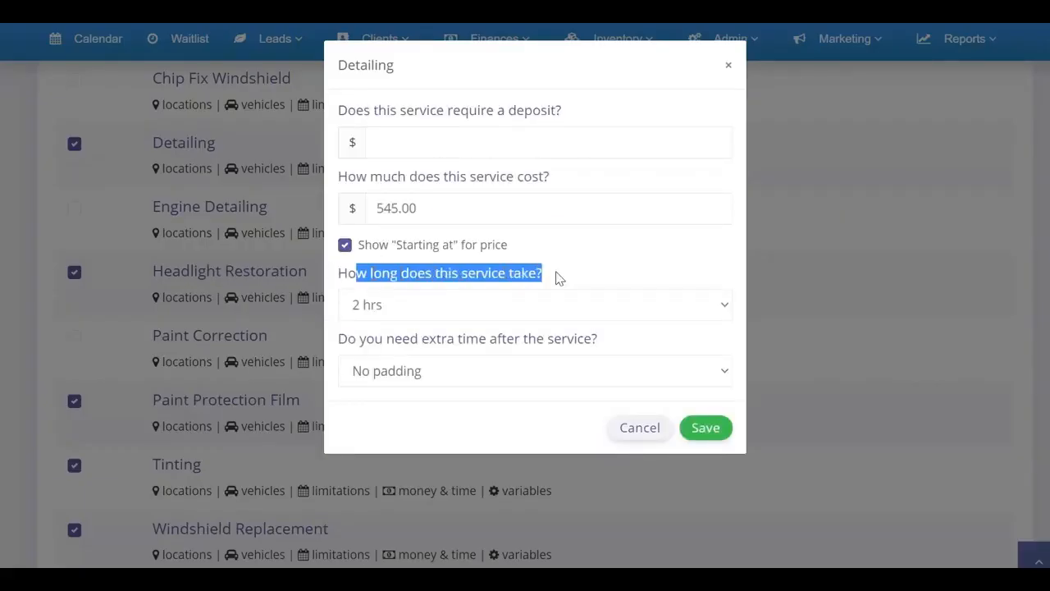
{"action": "left_click", "coordinate": [534, 304]}
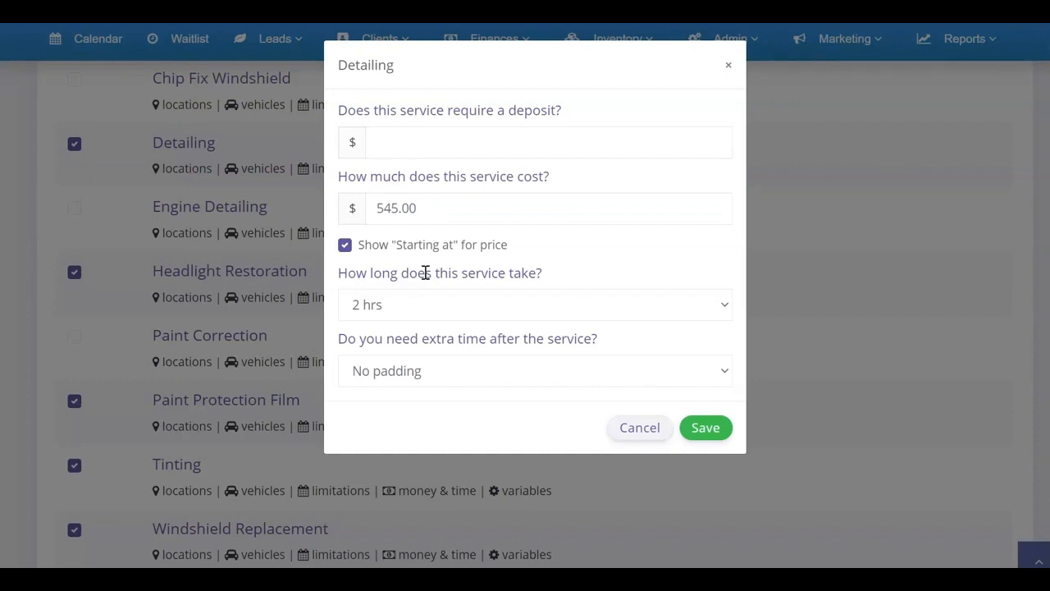
{"action": "mouse_move", "coordinate": [425, 318]}
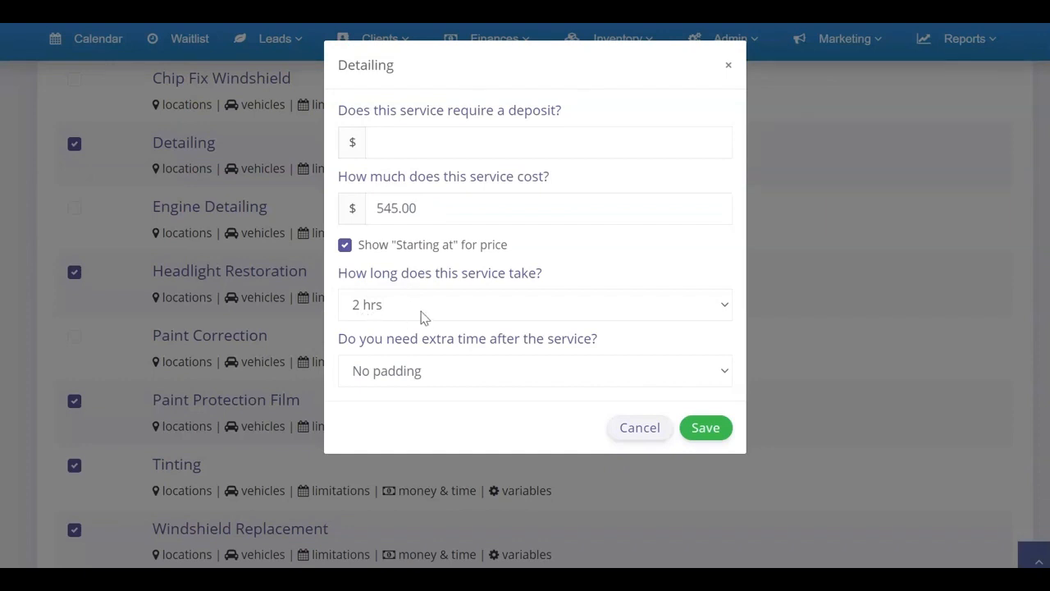
{"action": "mouse_move", "coordinate": [447, 318]}
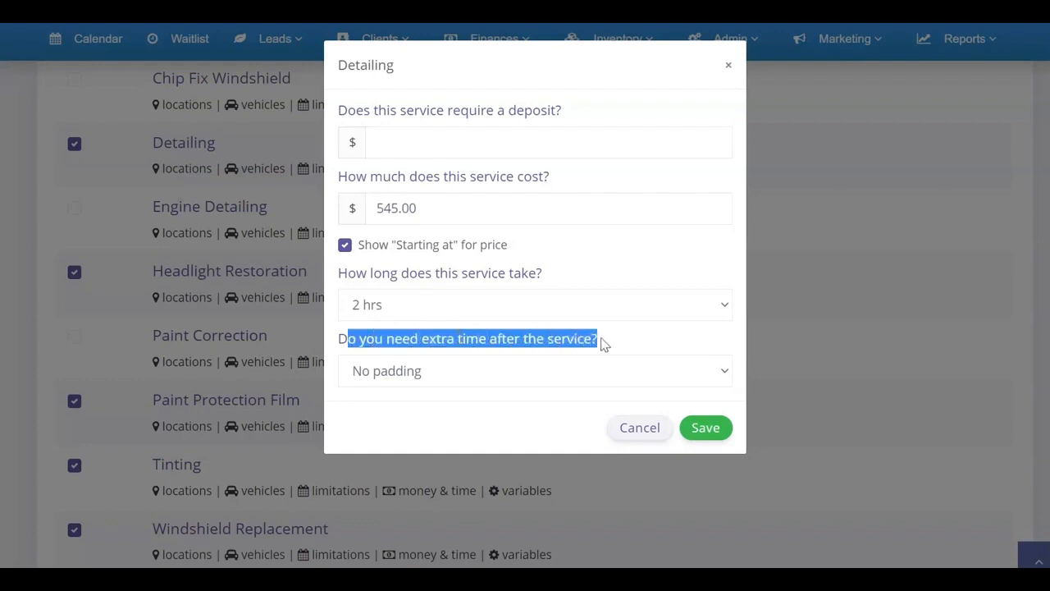
- Set the Detailing service's extra time after the service to 30 mins
{"action": "left_click", "coordinate": [535, 304]}
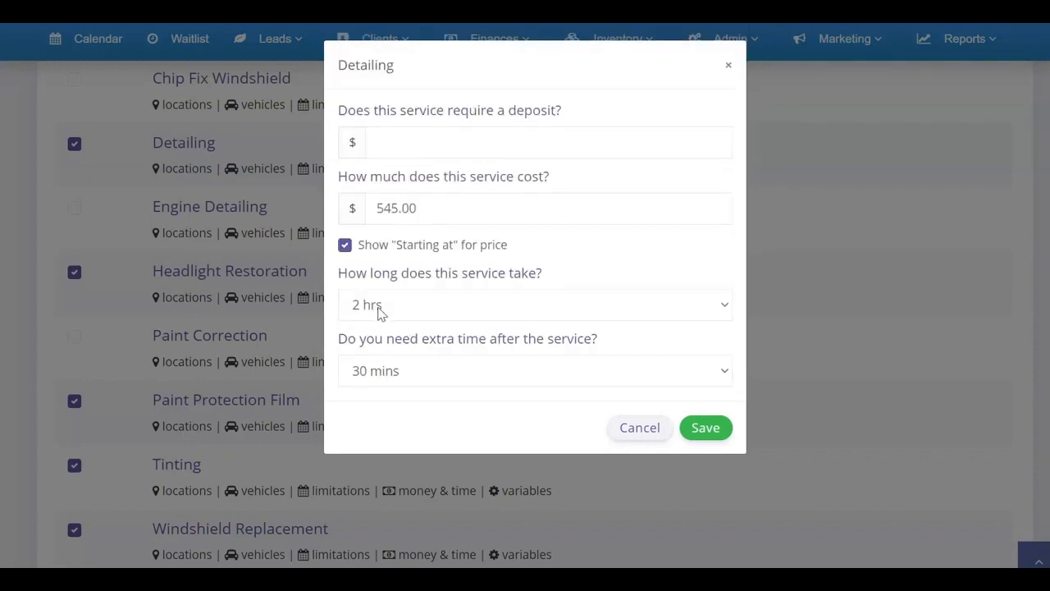
{"action": "mouse_move", "coordinate": [402, 338]}
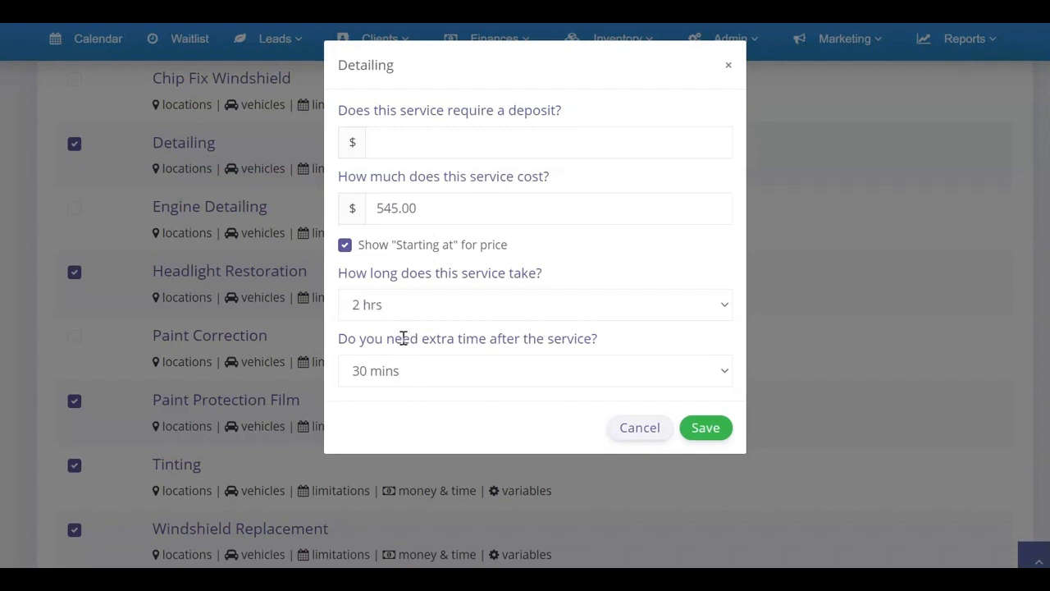
{"action": "mouse_move", "coordinate": [402, 315]}
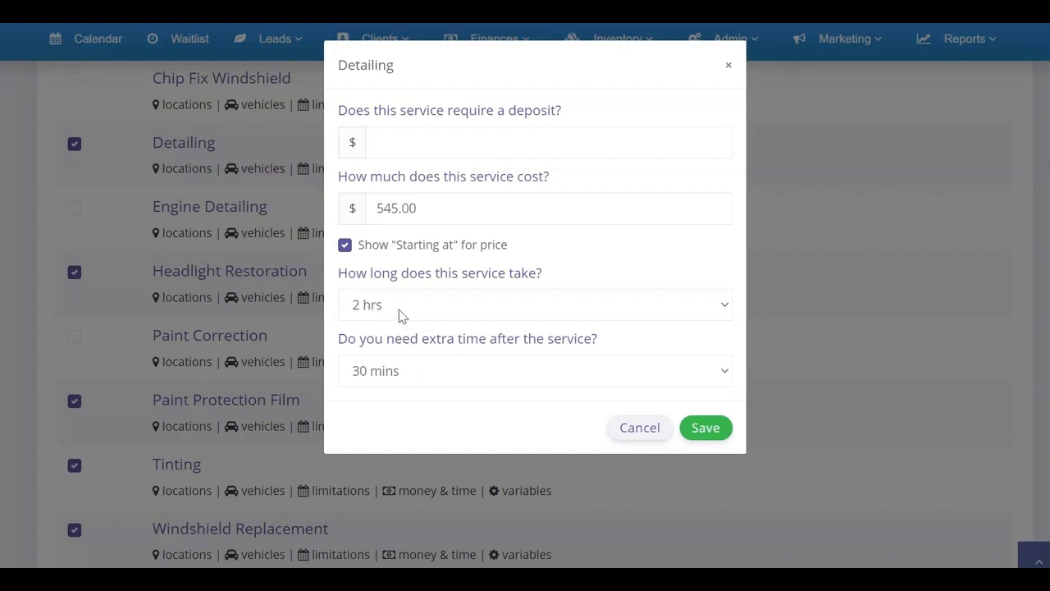
{"action": "double_click", "coordinate": [468, 109]}
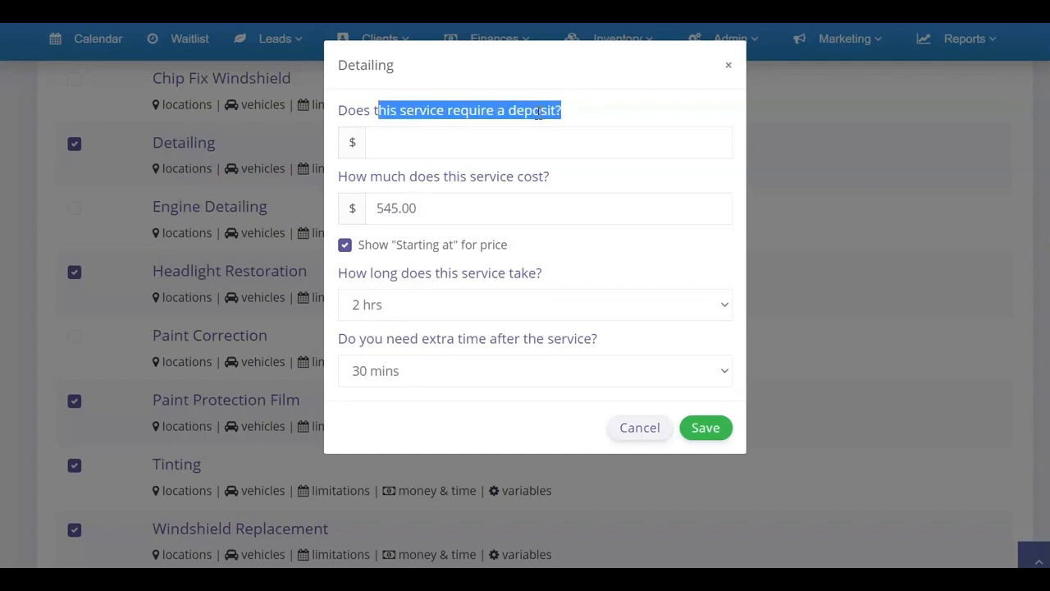
{"action": "left_click", "coordinate": [548, 142]}
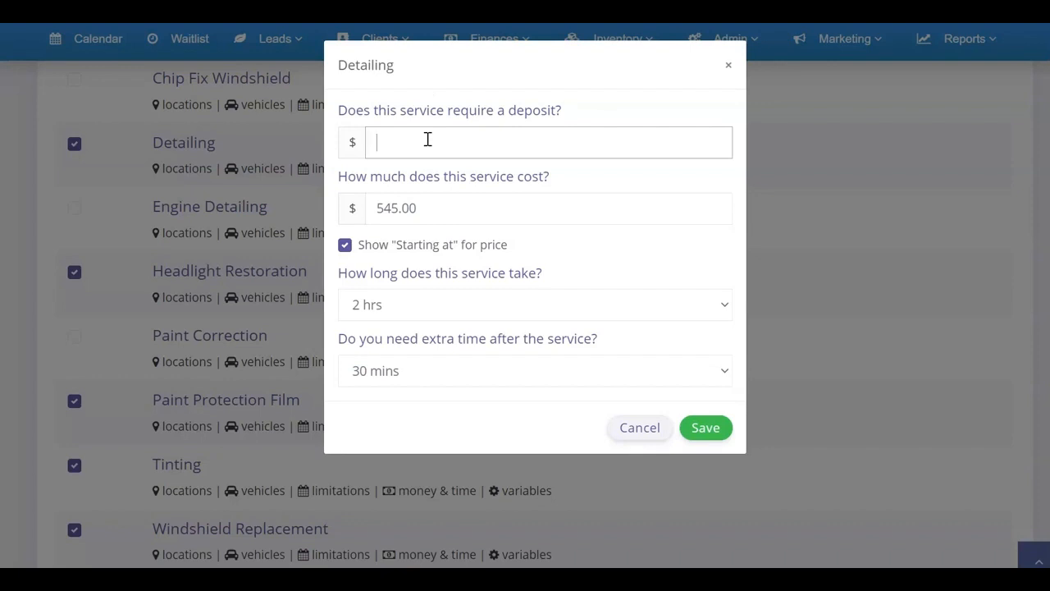
{"action": "mouse_move", "coordinate": [397, 146]}
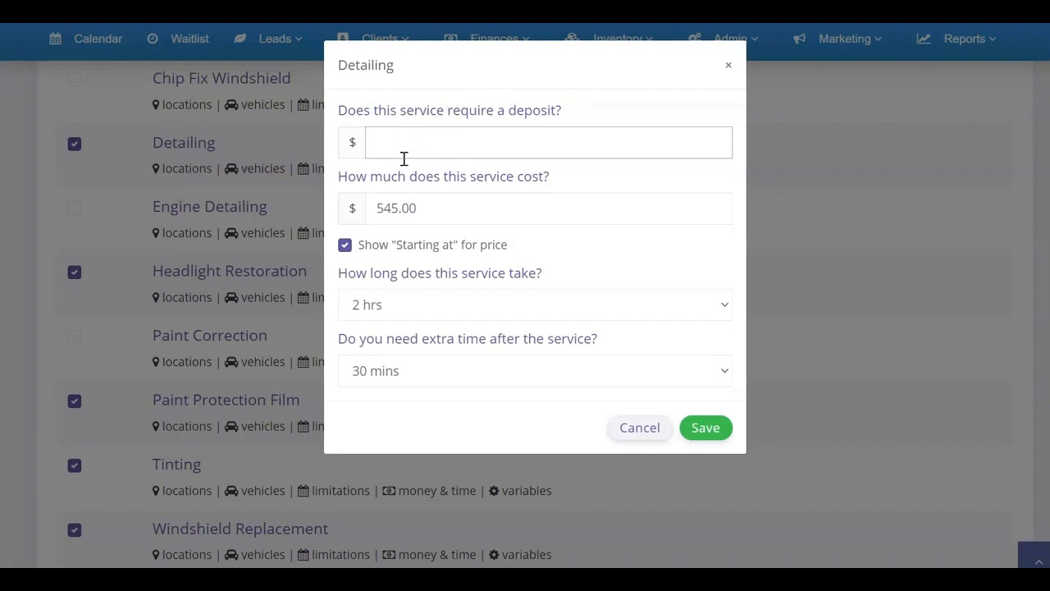
{"action": "double_click", "coordinate": [396, 207]}
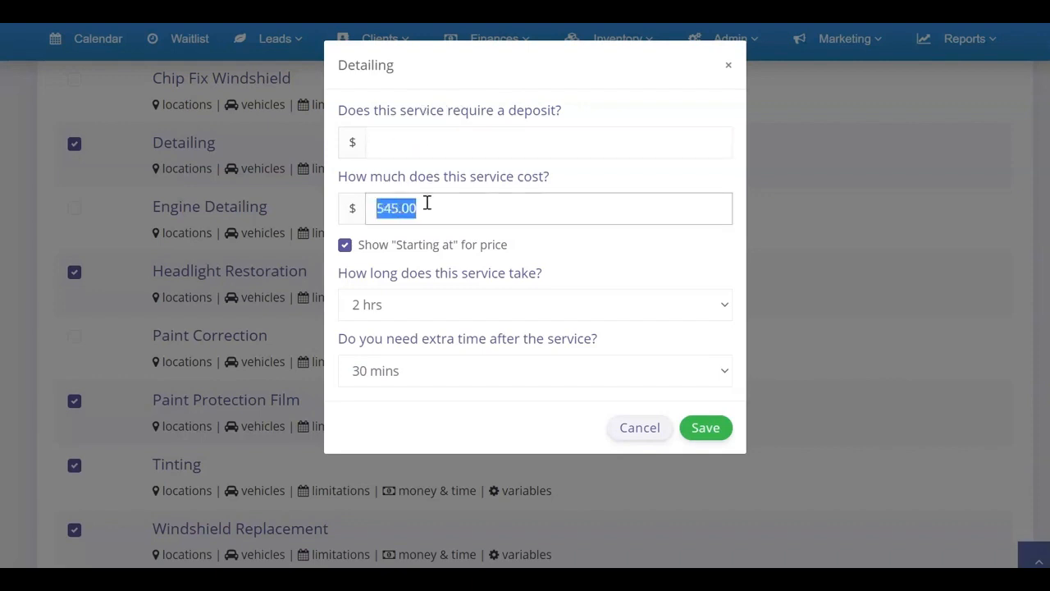
{"action": "mouse_move", "coordinate": [439, 212]}
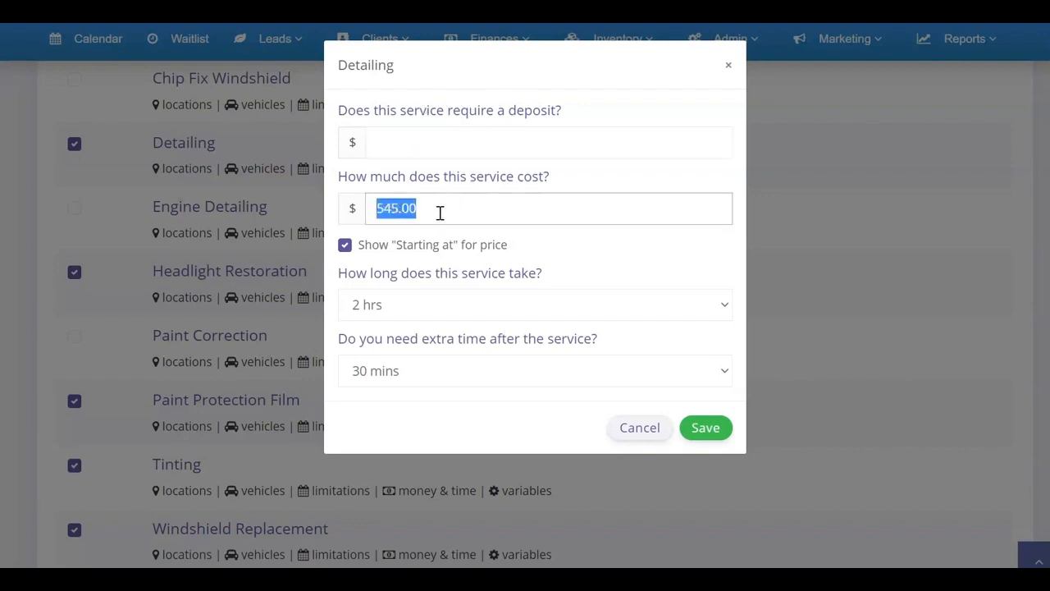